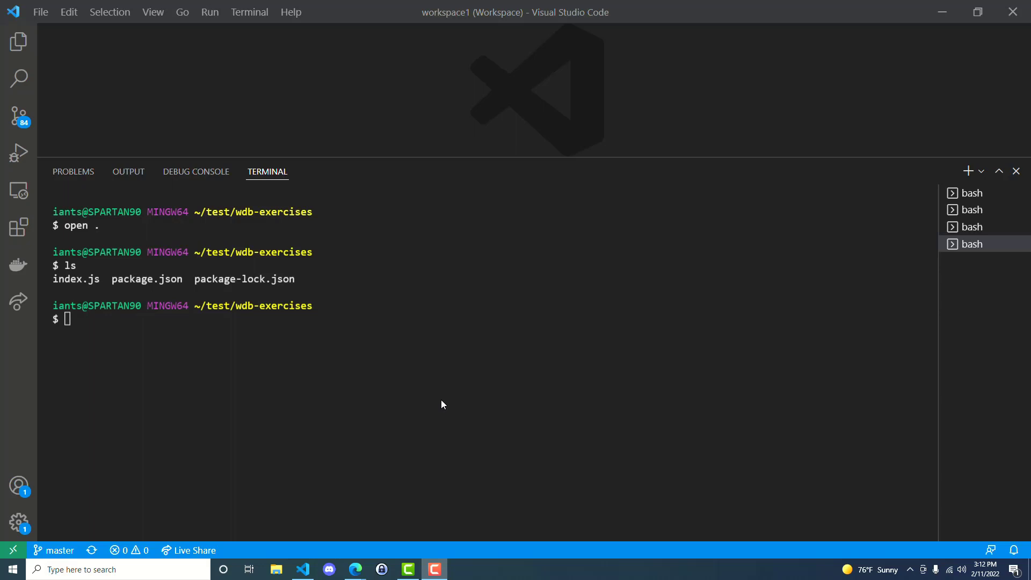
mouse_move(337, 370)
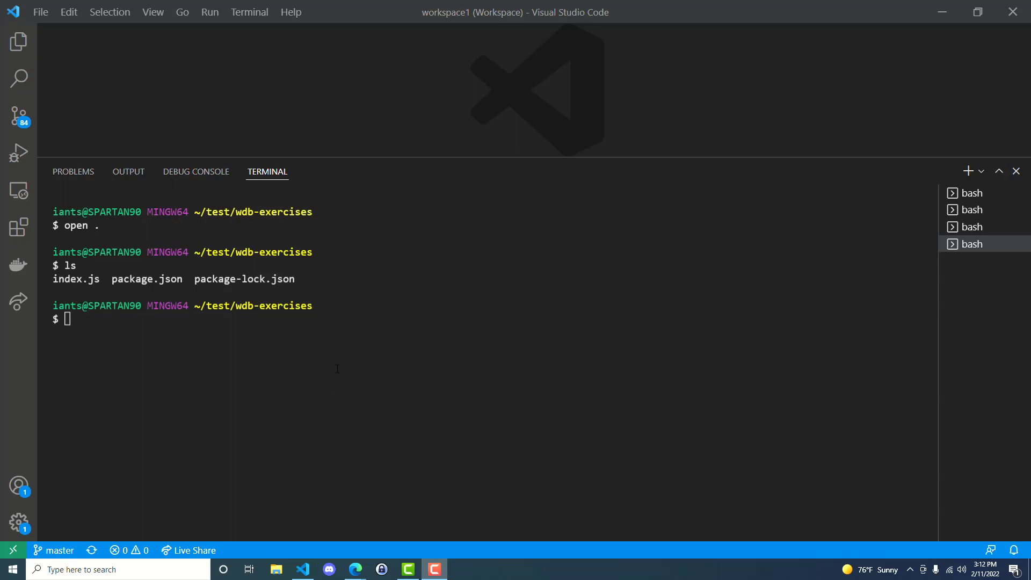
- List the project files, show index.js with cat, and install dependencies with npm i
key("Enter")
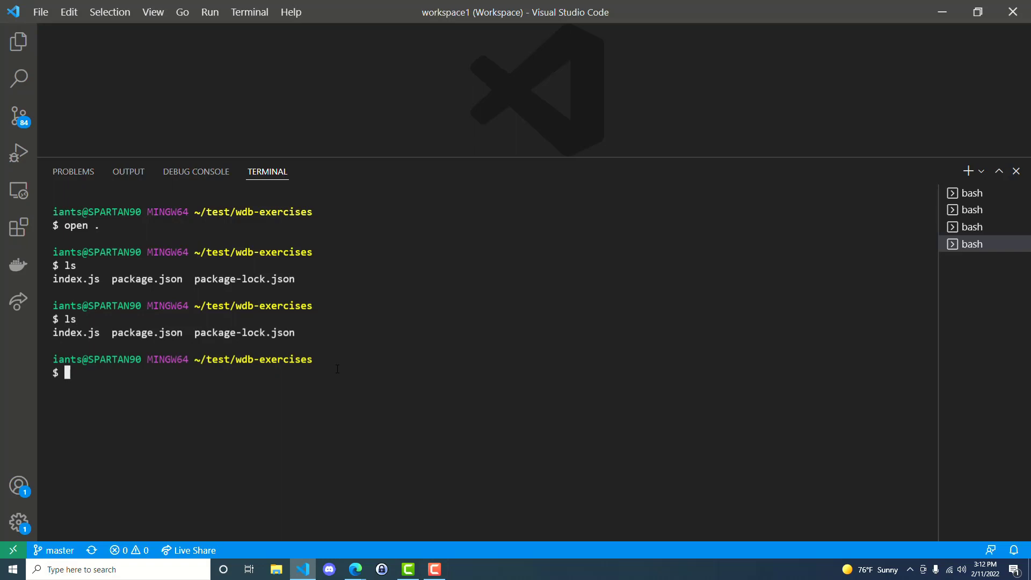
mouse_move(269, 387)
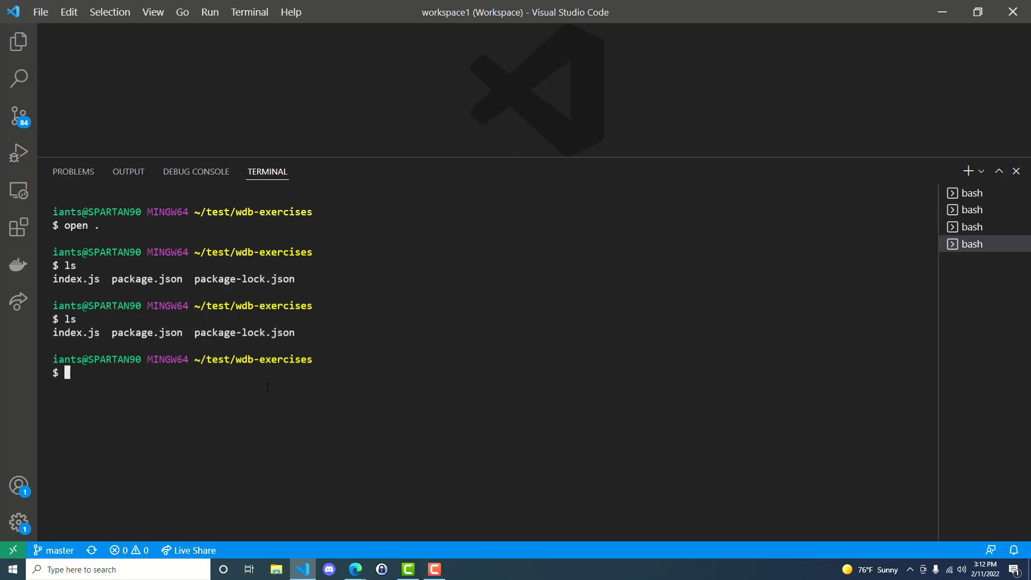
type("cat index.js")
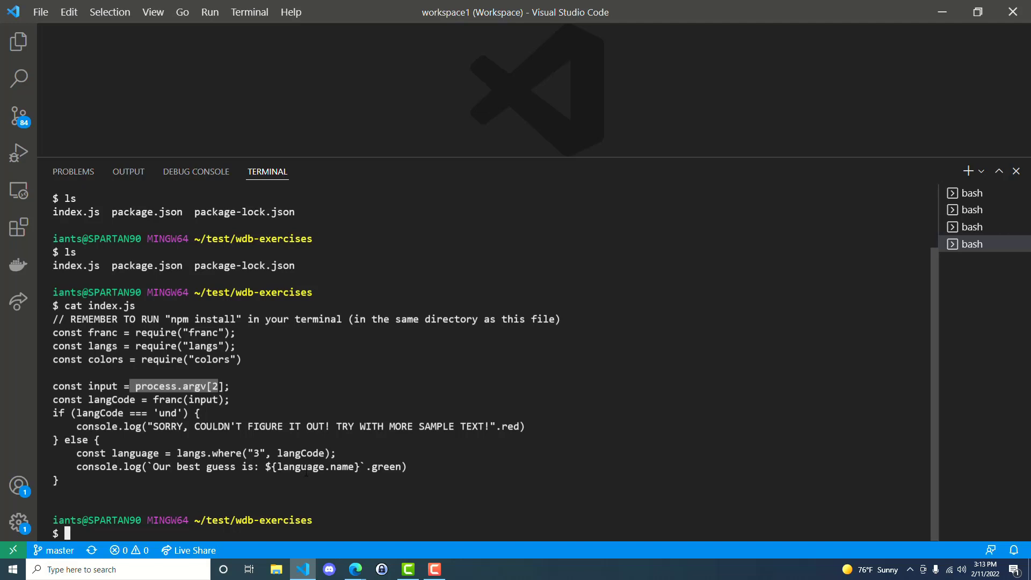
type("npm i")
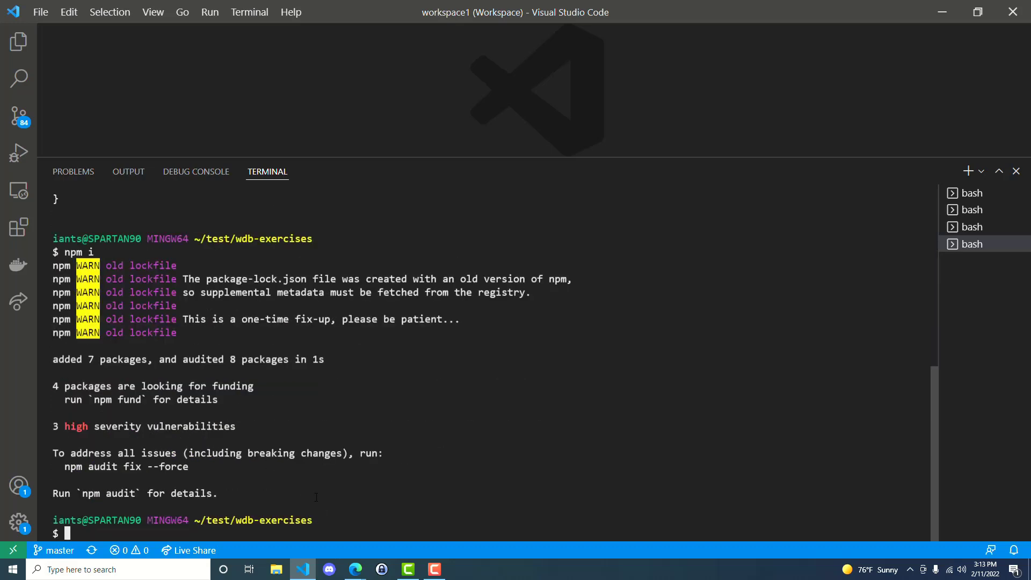
mouse_move(354, 569)
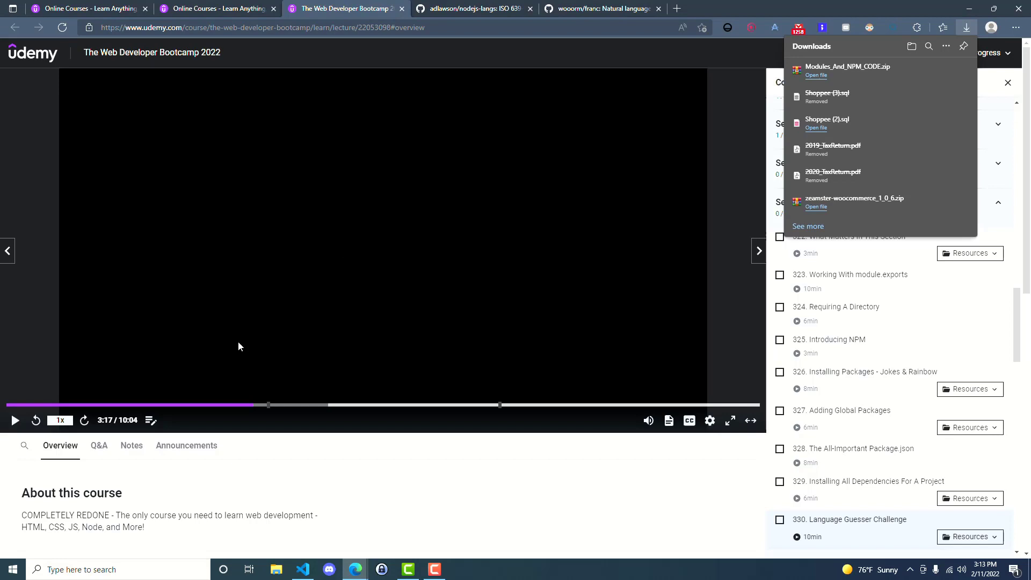
mouse_move(222, 176)
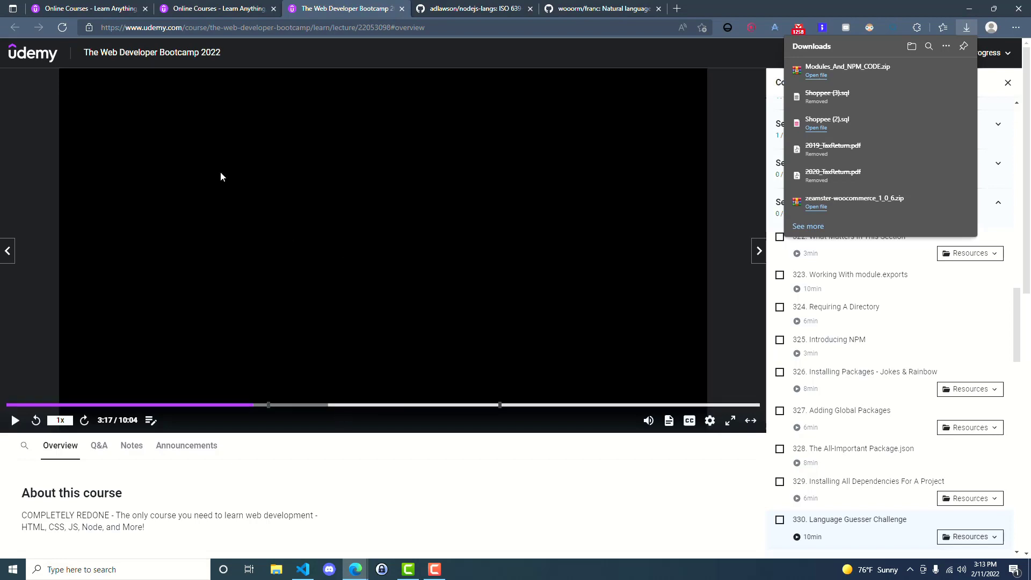
mouse_move(212, 82)
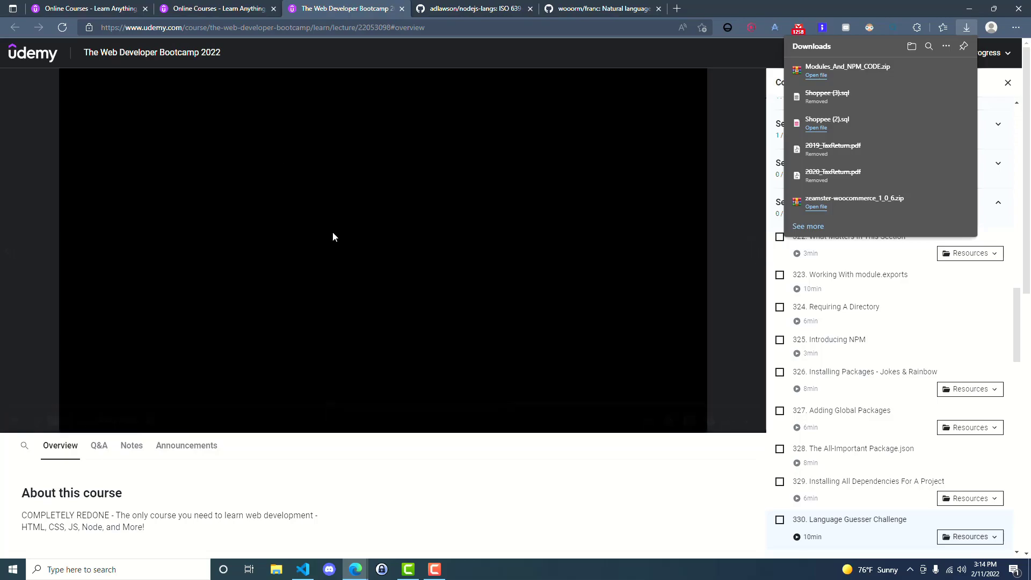
left_click(303, 570)
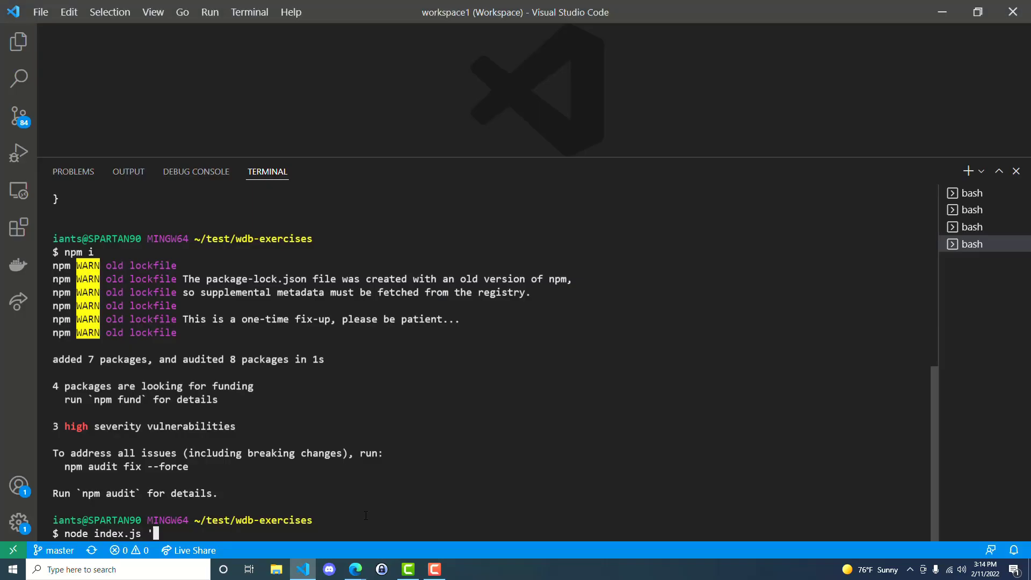
- Run node index.js 'this is a test', then show package.json and highlight its colors, franc, langs dependencies
type("this is a test'")
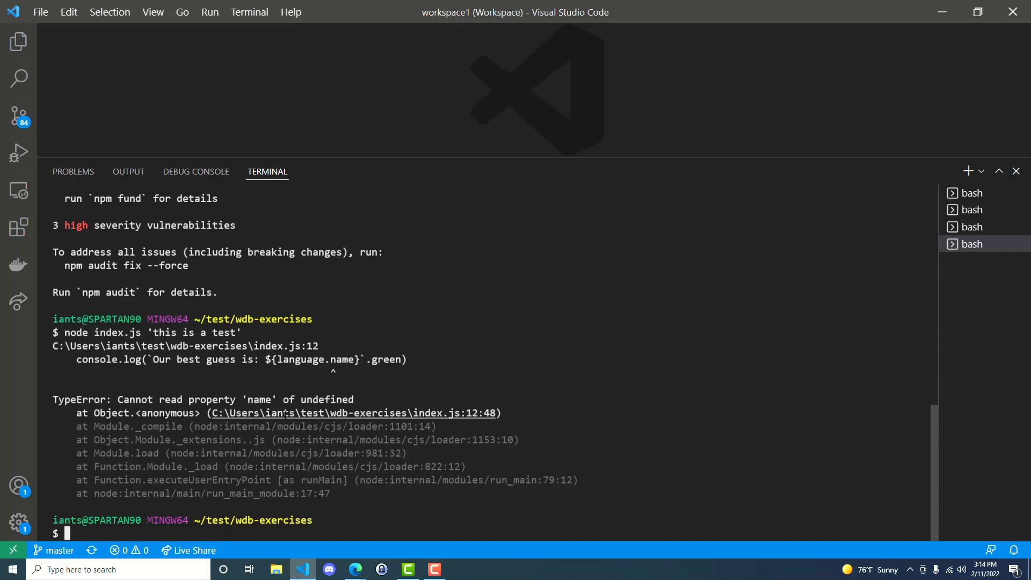
mouse_move(318, 382)
type("cat package.j")
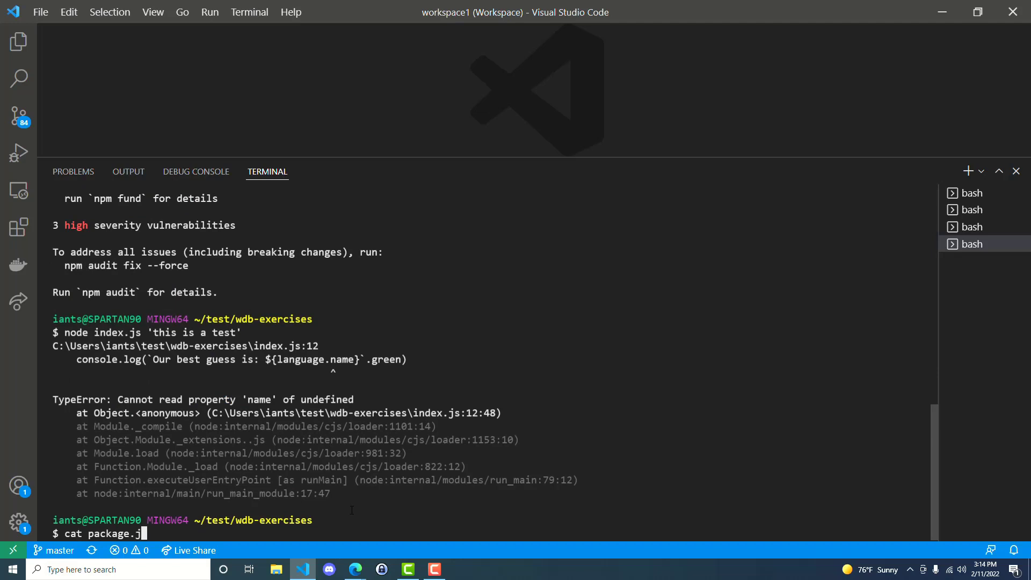
key("Enter")
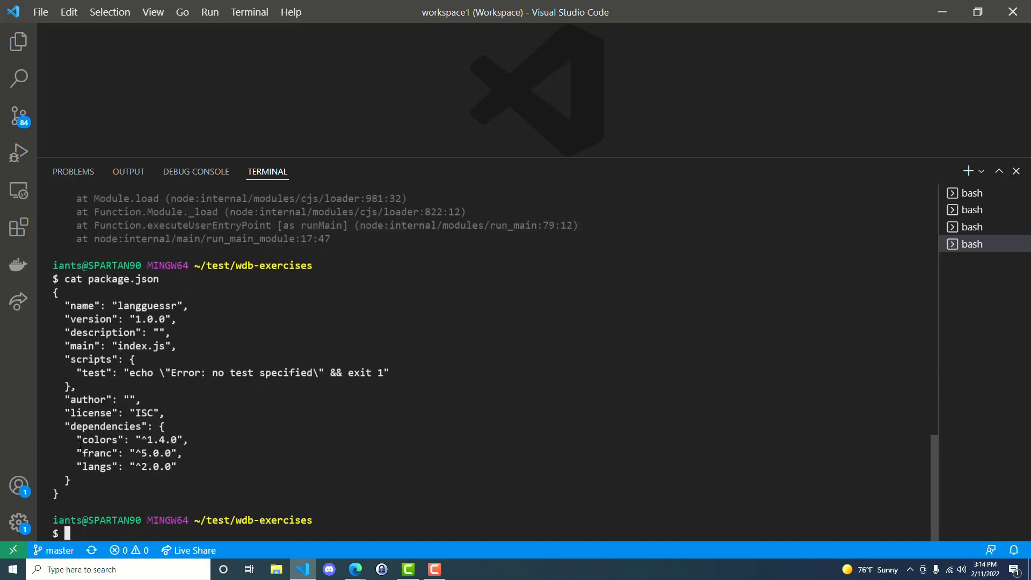
left_click_drag(75, 440, 177, 466)
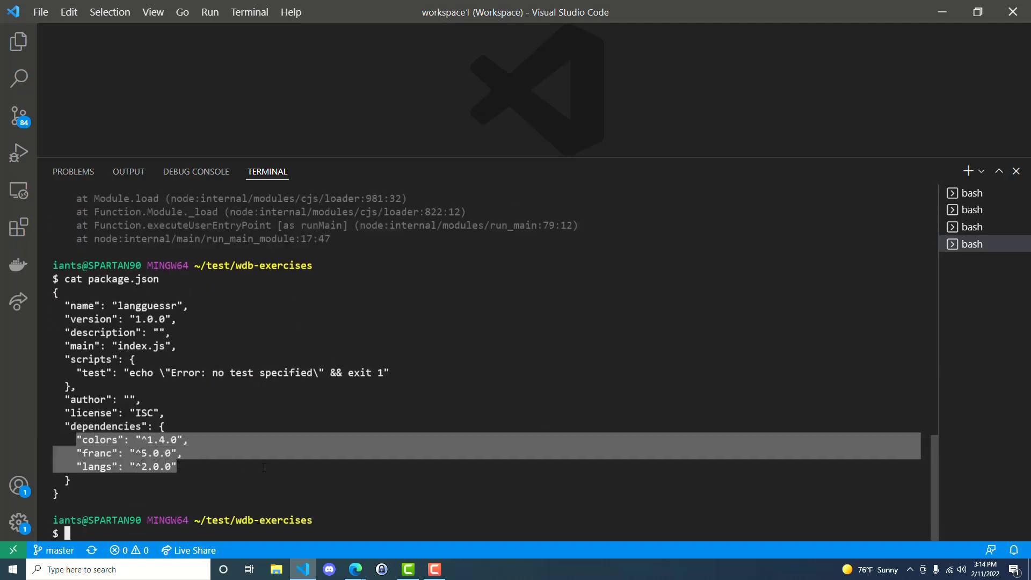
mouse_move(290, 486)
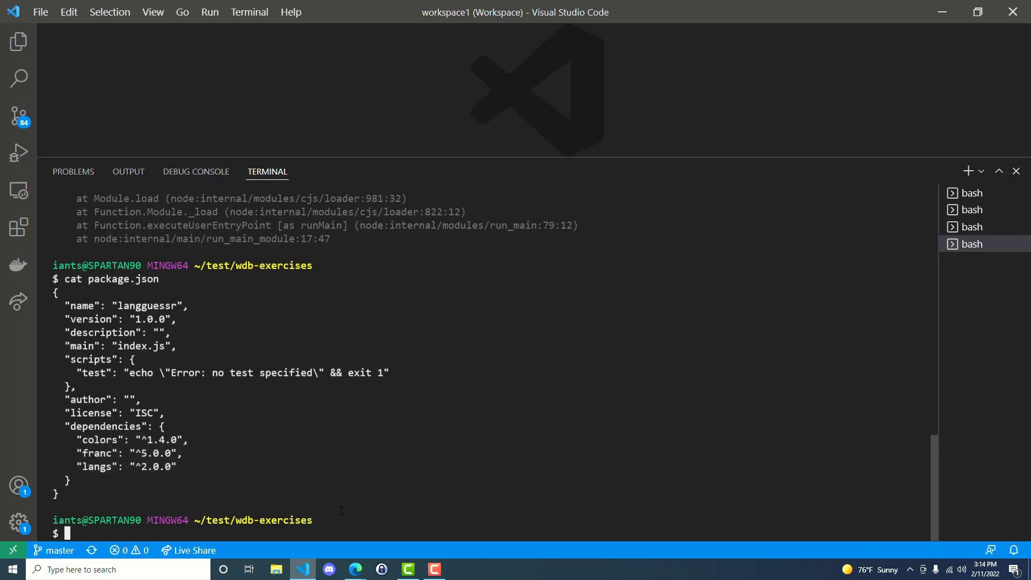
- Uninstall franc and langs, then reinstall both with npm i langs franc
type("npm")
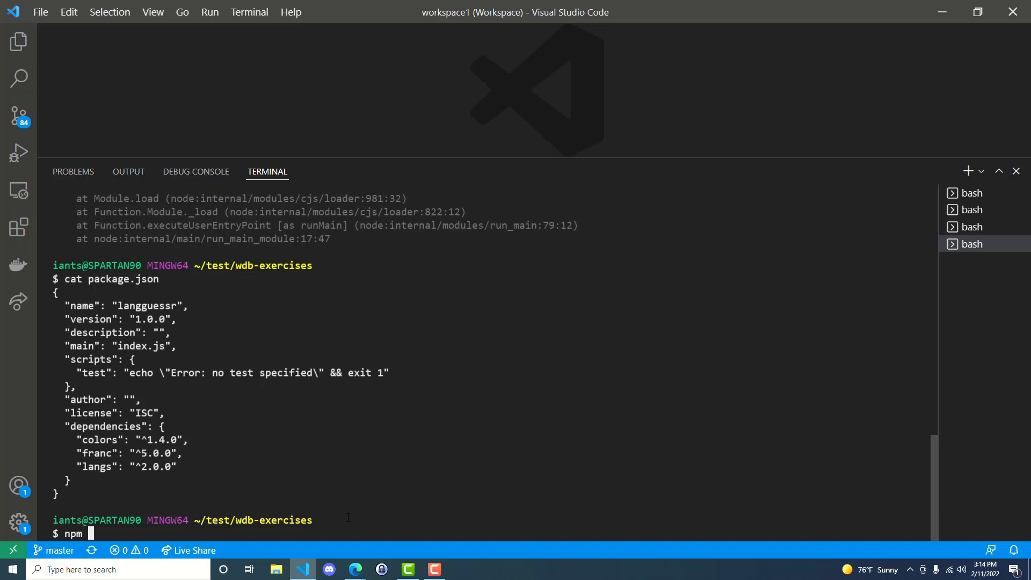
type("uninstal")
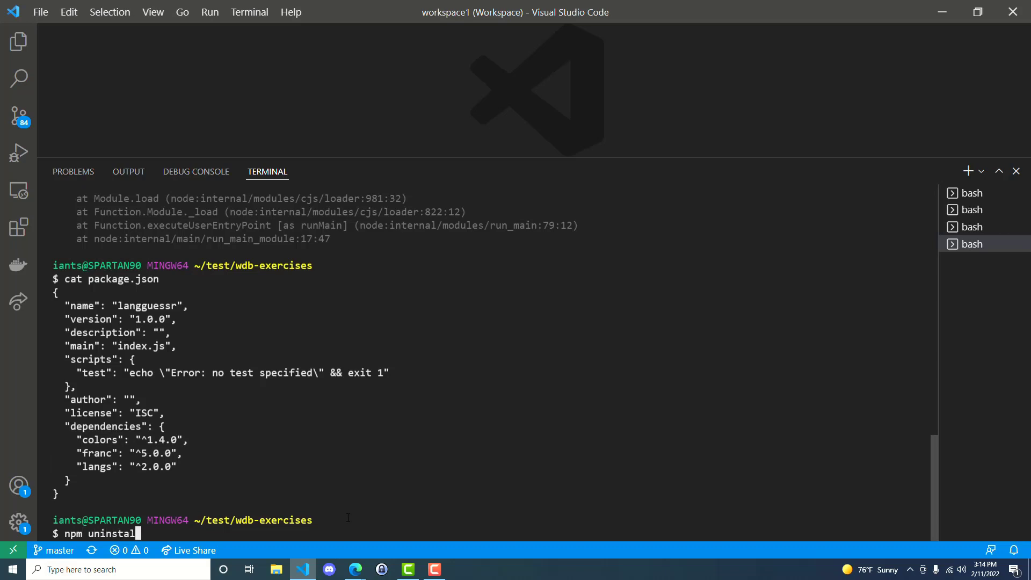
type("franc ; n")
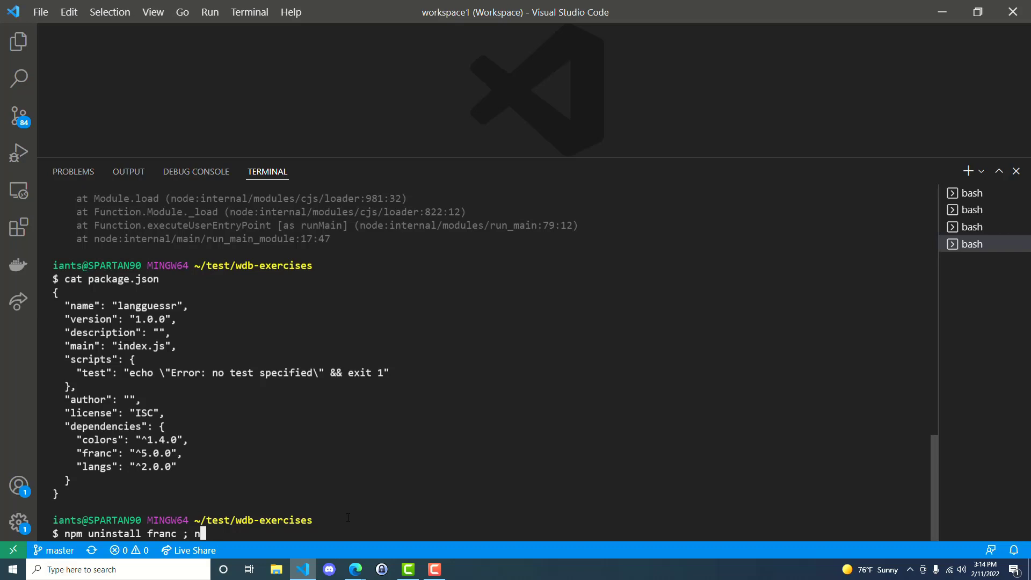
type("pm uninstall")
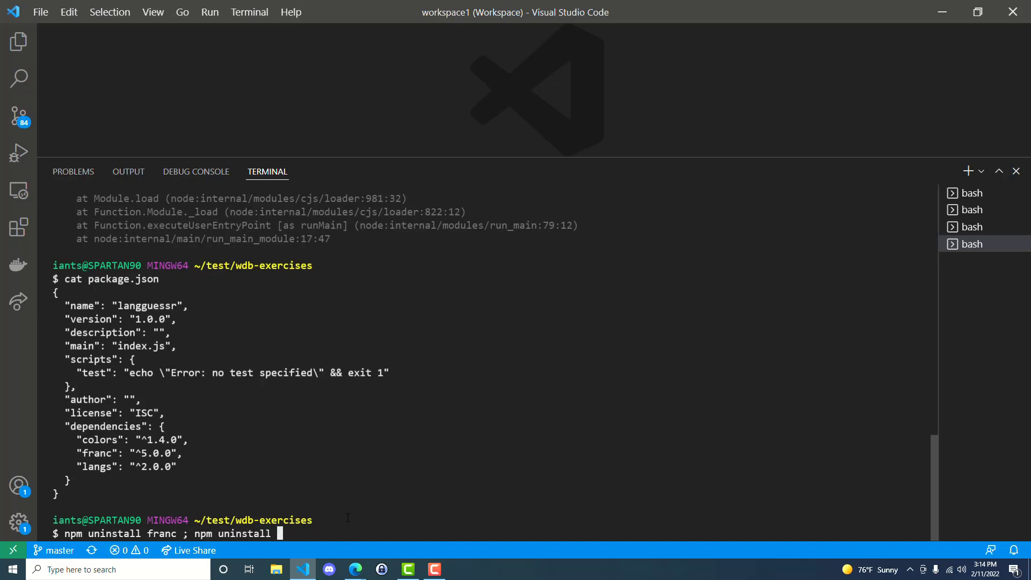
type("langs ; npm")
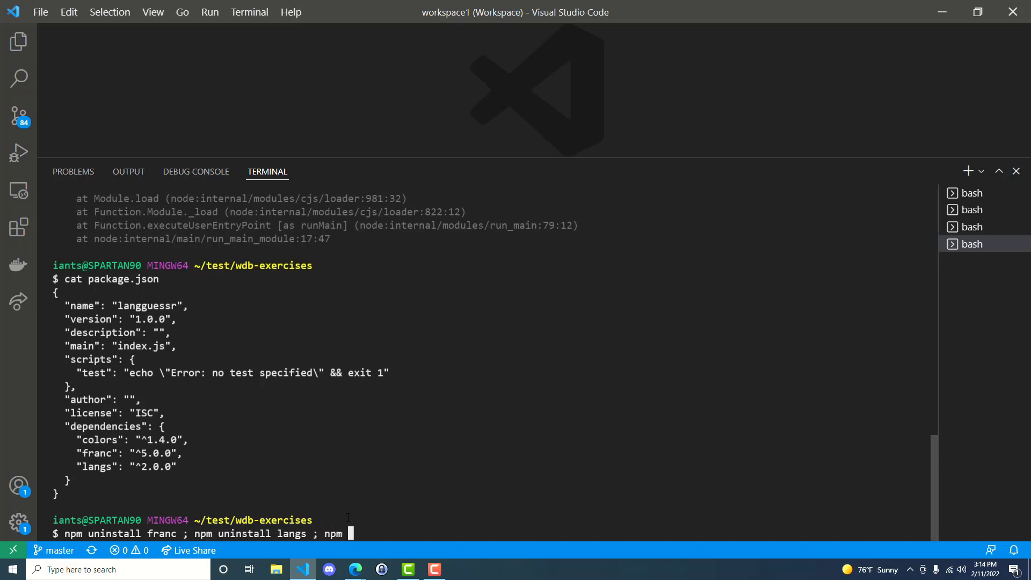
type("i langs franc")
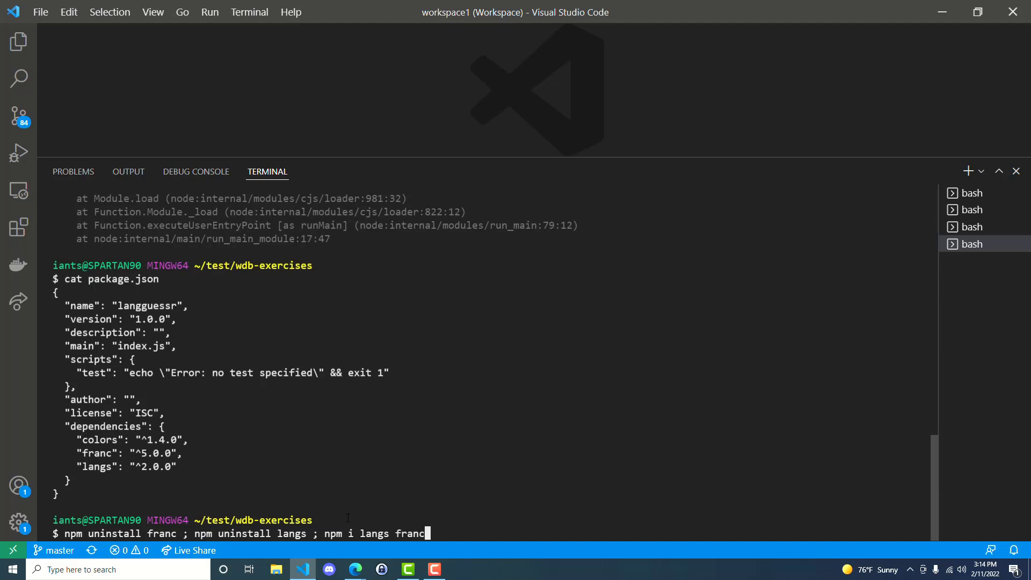
key("Enter")
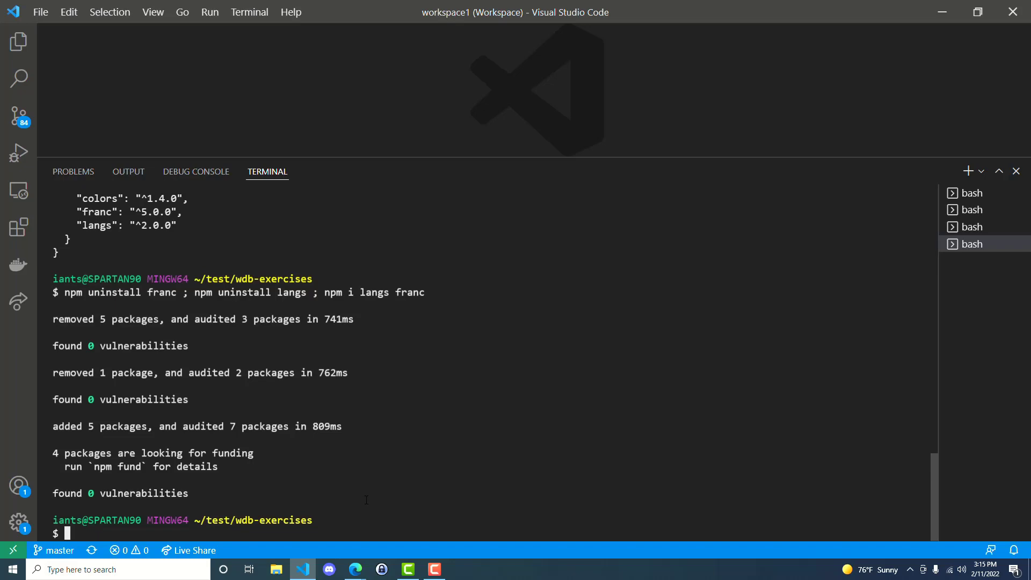
- Show package.json again, confirming franc is now at ^6.0.0
type("cat package.json")
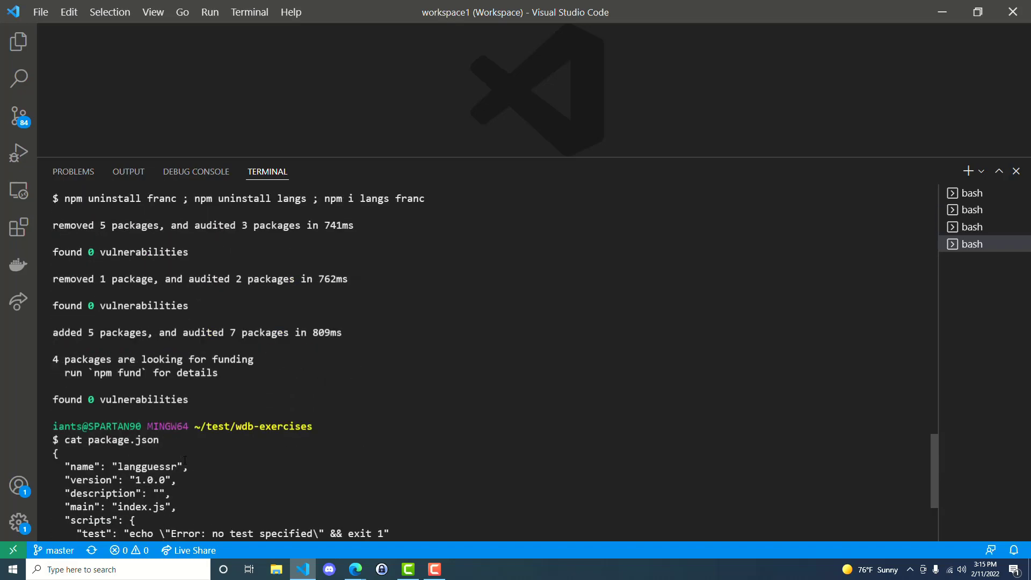
scroll("down", 3)
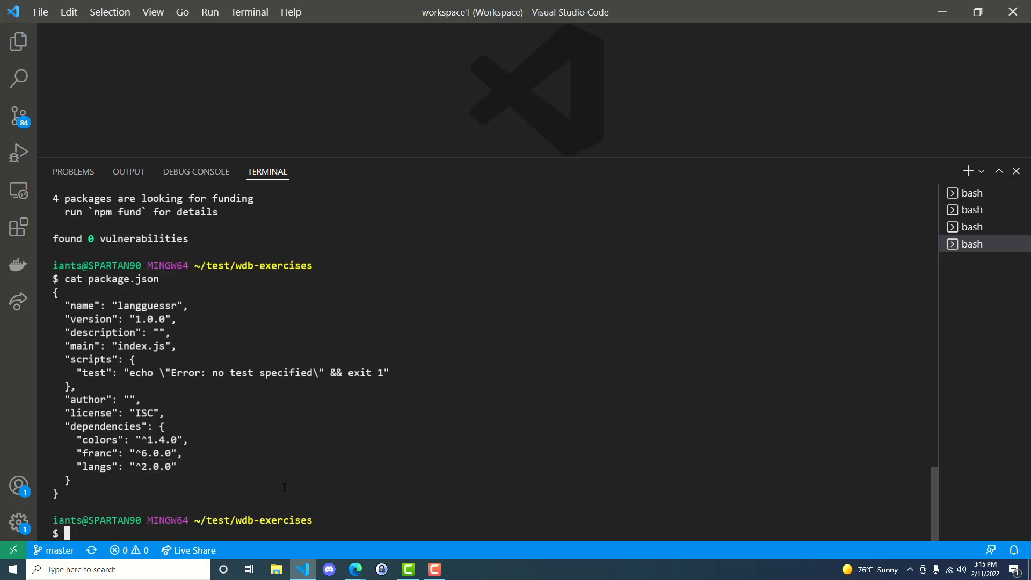
- Run node index.js 'this is a test' again, hitting the ERR_REQUIRE_ESM error
type("node index.js")
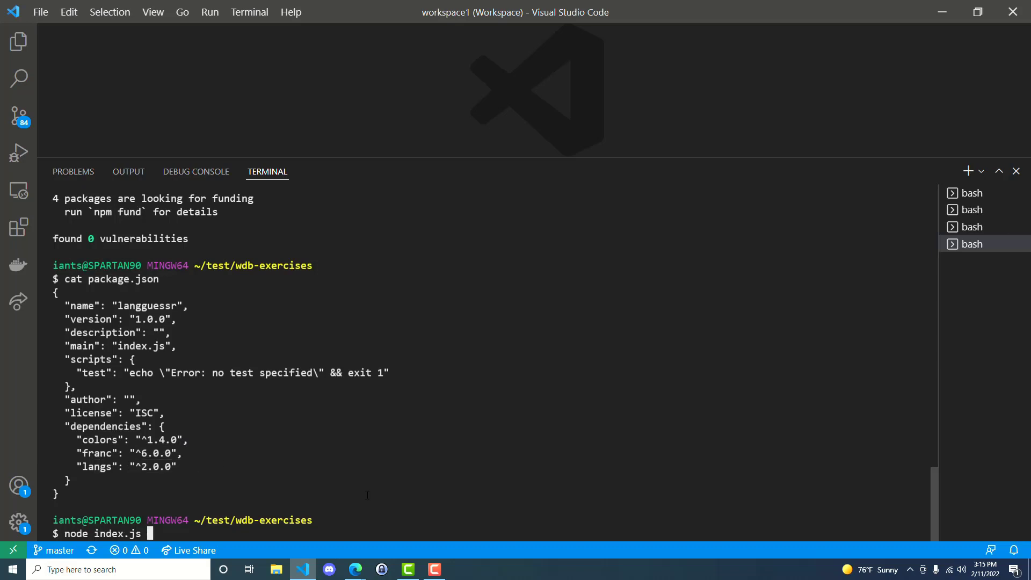
type("'this is a test")
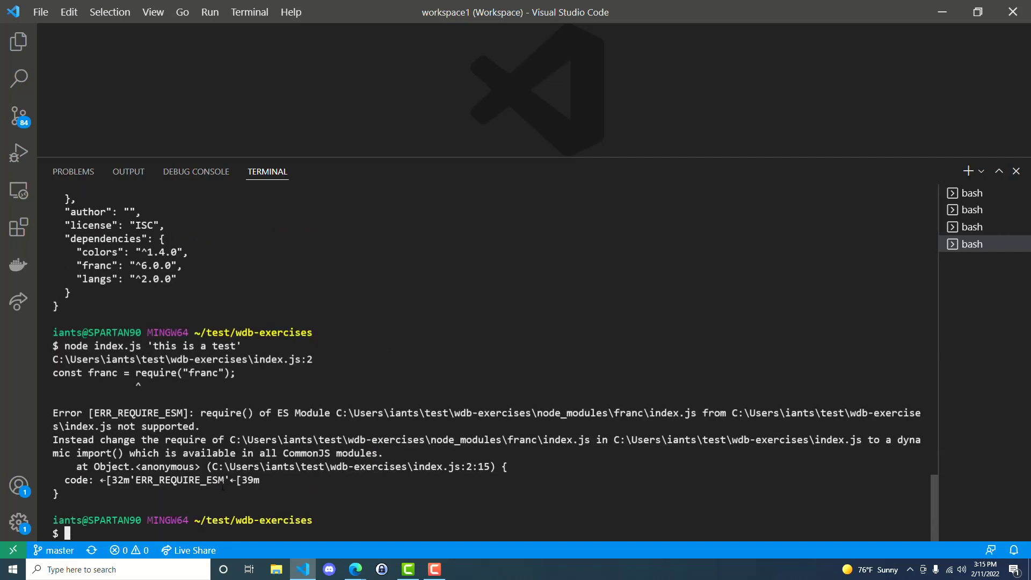
mouse_move(343, 483)
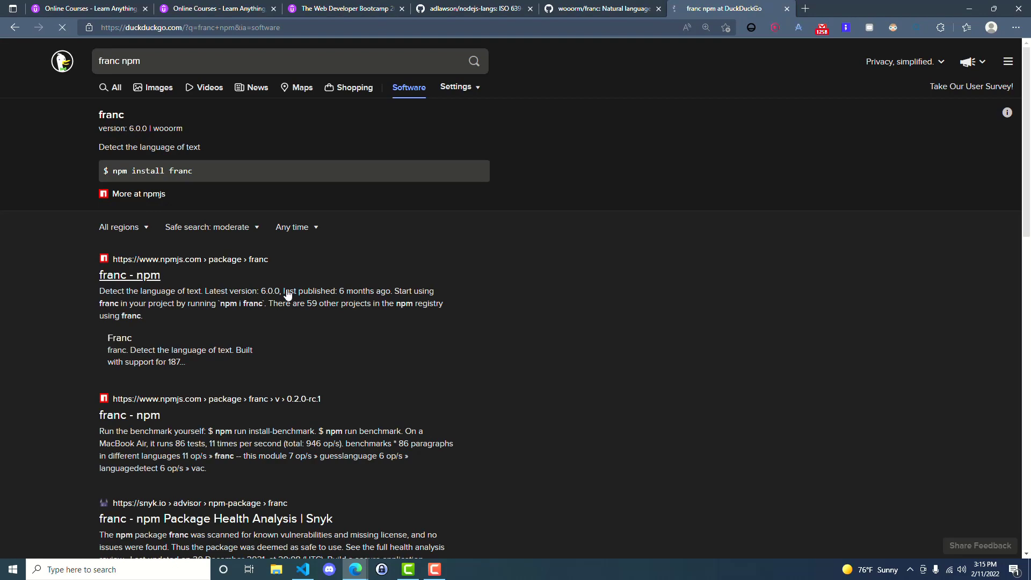
- Go from the npm franc page to its GitHub readme and highlight the ESM-only install note
left_click(128, 275)
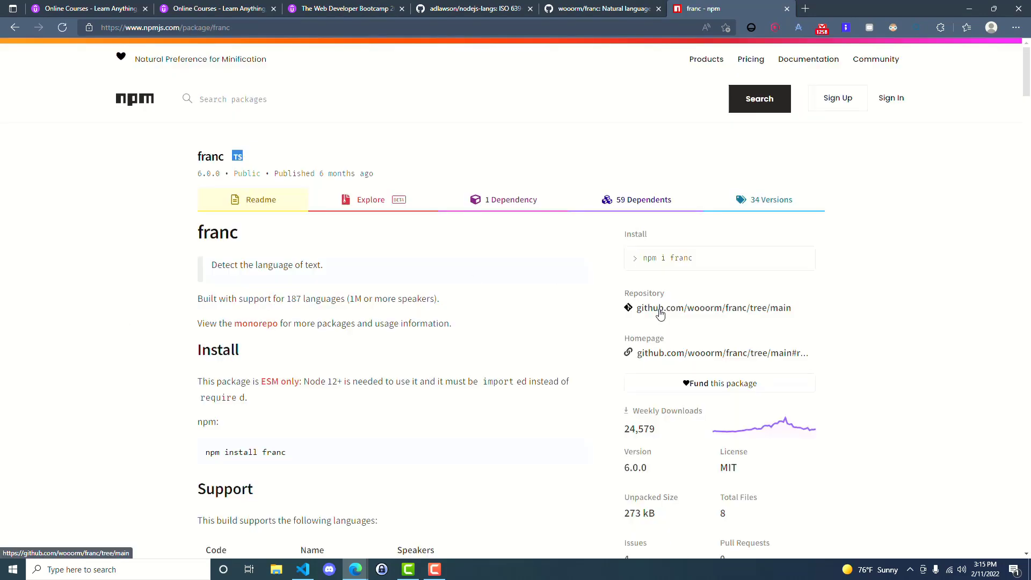
left_click(681, 307)
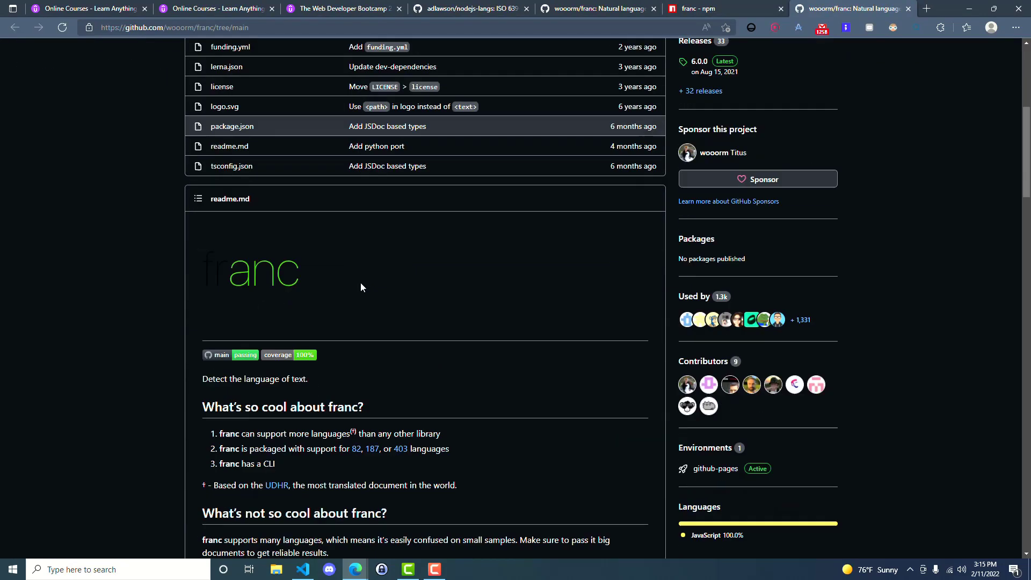
scroll("down", 3)
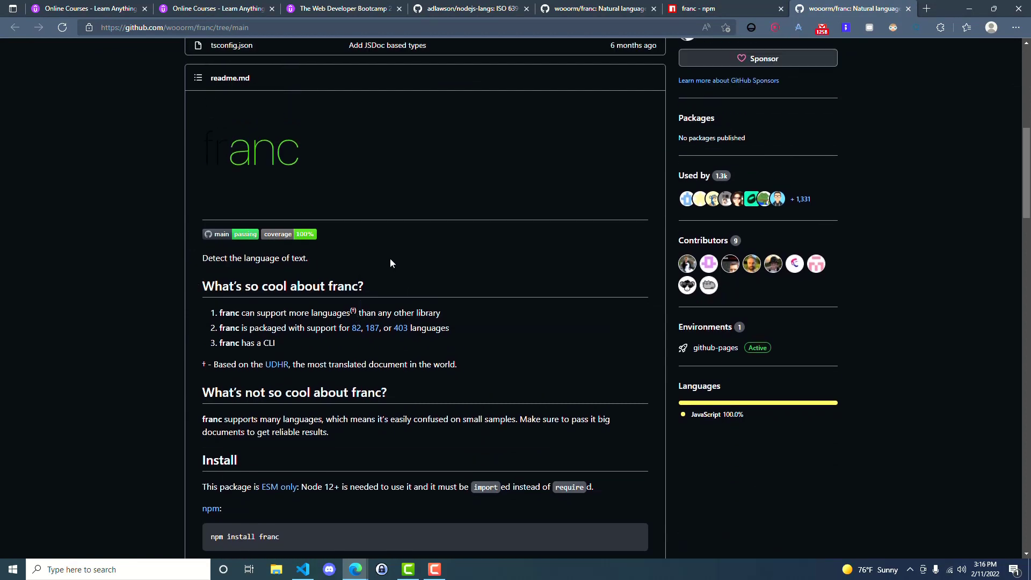
scroll("down", 3)
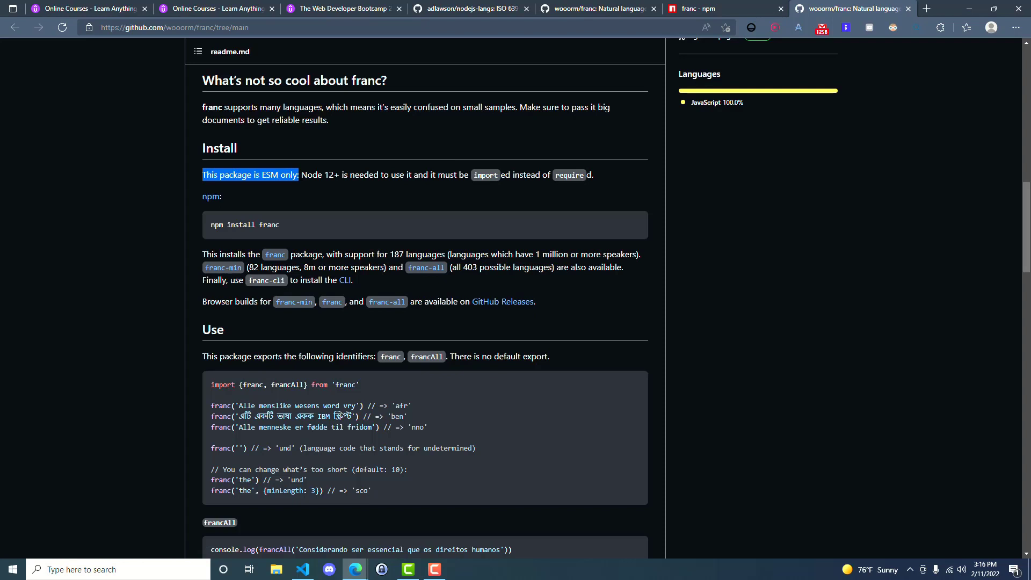
left_click_drag(279, 175, 325, 175)
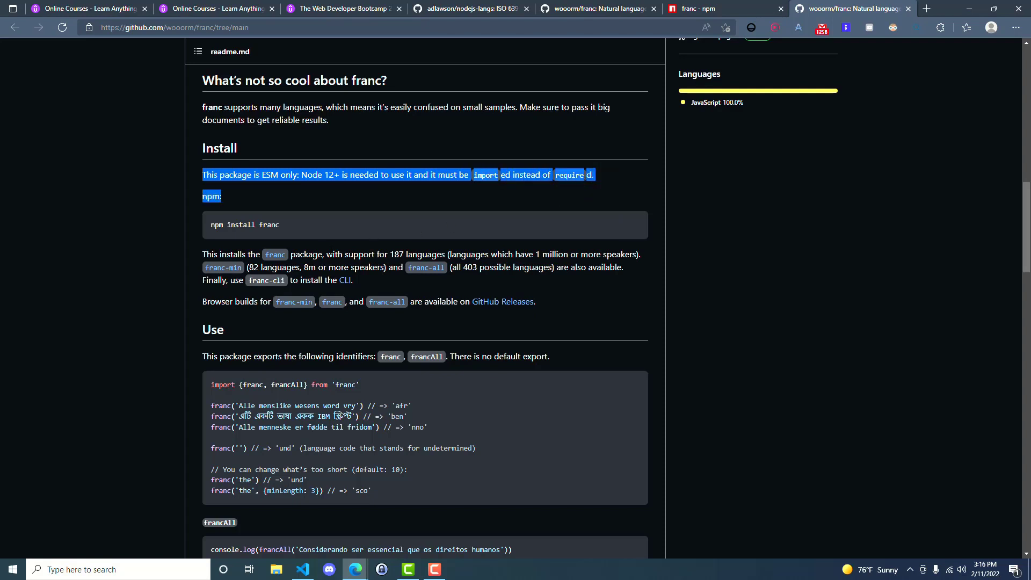
- Scroll to the readme's Use section with the import {franc, francAll} from 'franc' example
scroll("down", 3)
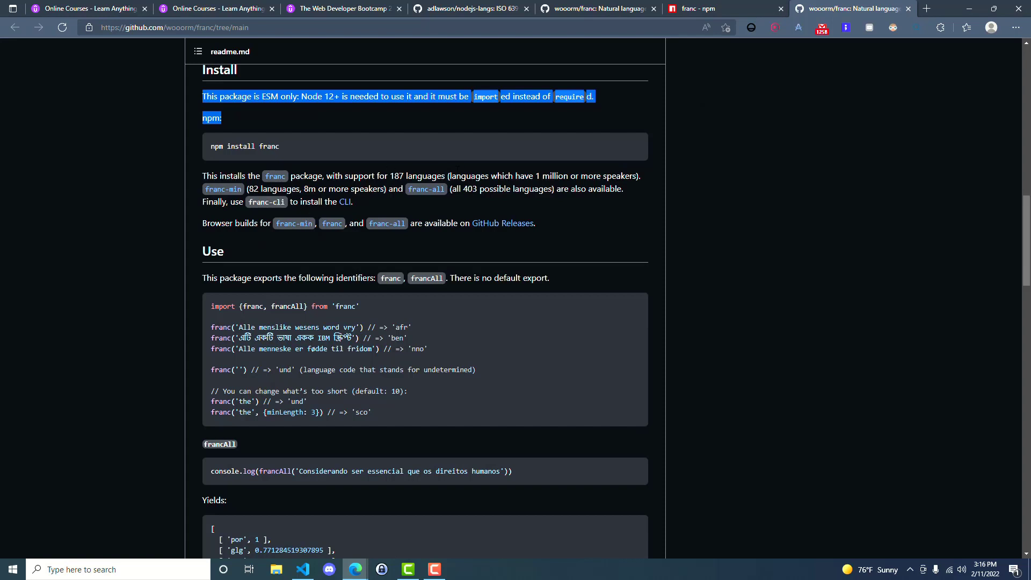
mouse_move(264, 318)
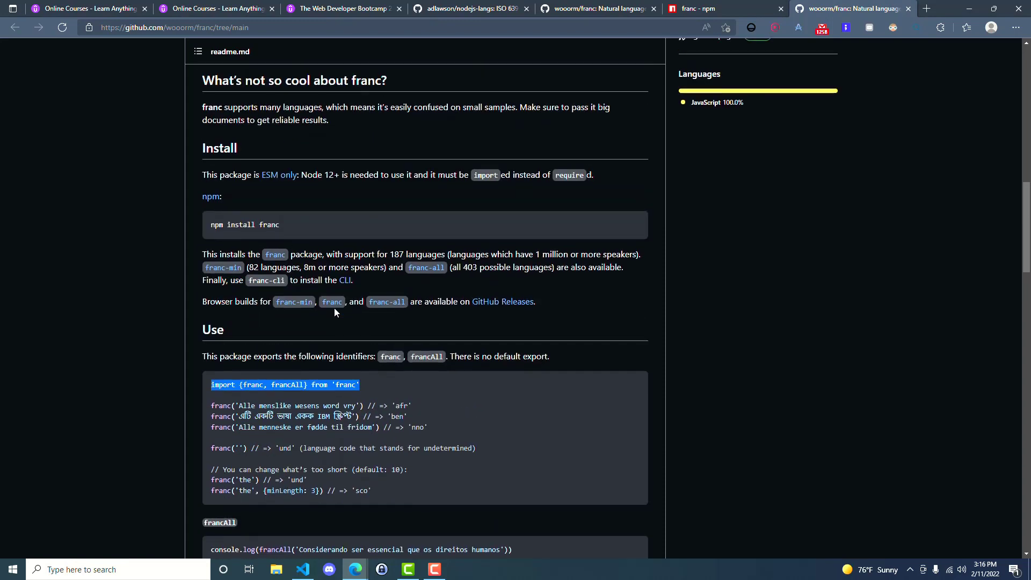
mouse_move(412, 333)
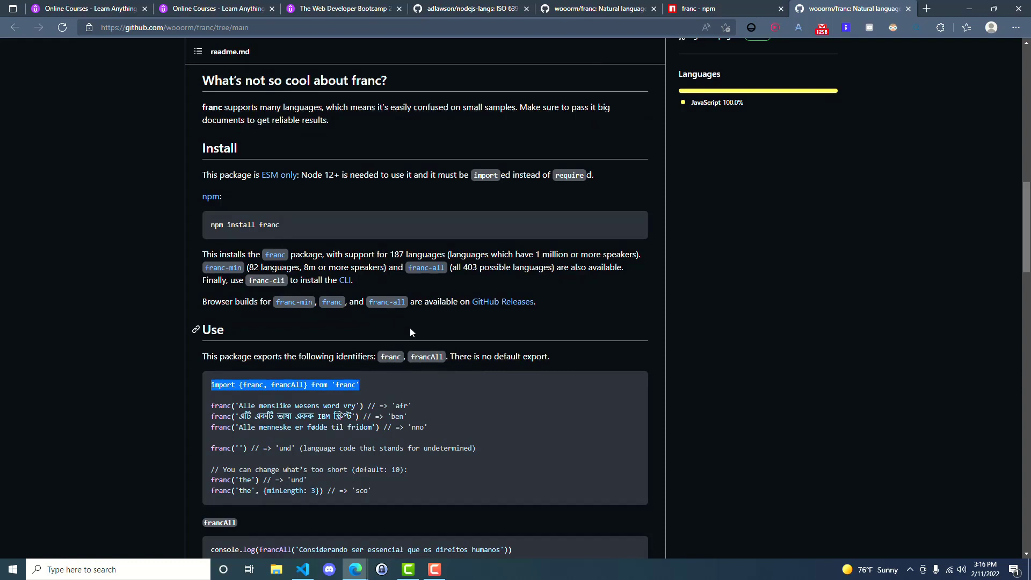
mouse_move(434, 333)
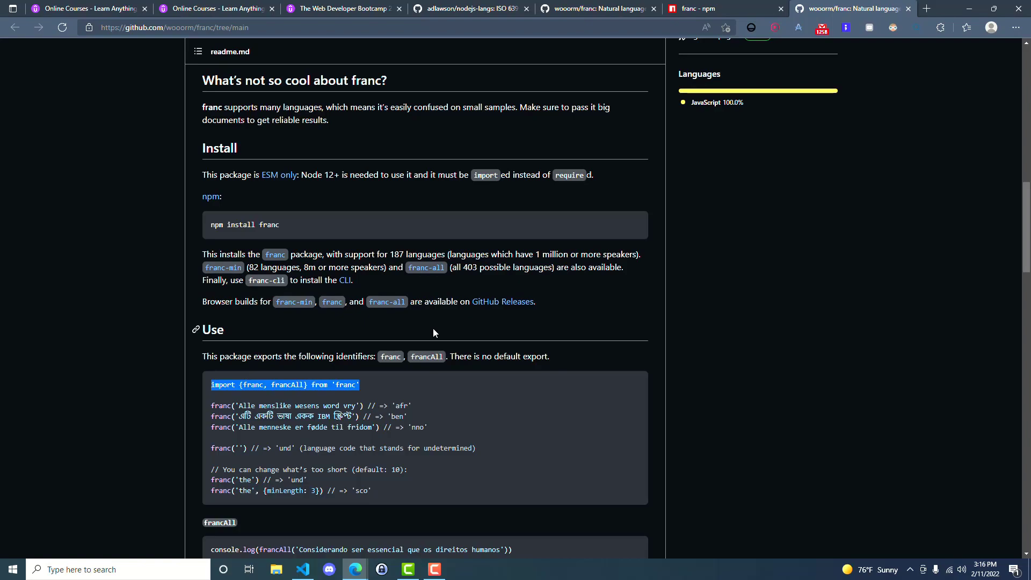
mouse_move(451, 343)
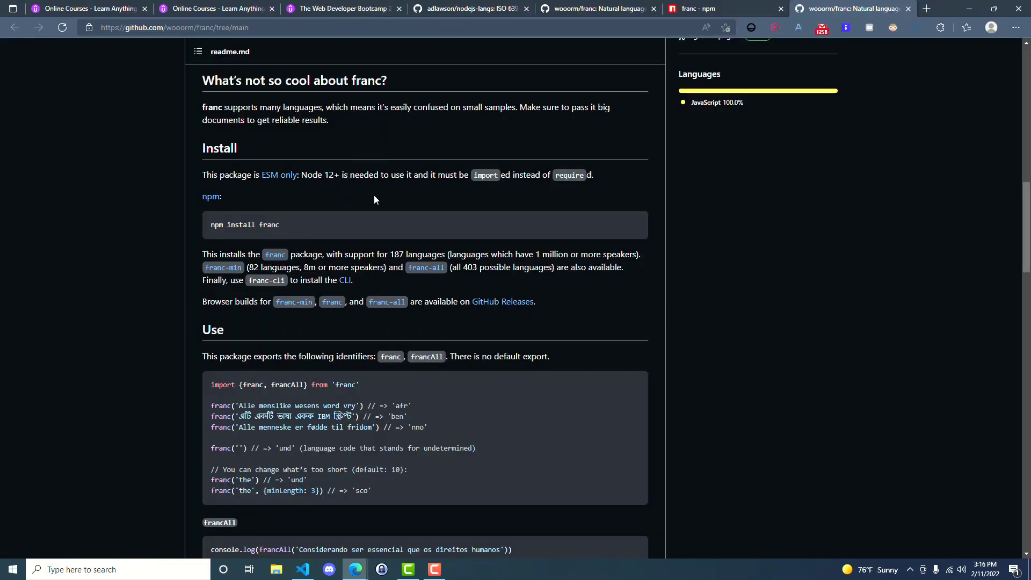
scroll("down", 3)
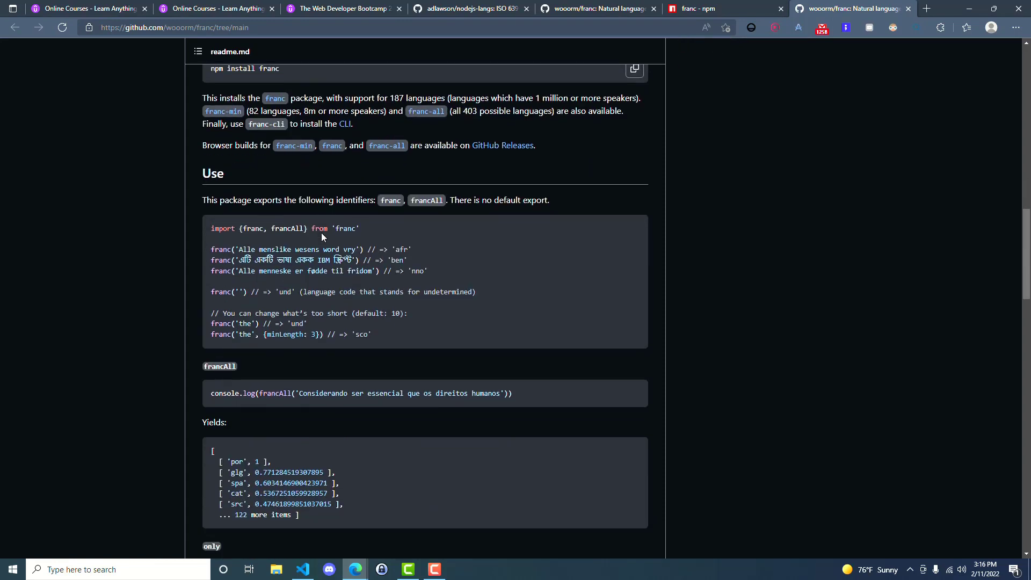
scroll("up", 3)
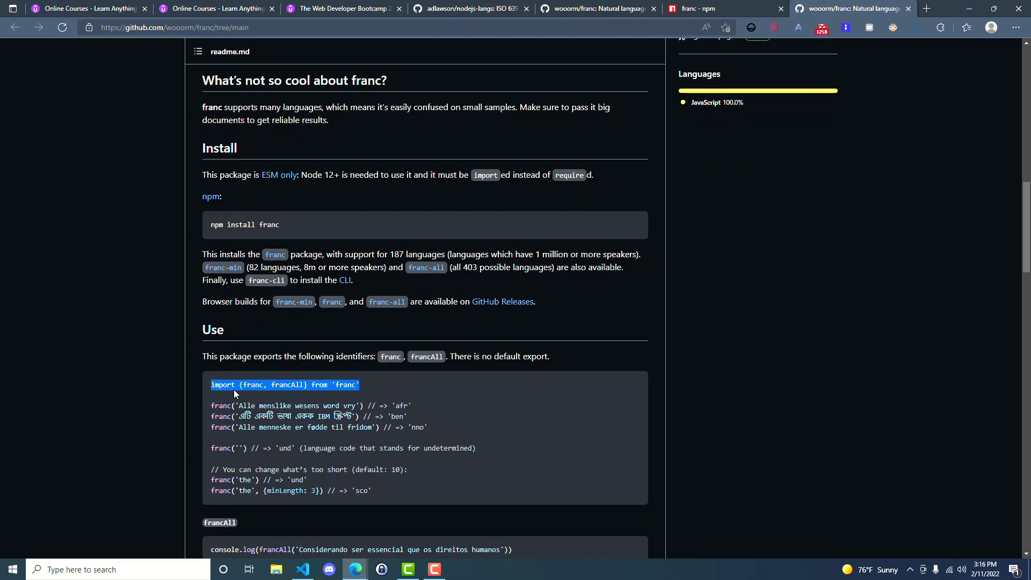
- Open index.js and replace the require line with import { franc } from 'franc', dropping francAll
left_click(303, 569)
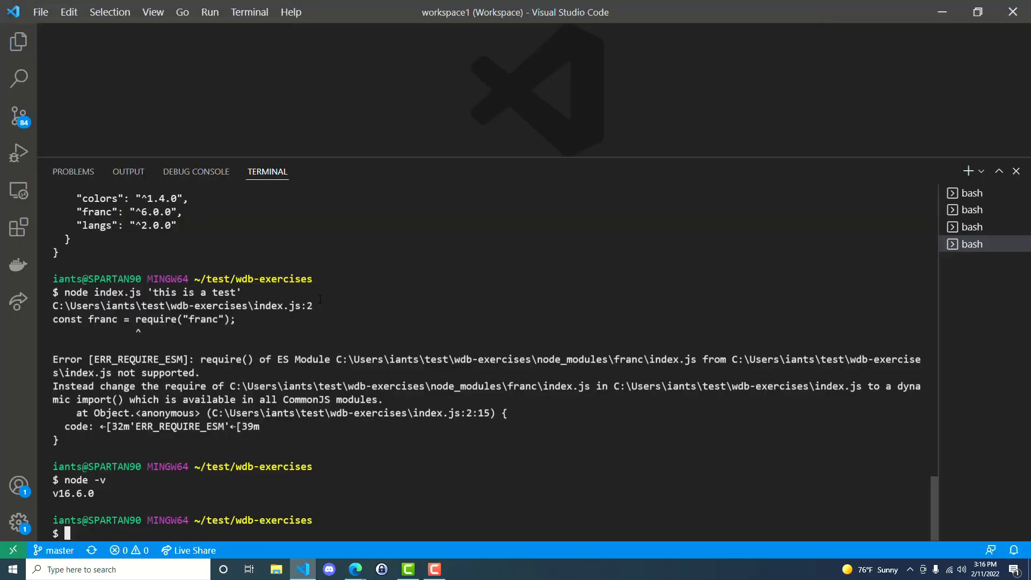
type("code index.js")
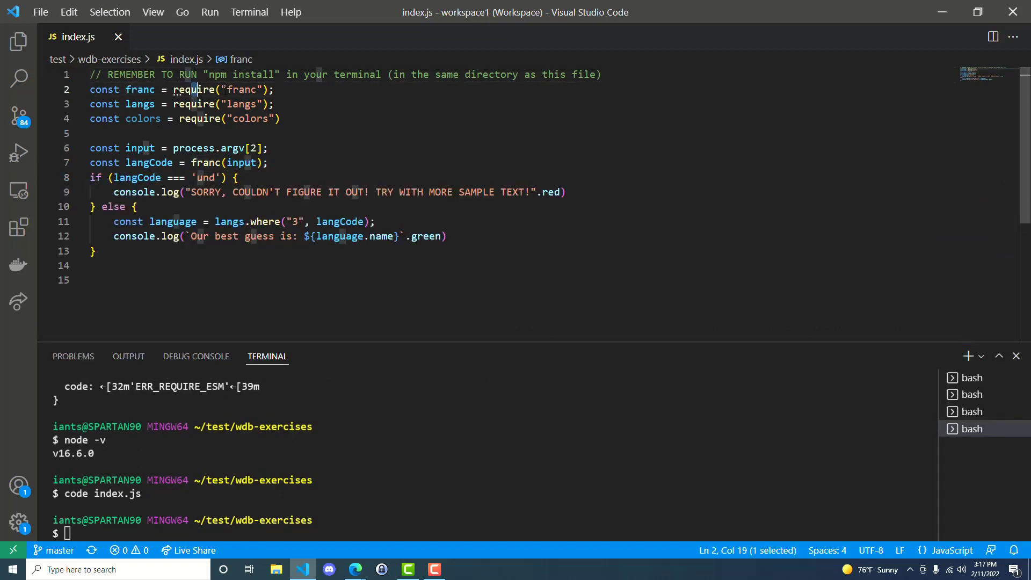
type("import {franc, francAll} from 'franc'")
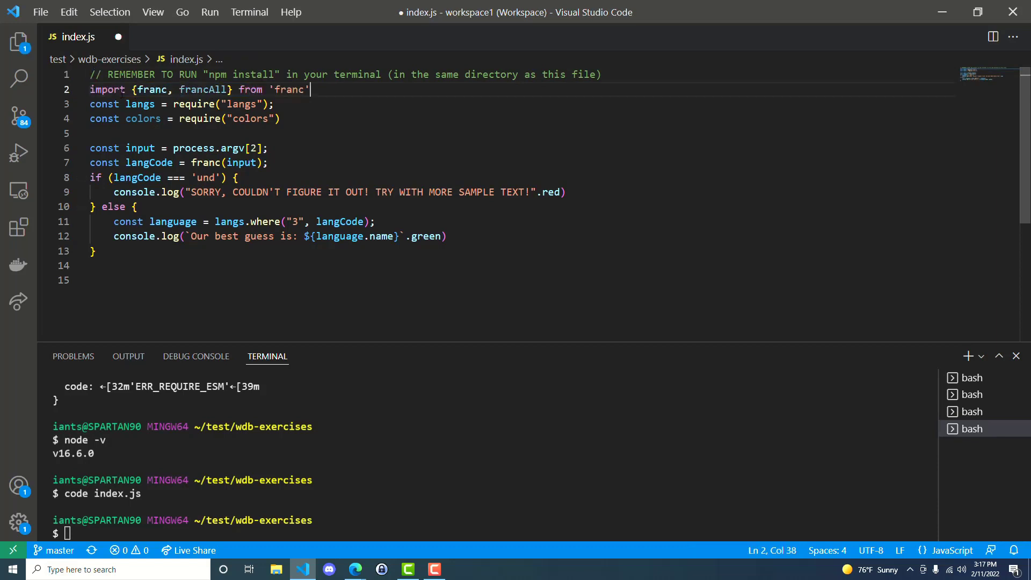
double_click(204, 90)
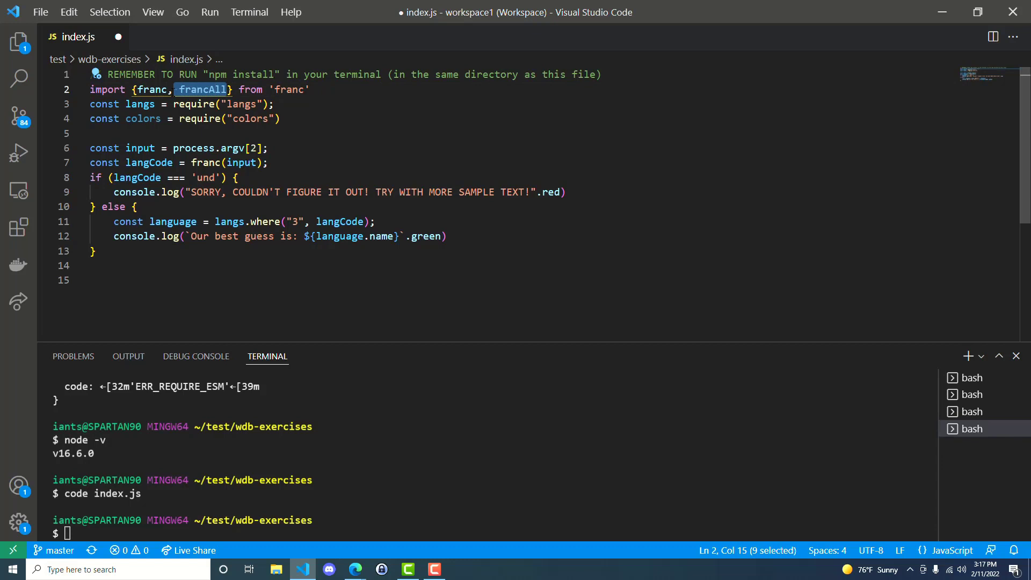
key("Delete")
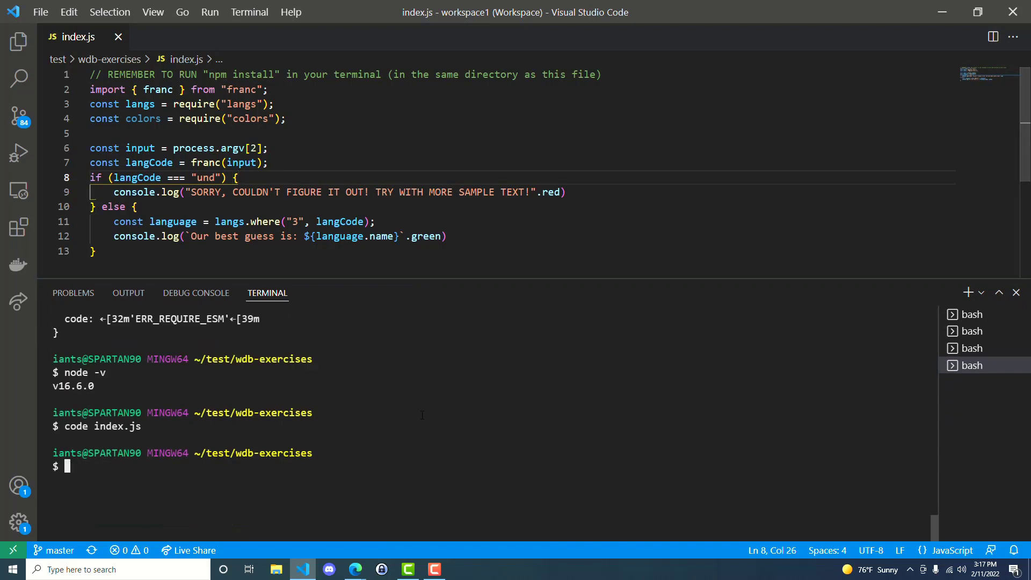
- Run node index.js on sample text, getting 'Cannot use import statement outside a module'
type("node index.js")
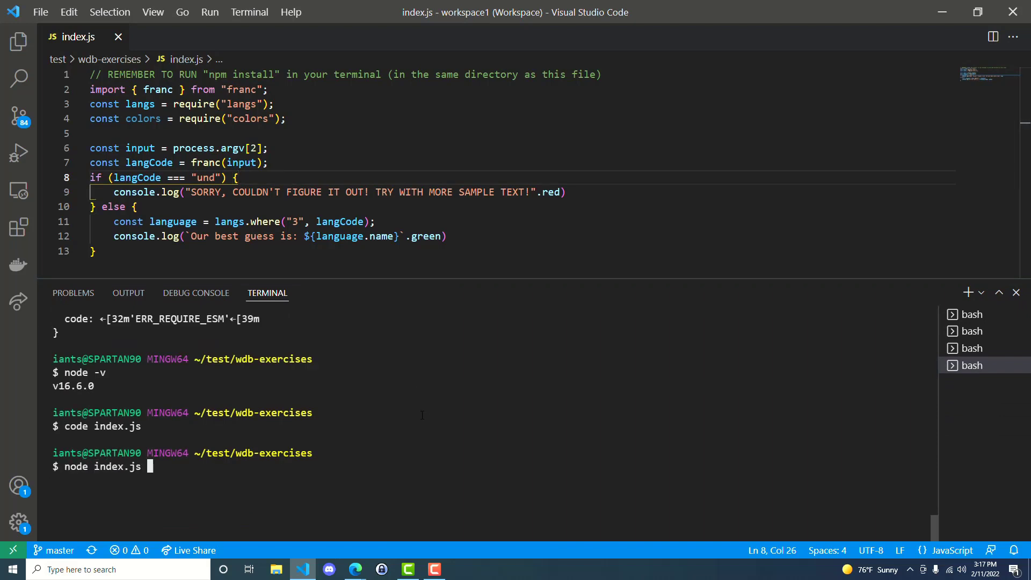
type("'some te")
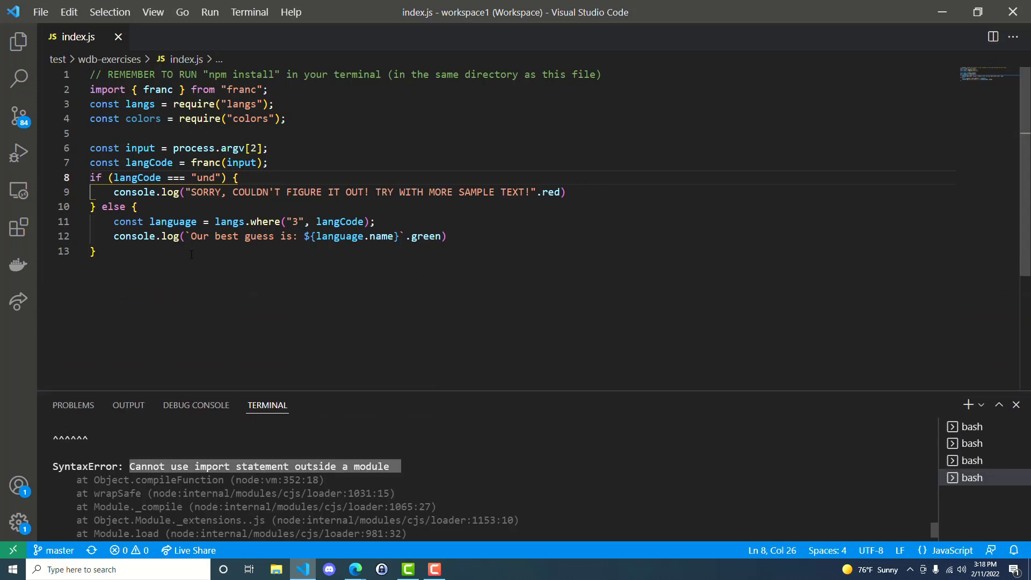
mouse_move(479, 388)
type("ls")
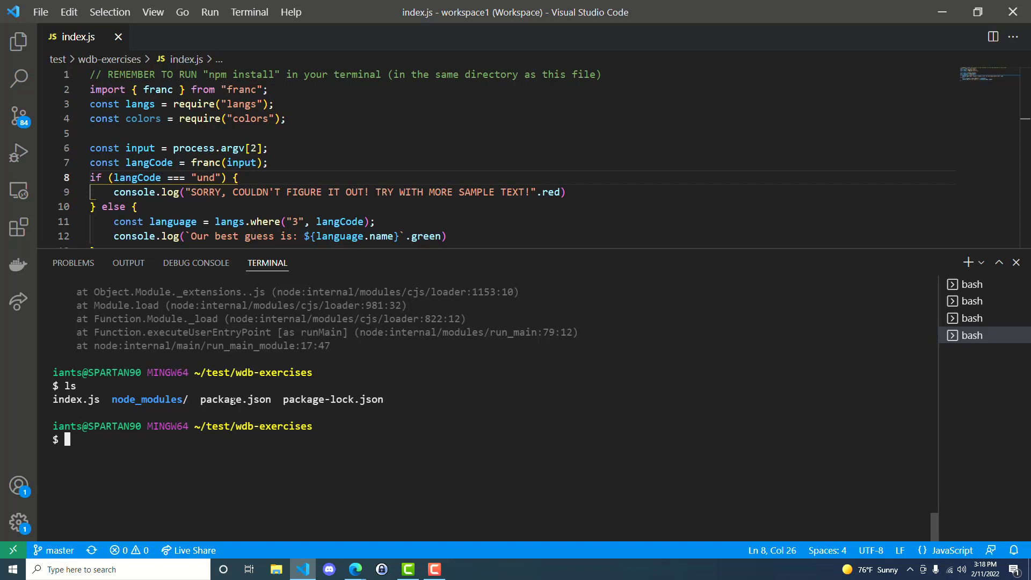
mouse_move(353, 450)
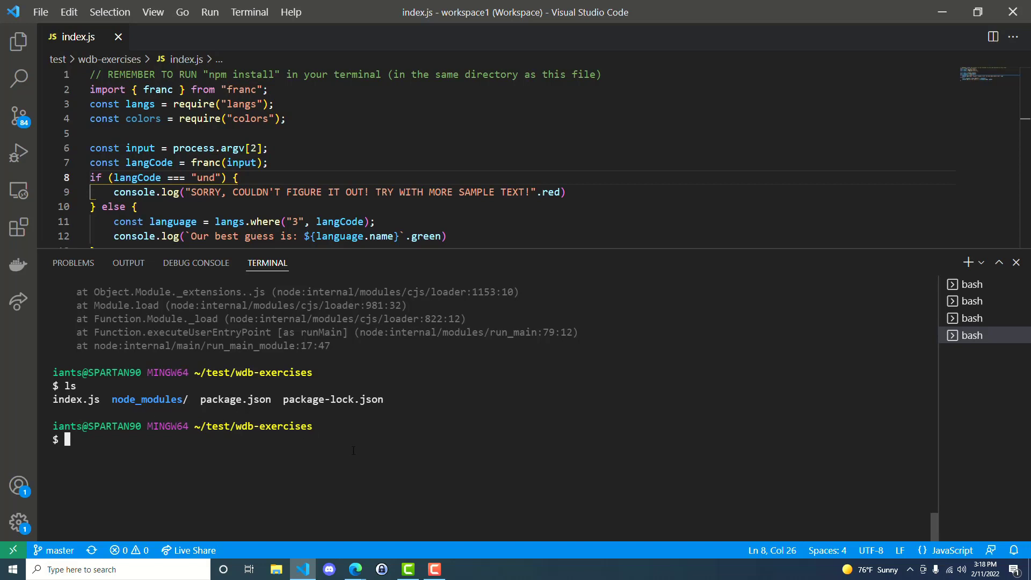
mouse_move(348, 454)
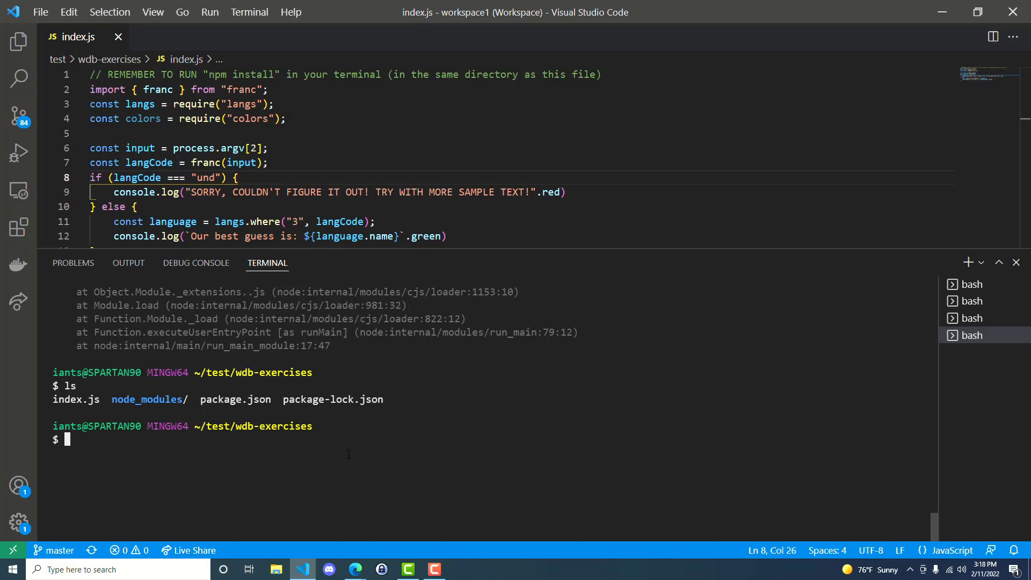
- Open package.json and add "type": "module" after the dependencies block
type("code package")
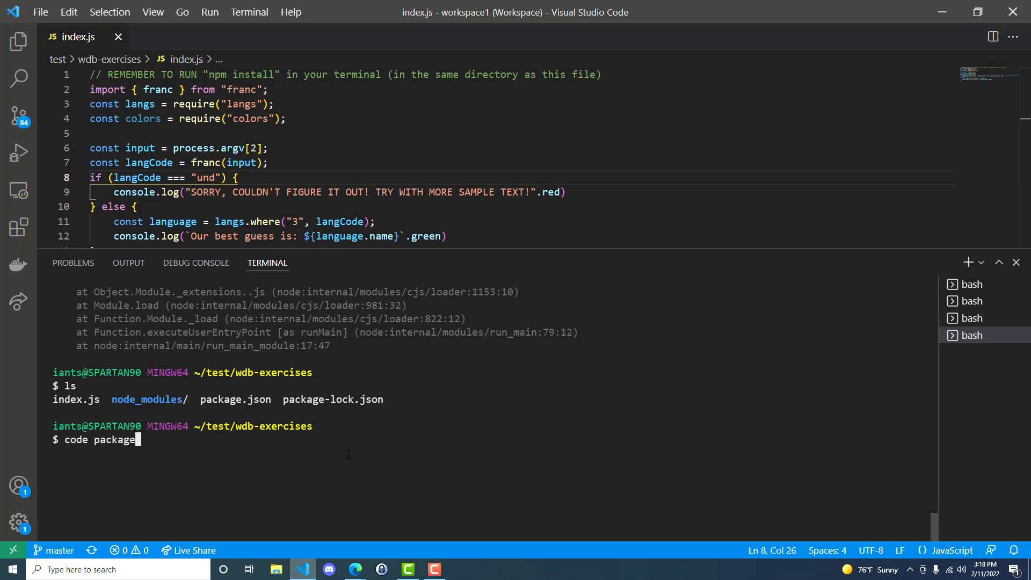
key("Enter")
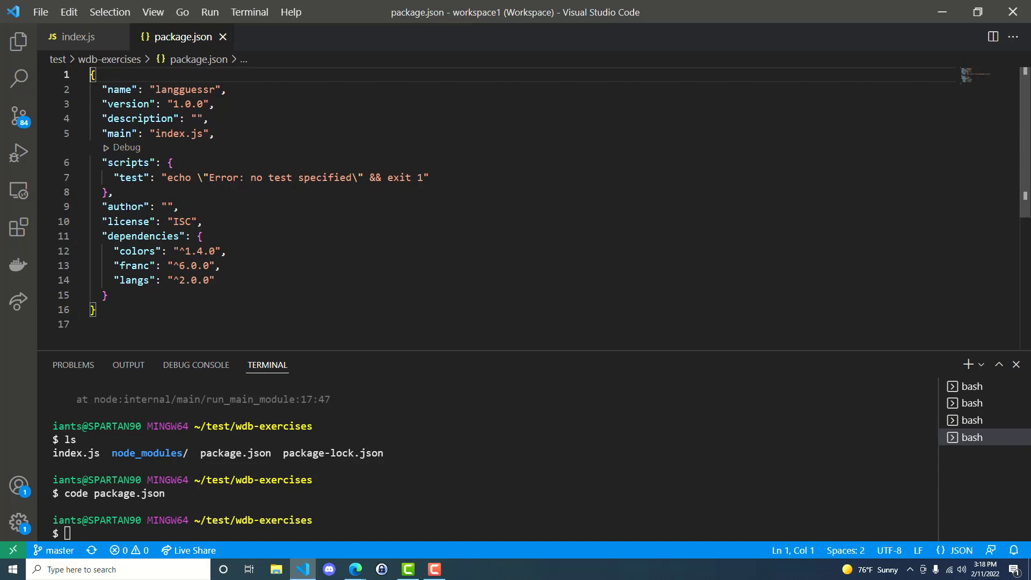
left_click(107, 295)
type(",")
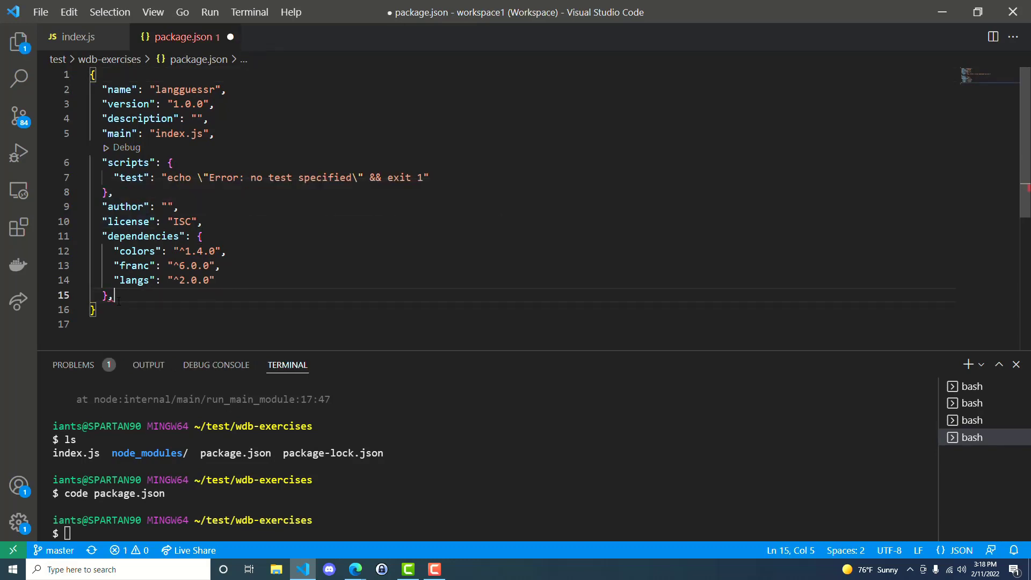
type("\"type\": \"module\"")
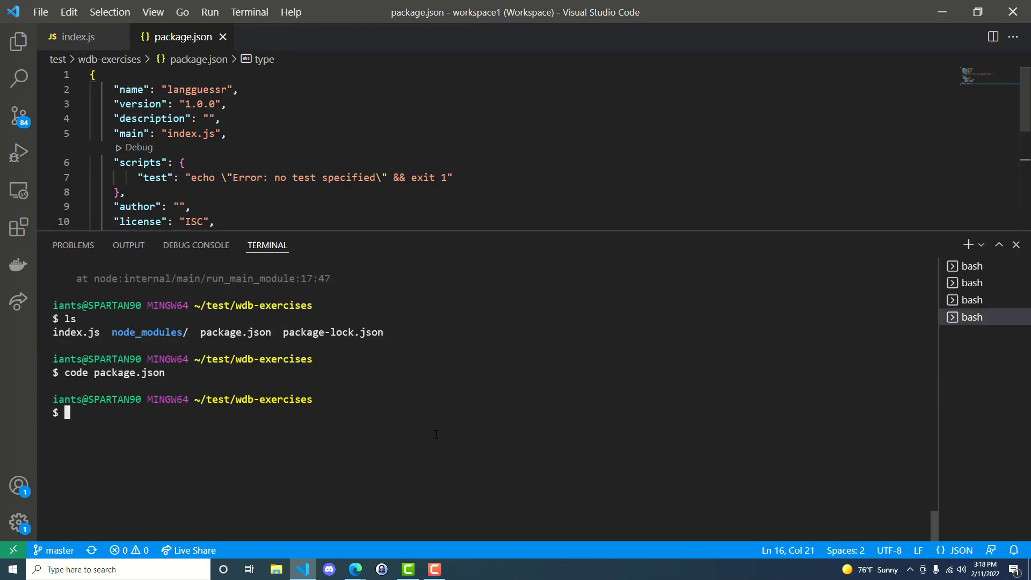
- Reopen package.json, then run node index.js 'some text', hitting 'require is not defined'
type("code package.json")
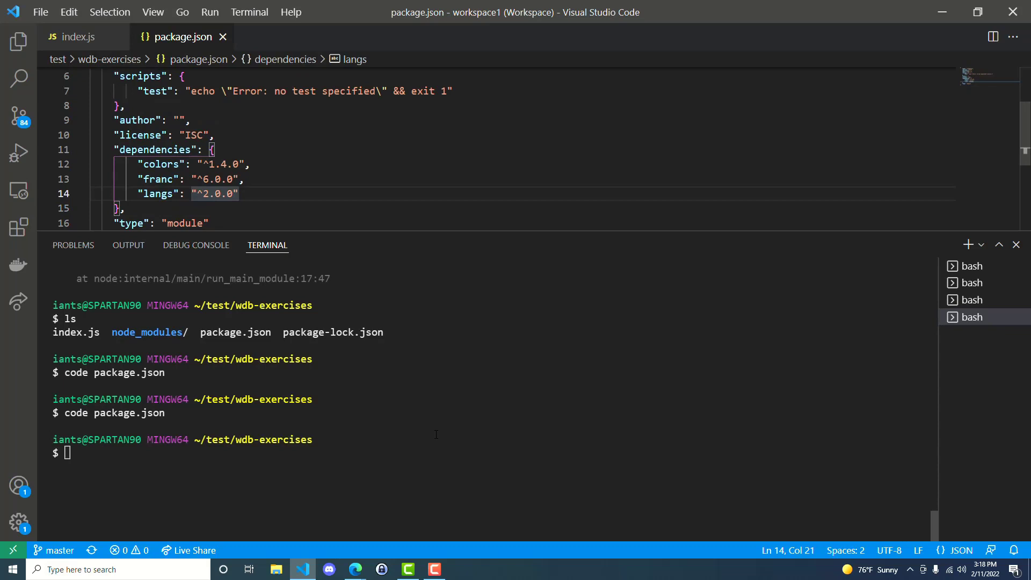
type("node index.js 'some text'")
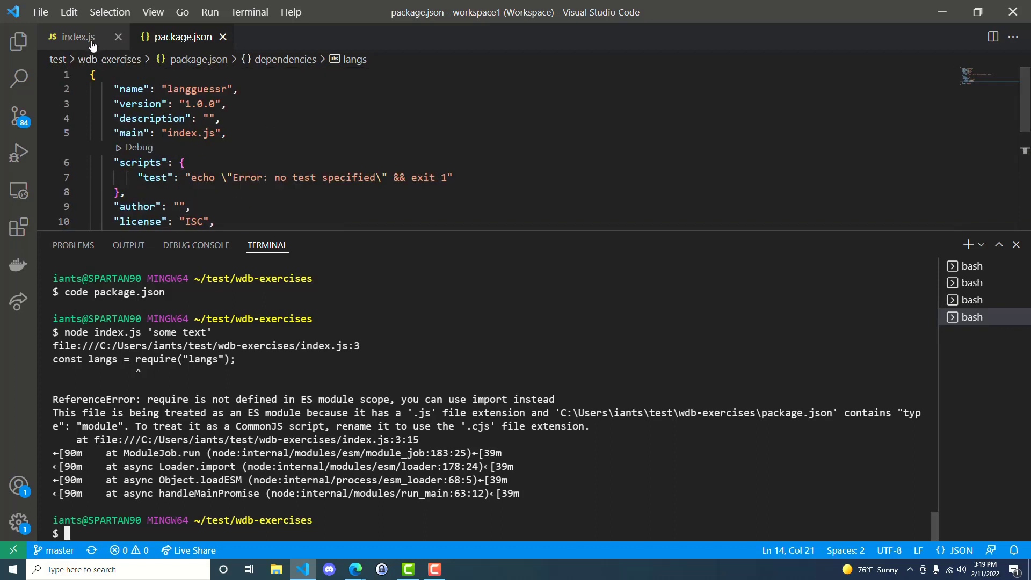
- Note the langs require line, rename the script to index.cjs and run it
left_click(82, 36)
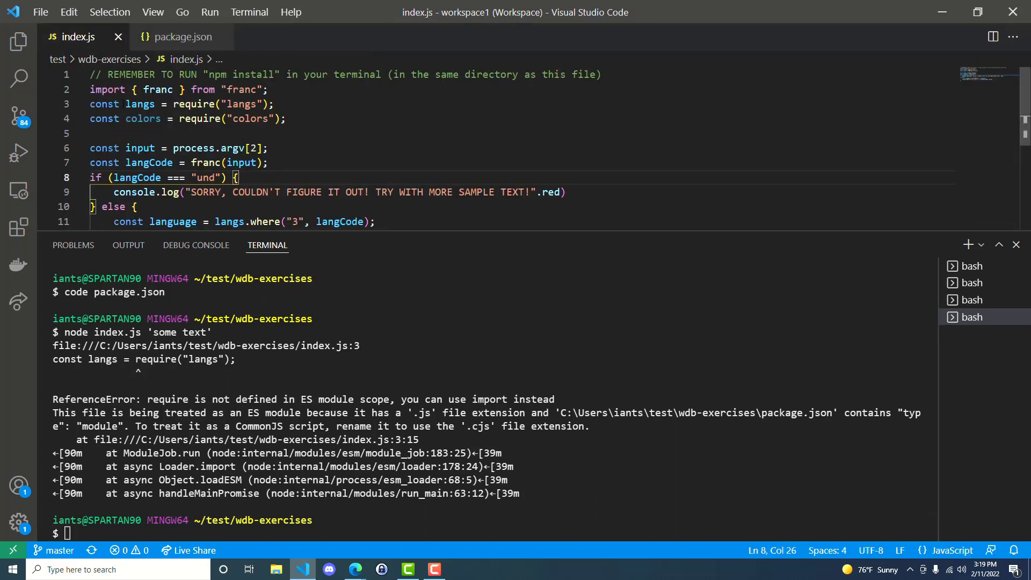
left_click_drag(90, 104, 214, 104)
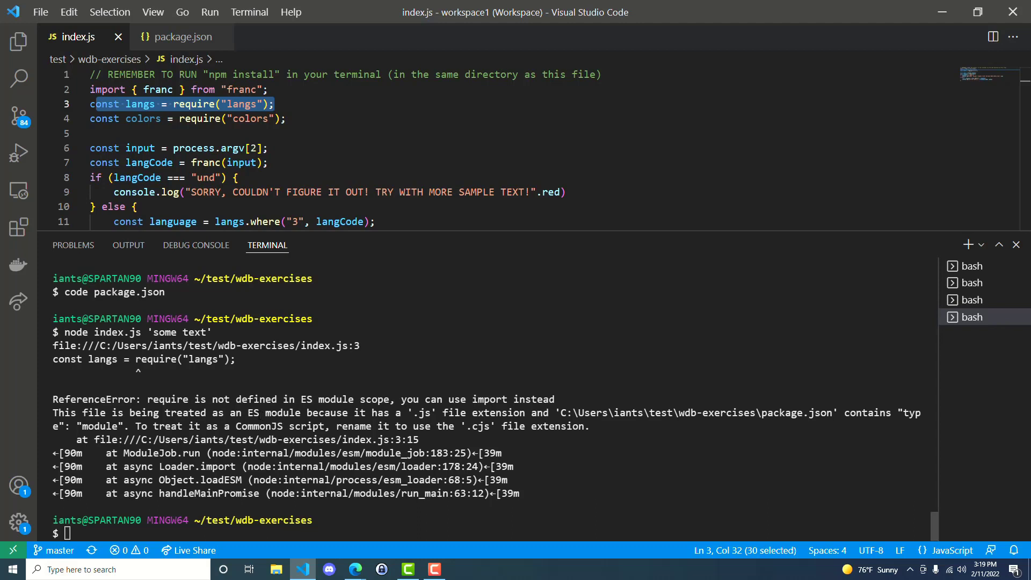
left_click(352, 519)
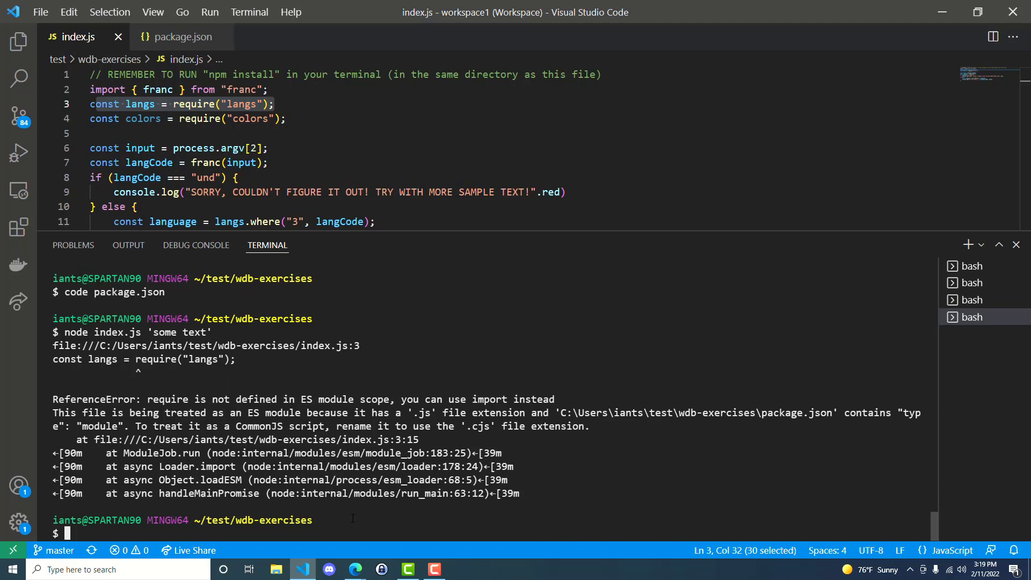
type("mv index")
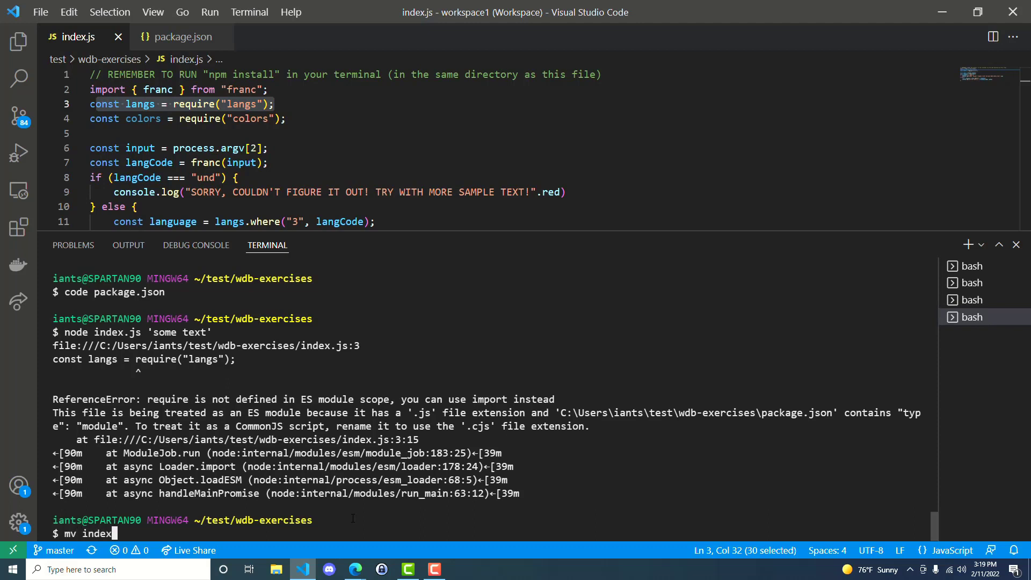
type(".js")
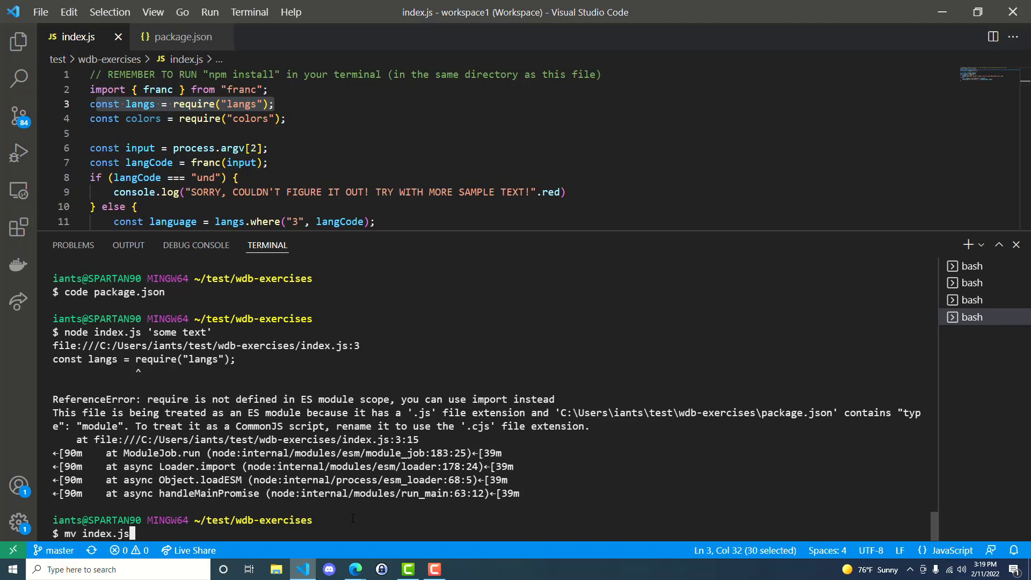
type("index.cjs")
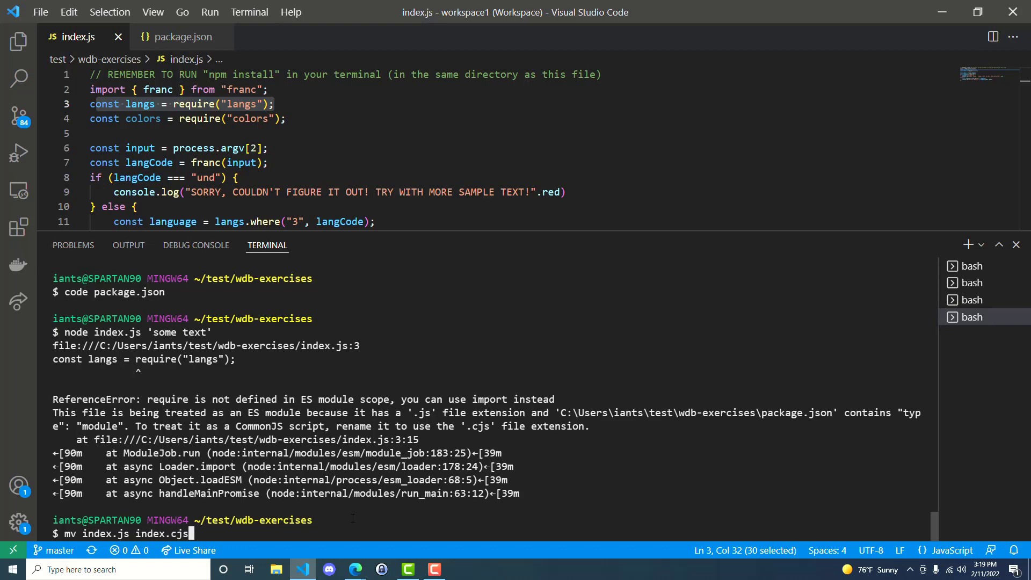
key("Enter")
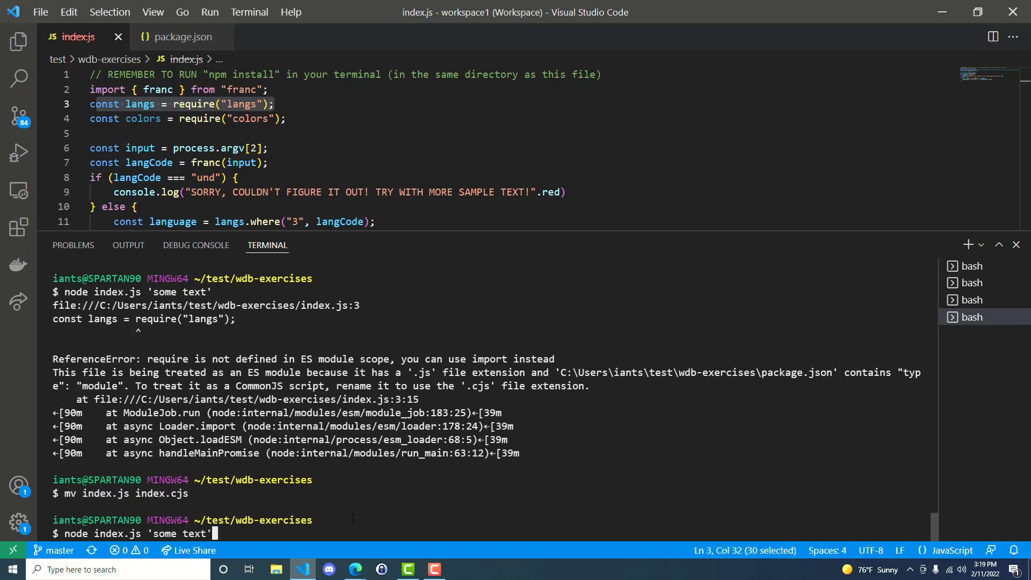
key("Enter")
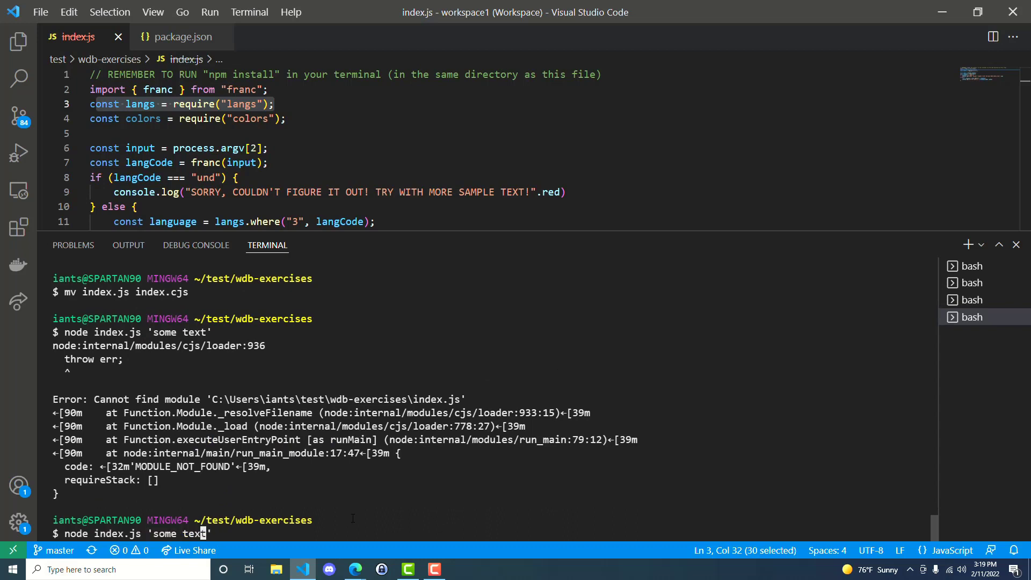
type("c")
key("Enter")
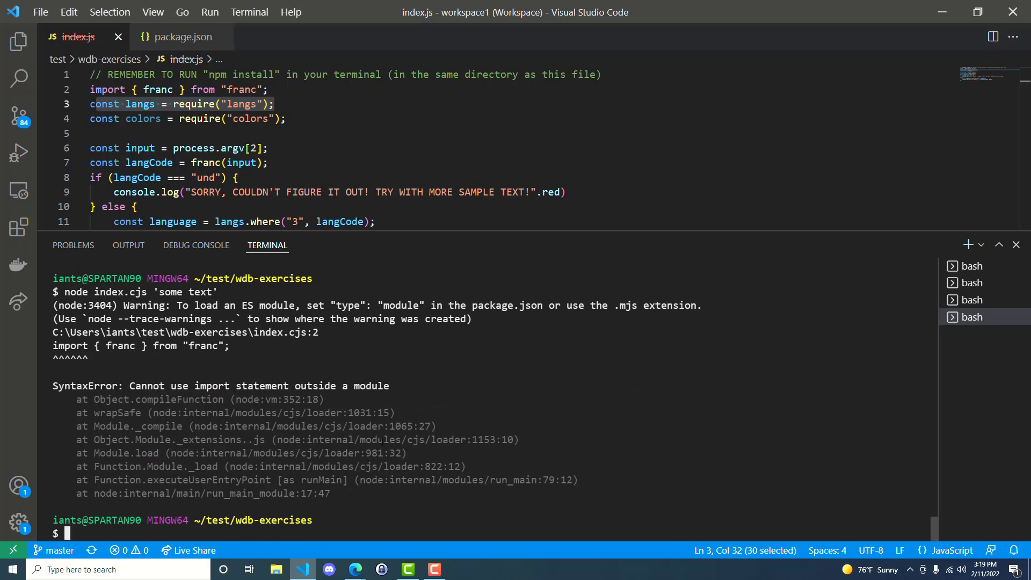
- Rename the script to index.mjs and run it, still failing with 'require is not defined'
type("mv index.js index.cjs")
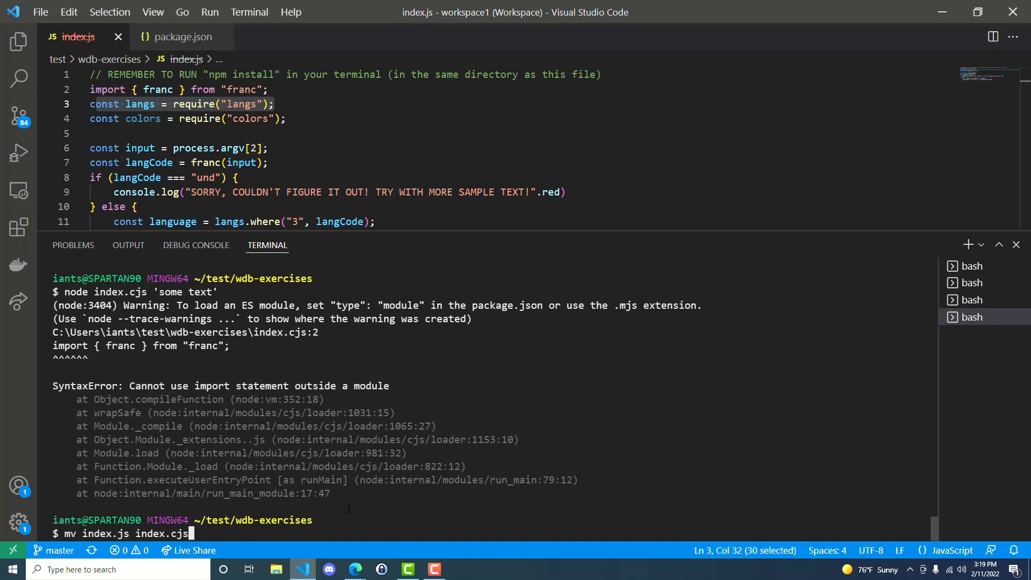
key("BackSpace")
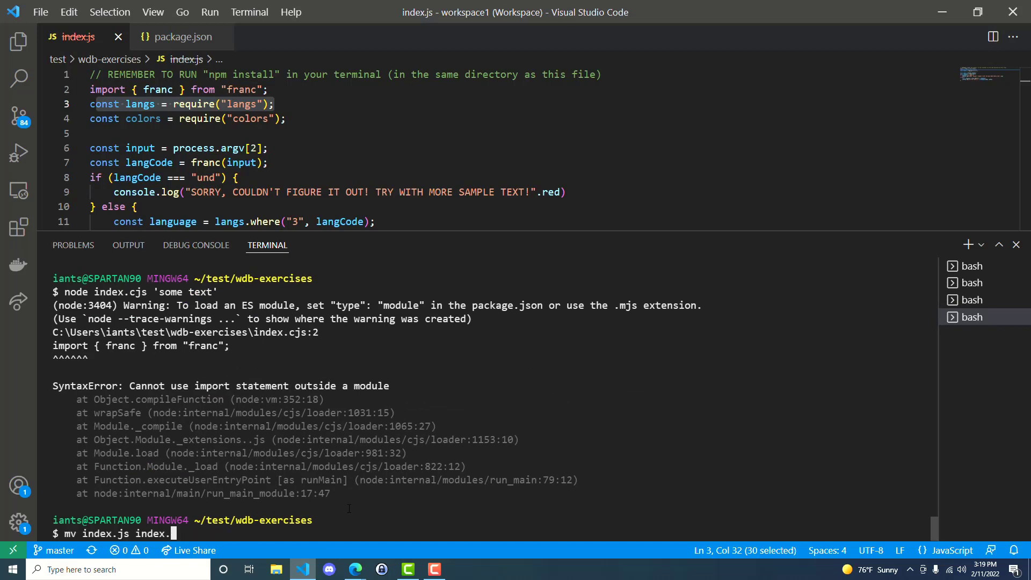
type("mjs")
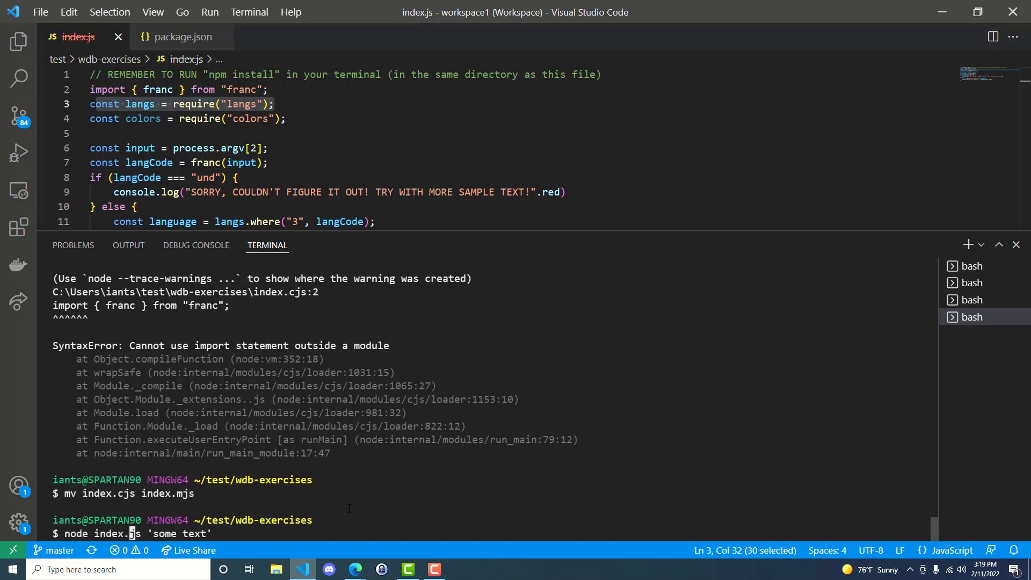
key("Enter")
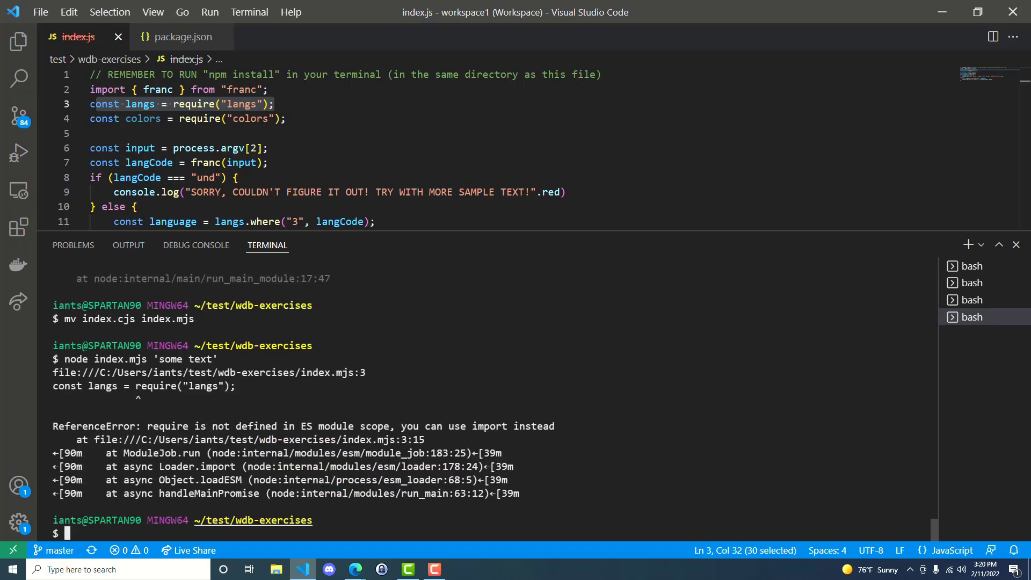
mouse_move(367, 510)
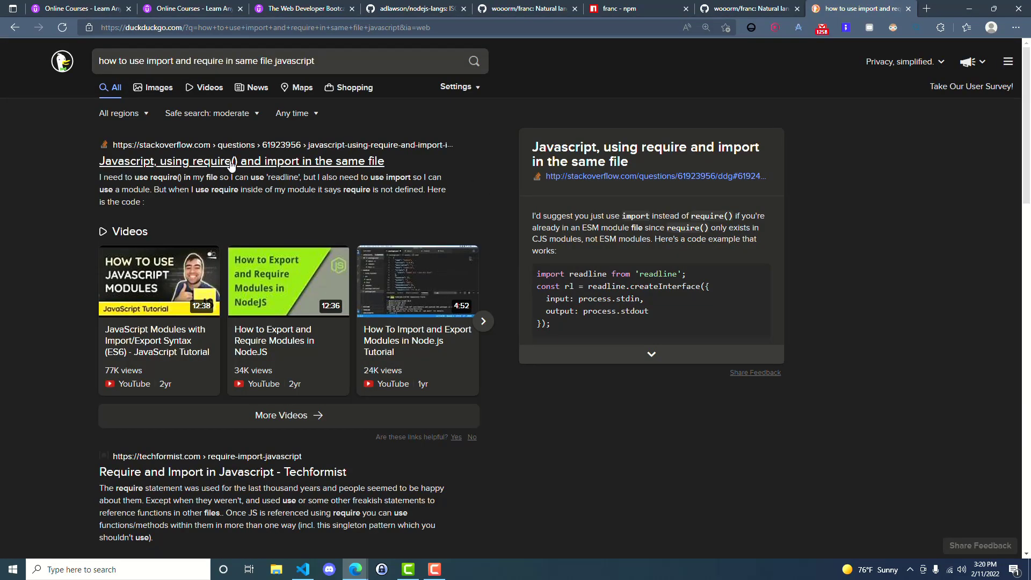
- Read through the Stack Overflow question on using require() and import together
left_click(240, 161)
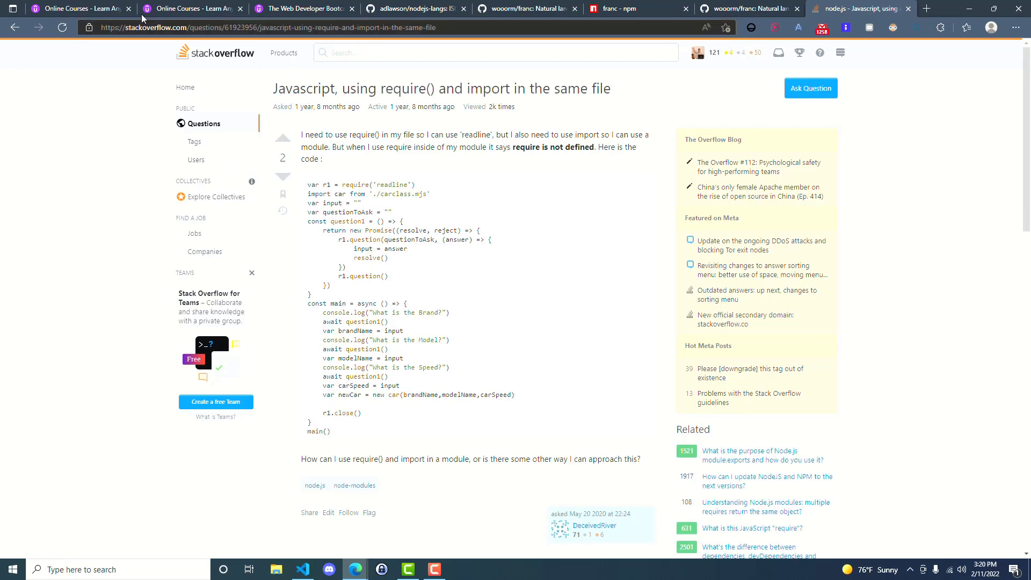
scroll("down", 3)
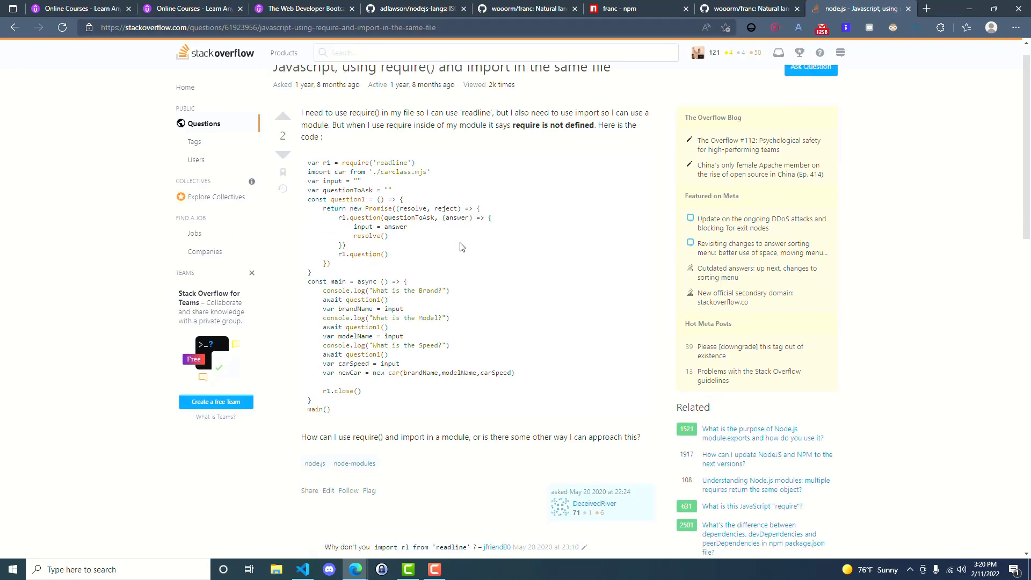
scroll("down", 3)
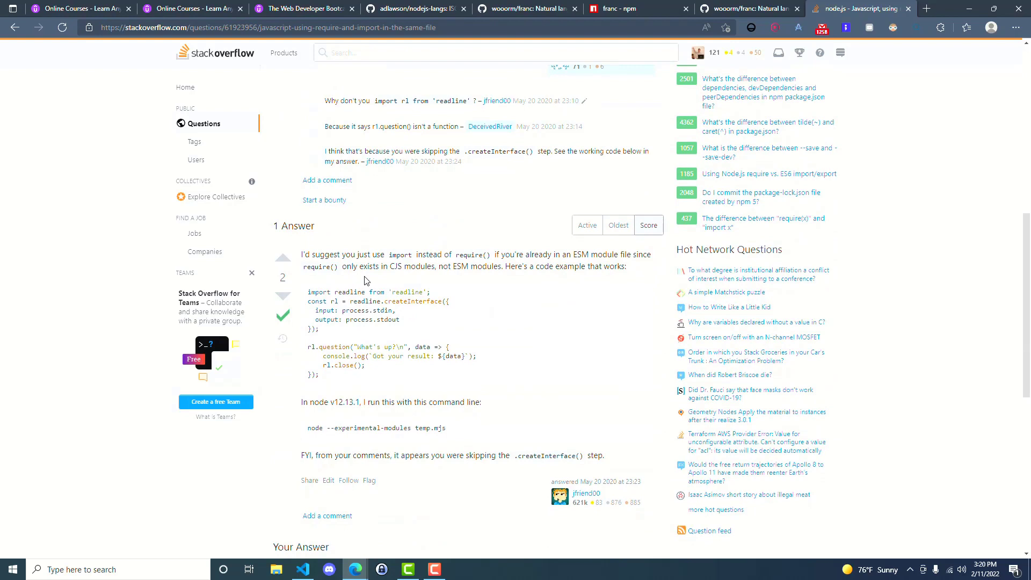
mouse_move(498, 266)
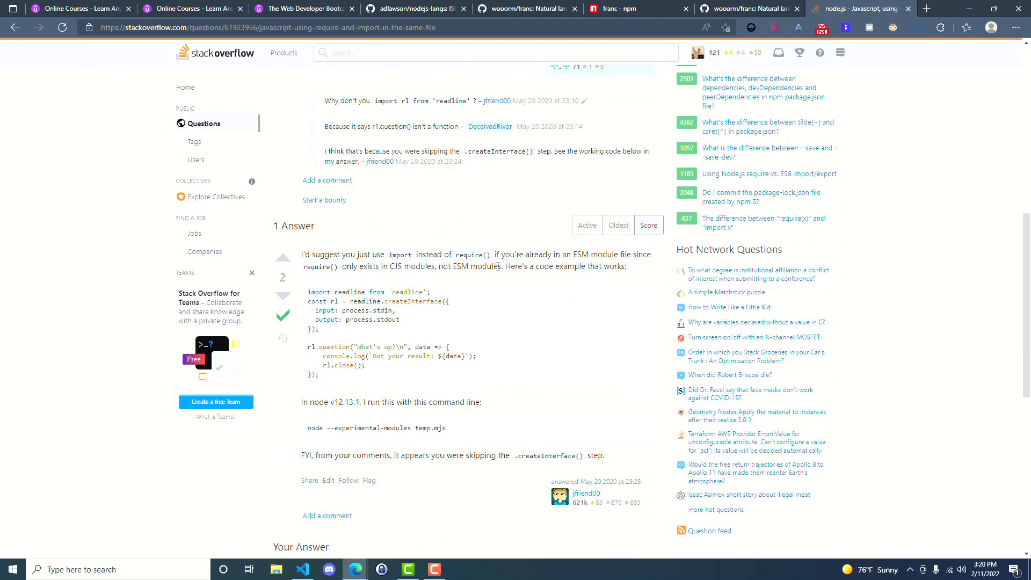
mouse_move(430, 291)
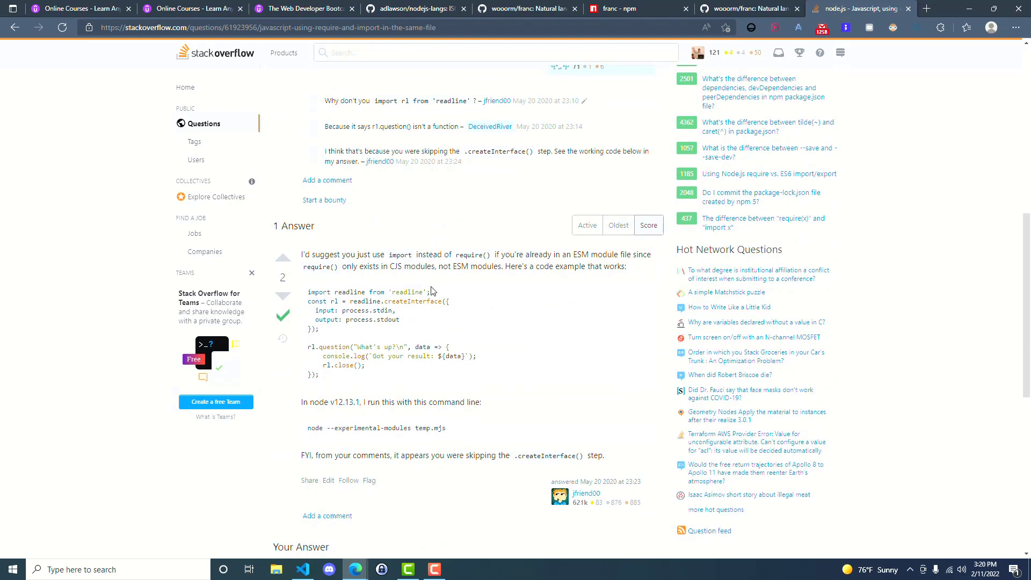
mouse_move(404, 275)
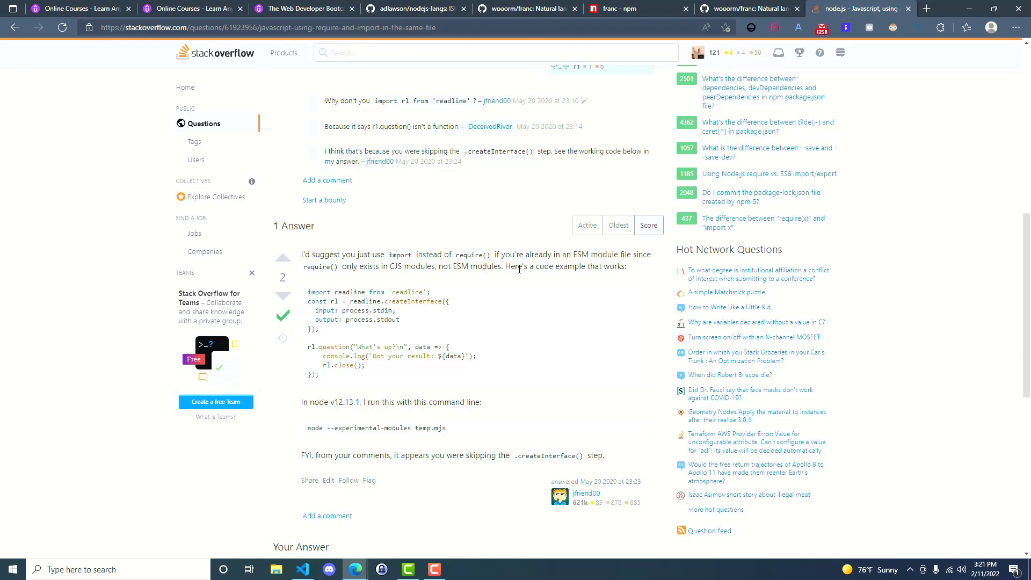
scroll("down", 3)
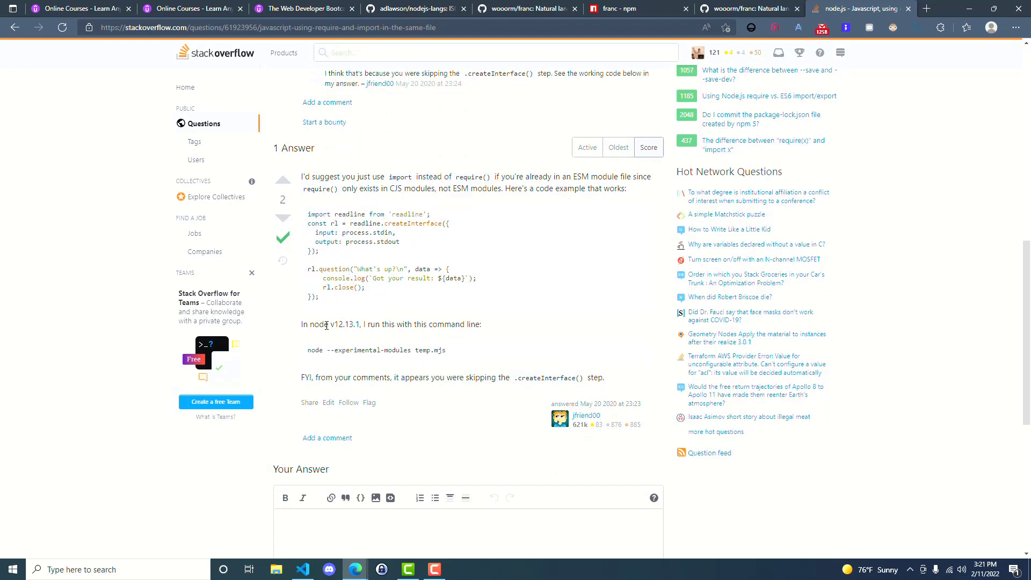
mouse_move(408, 325)
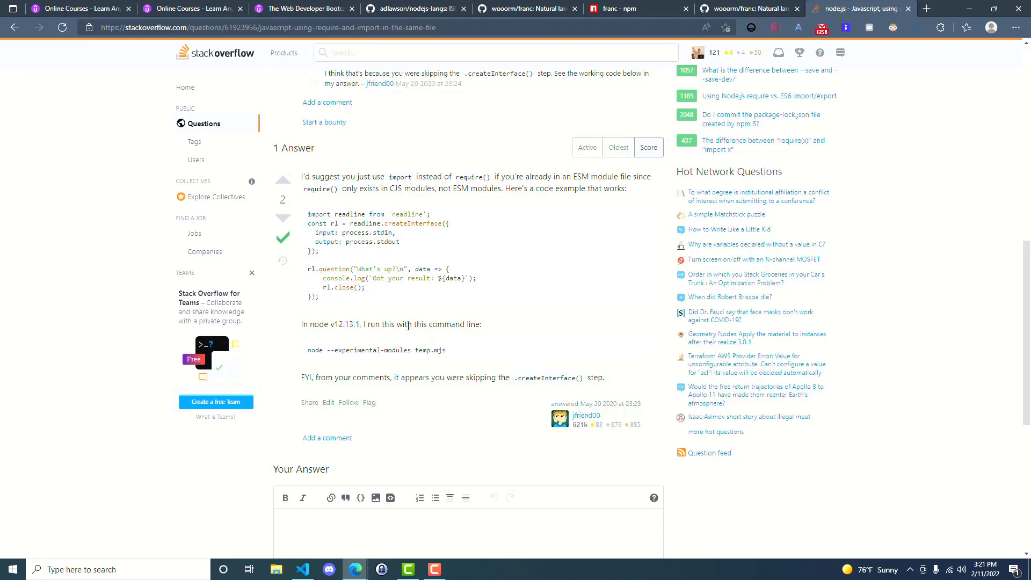
scroll("up", 3)
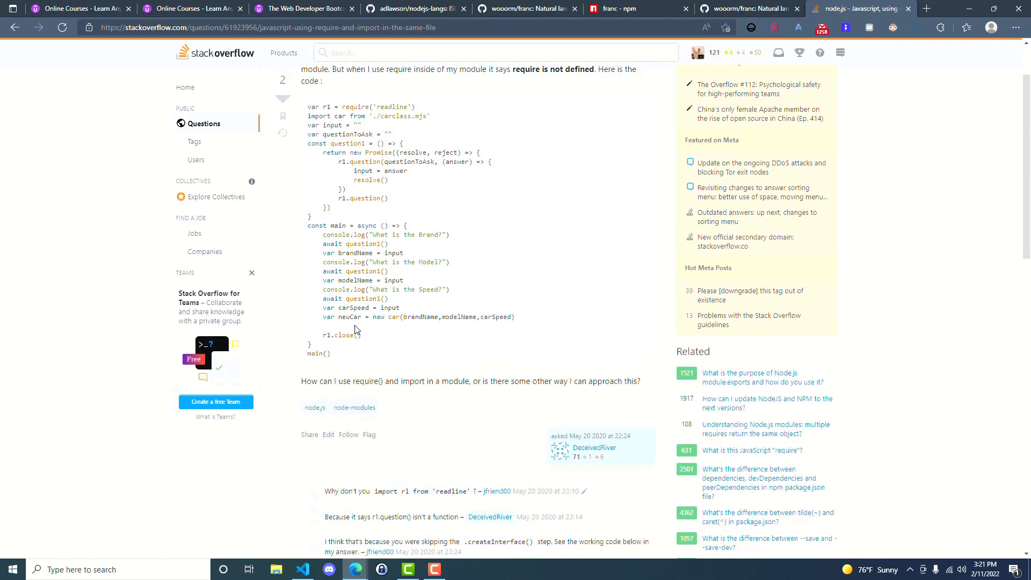
scroll("up", 3)
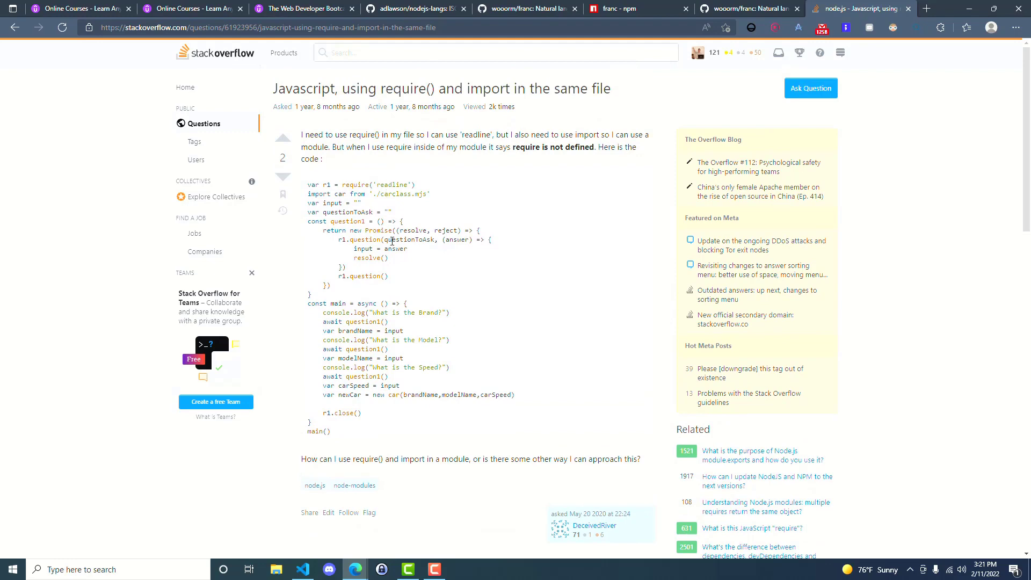
scroll("down", 3)
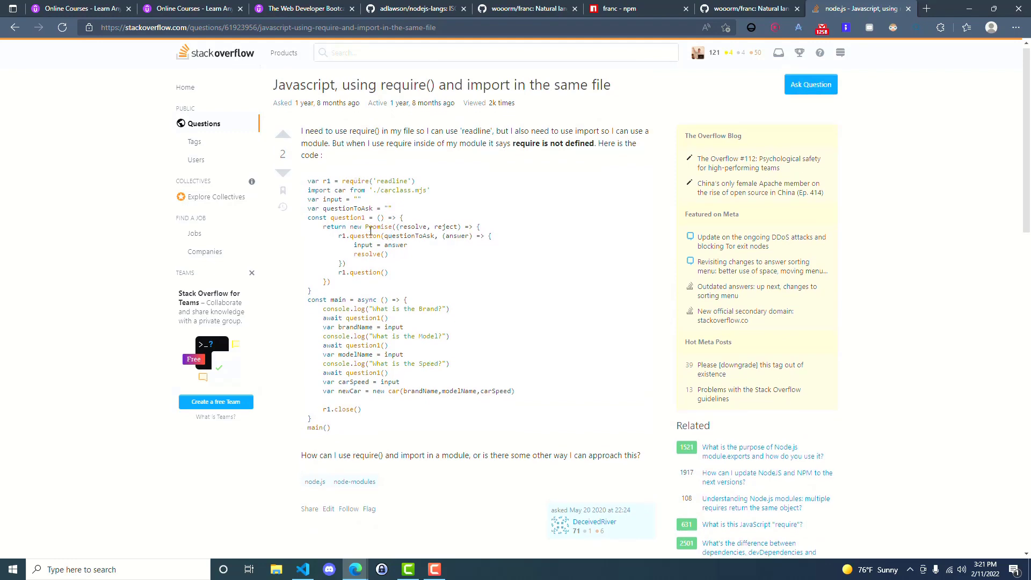
scroll("down", 3)
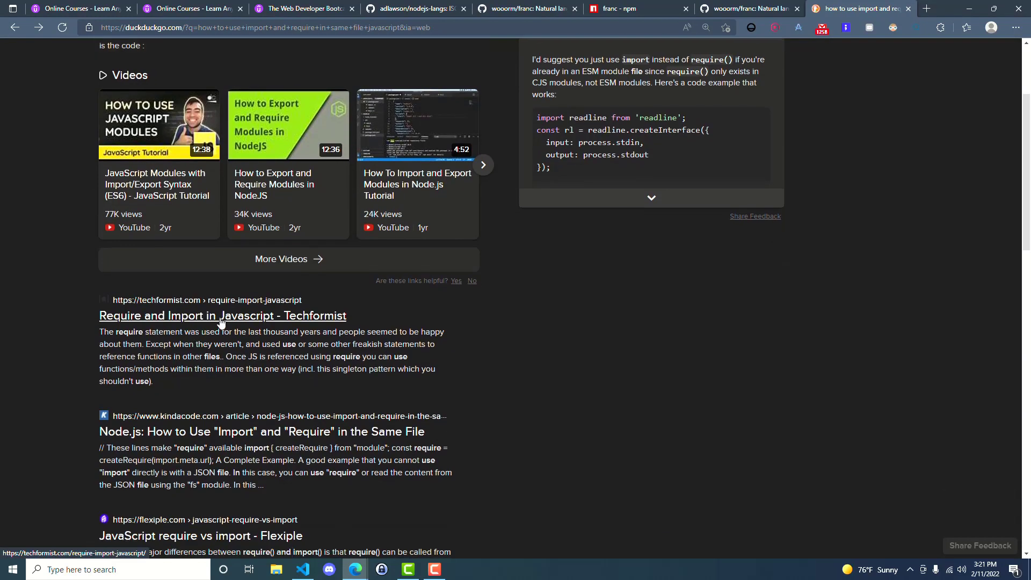
mouse_move(291, 436)
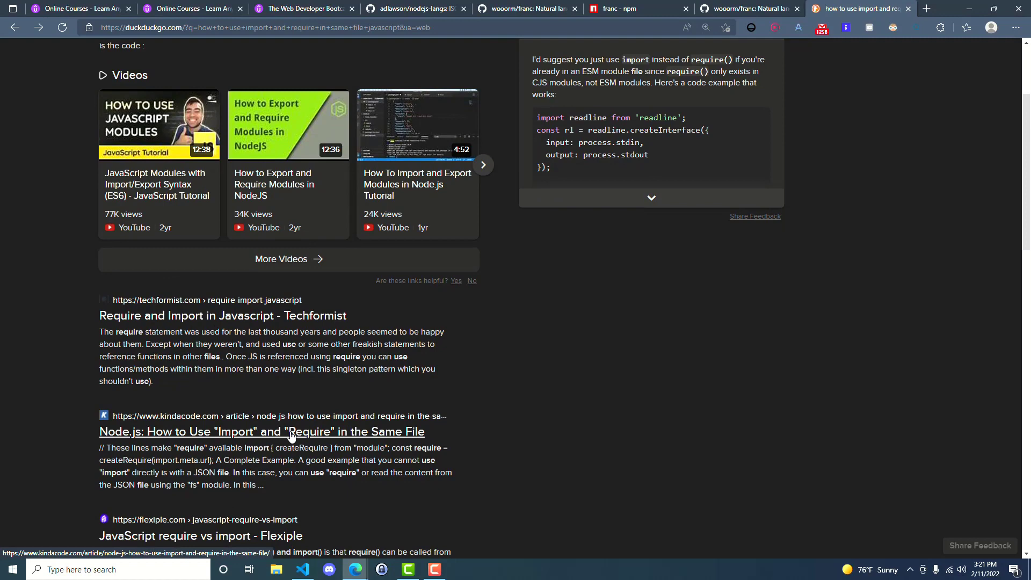
- Open the kindacode article and highlight its sentence about the .mjs extension
left_click(290, 432)
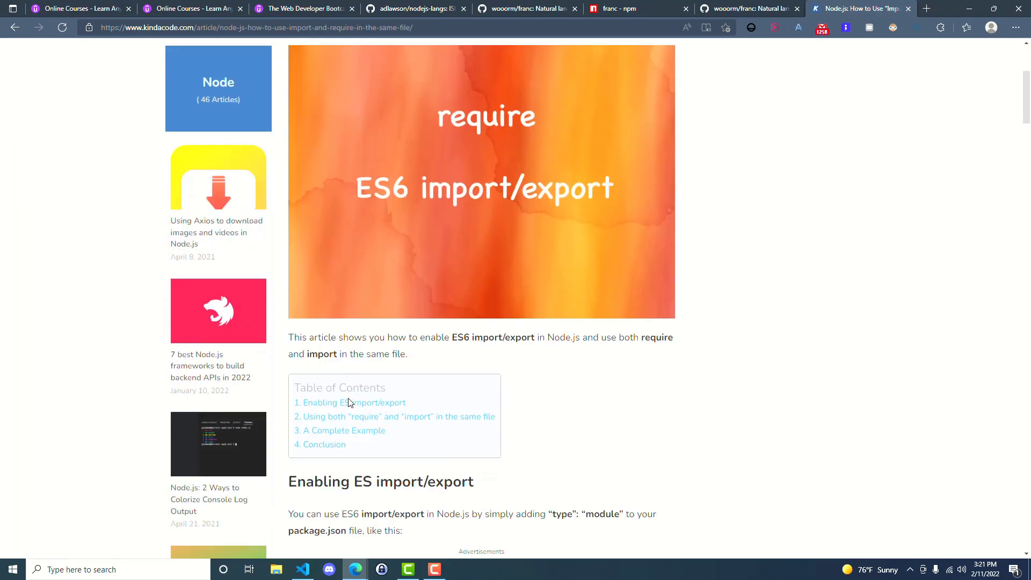
scroll("down", 3)
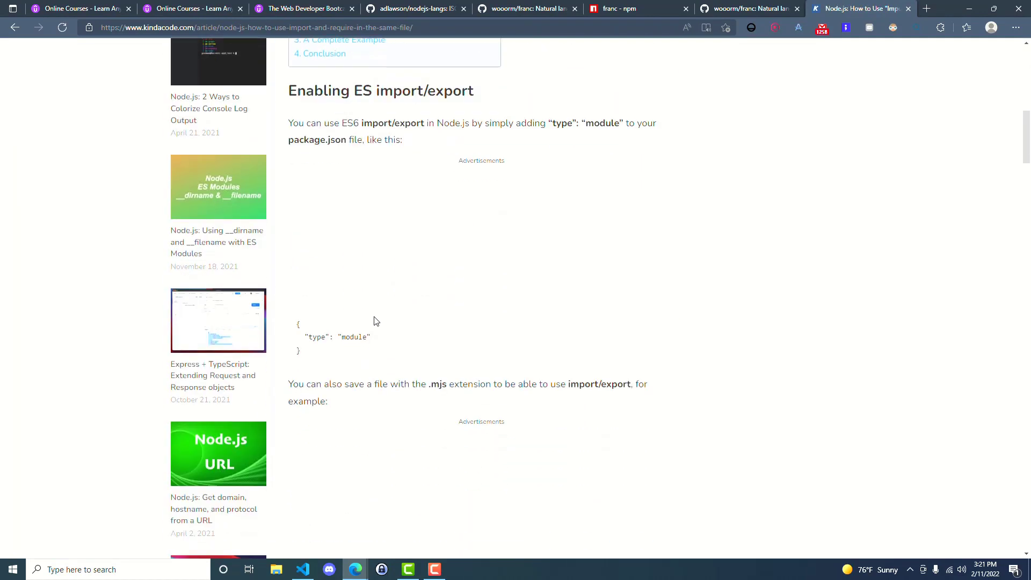
mouse_move(366, 109)
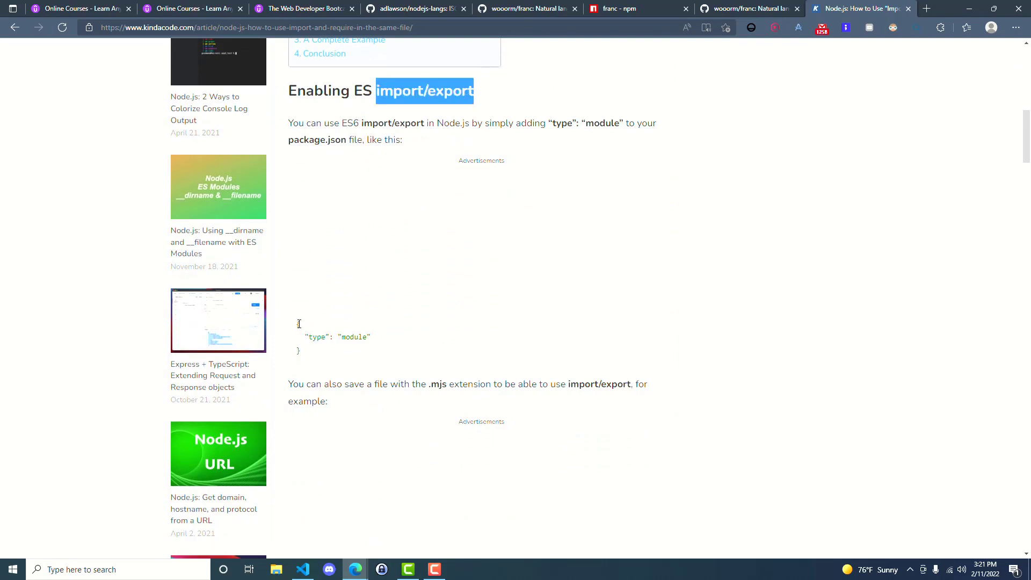
scroll("down", 3)
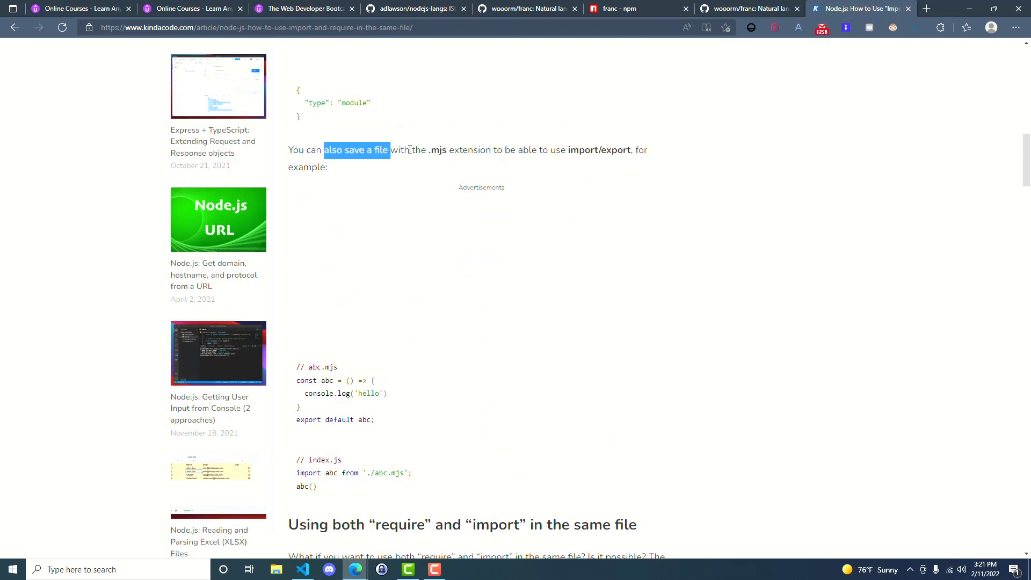
left_click_drag(389, 150, 578, 150)
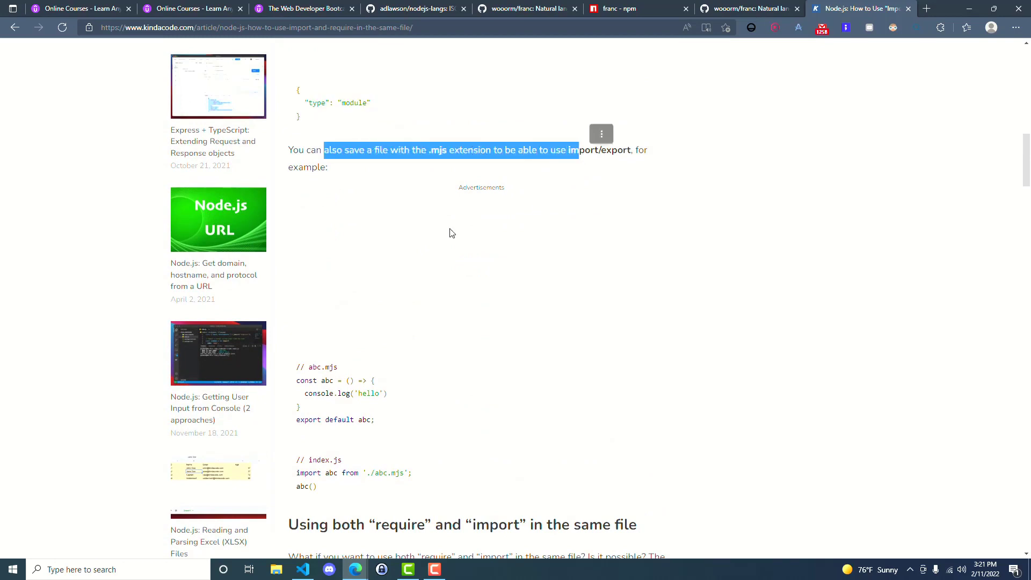
scroll("down", 3)
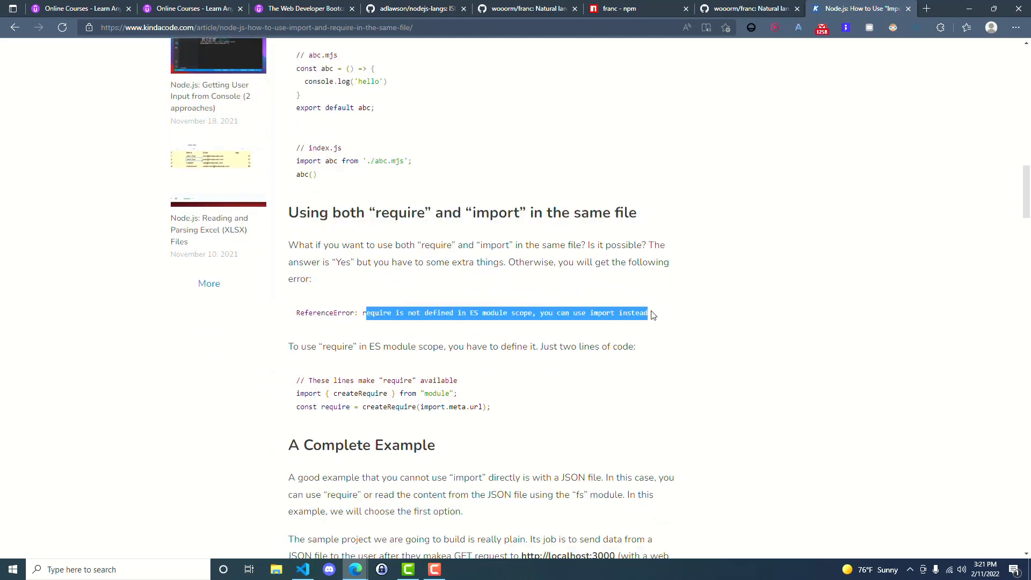
- Reach 'Using both require and import', select the two-line createRequire snippet, and return to VS Code
scroll("down", 3)
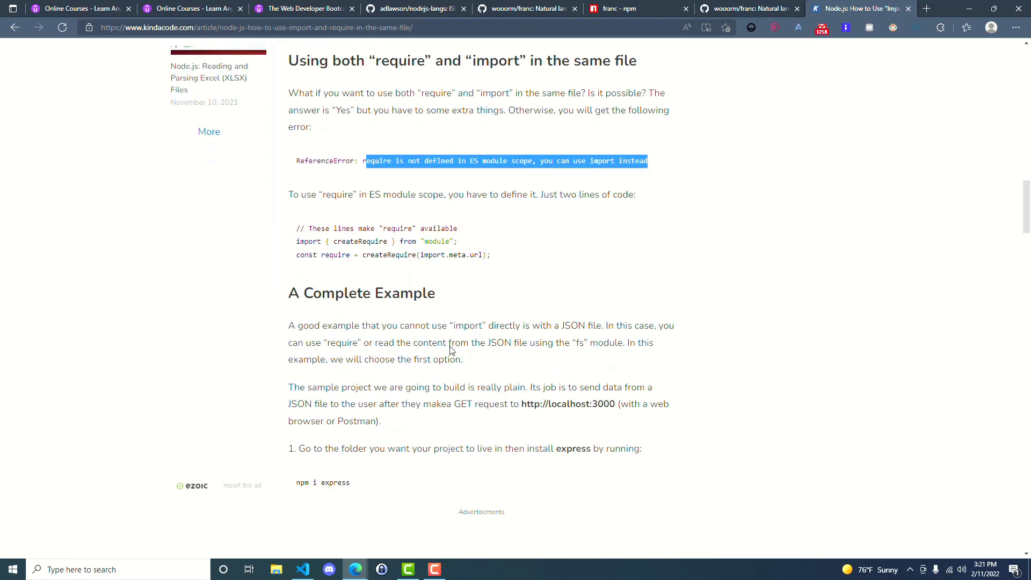
scroll("down", 3)
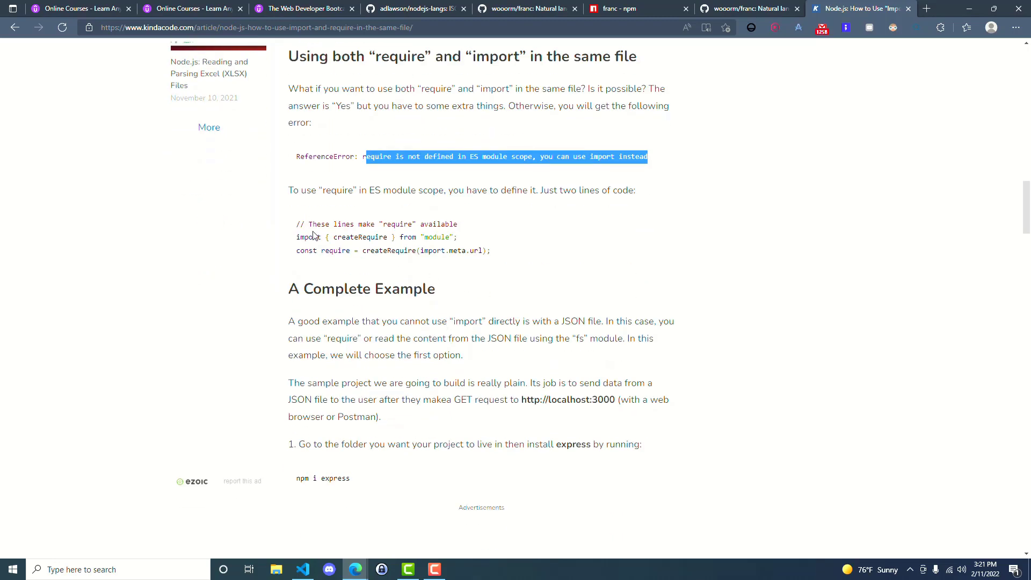
left_click_drag(318, 191, 417, 190)
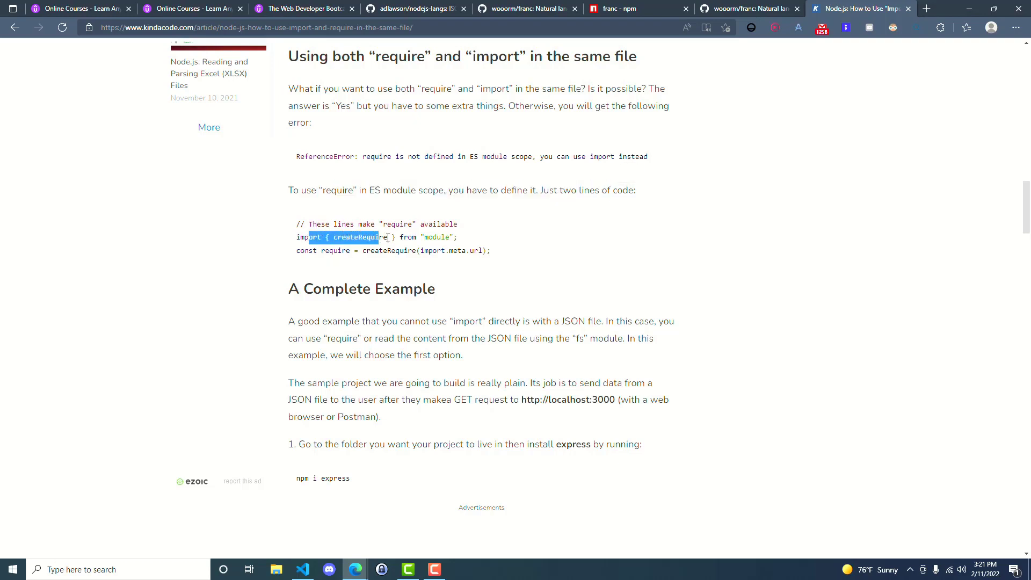
left_click(302, 250)
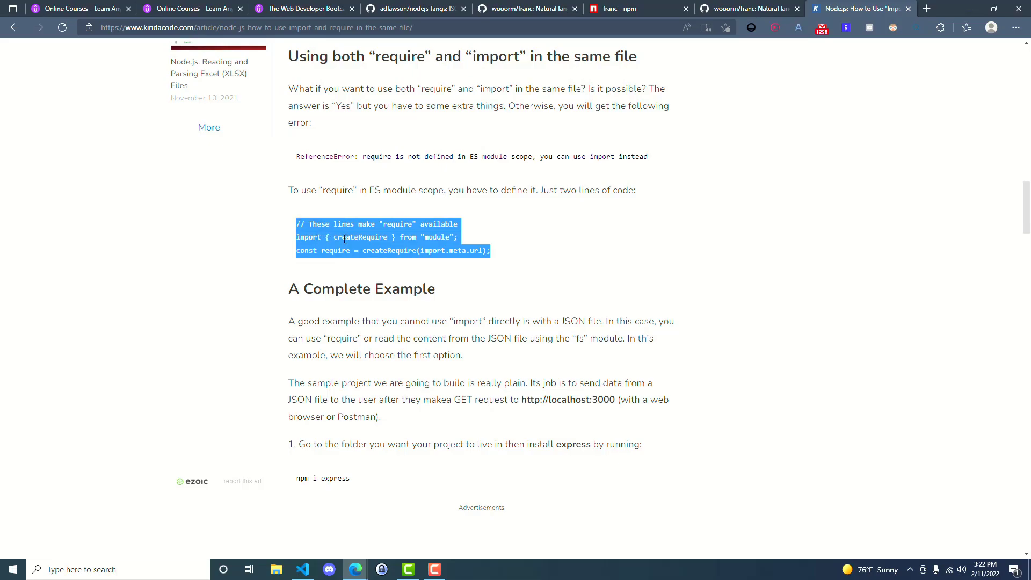
left_click(303, 569)
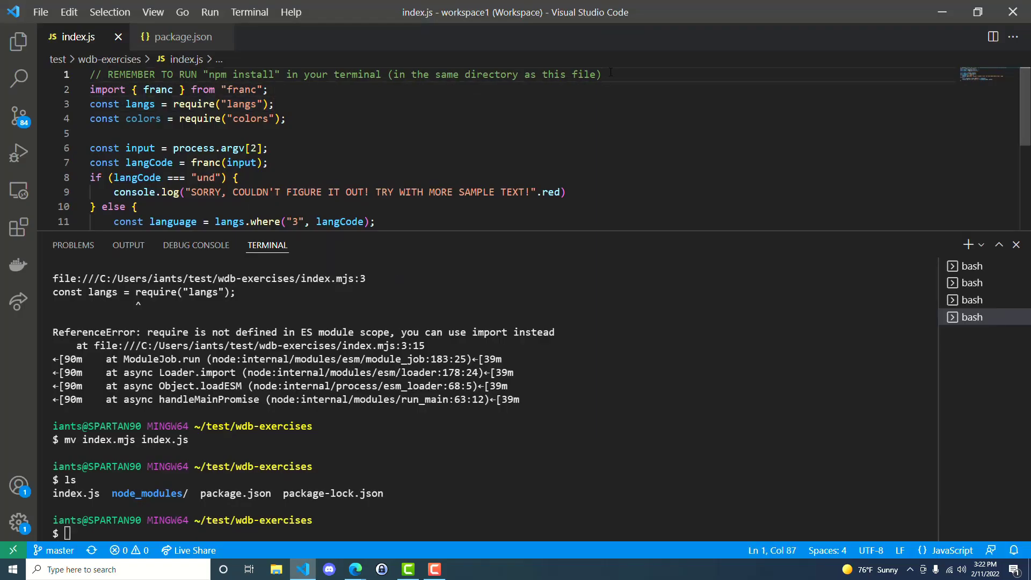
- Add the createRequire snippet at the top of index.js and inspect createRequire, "module" and import.meta.url
type("// These lines make \"require\" available")
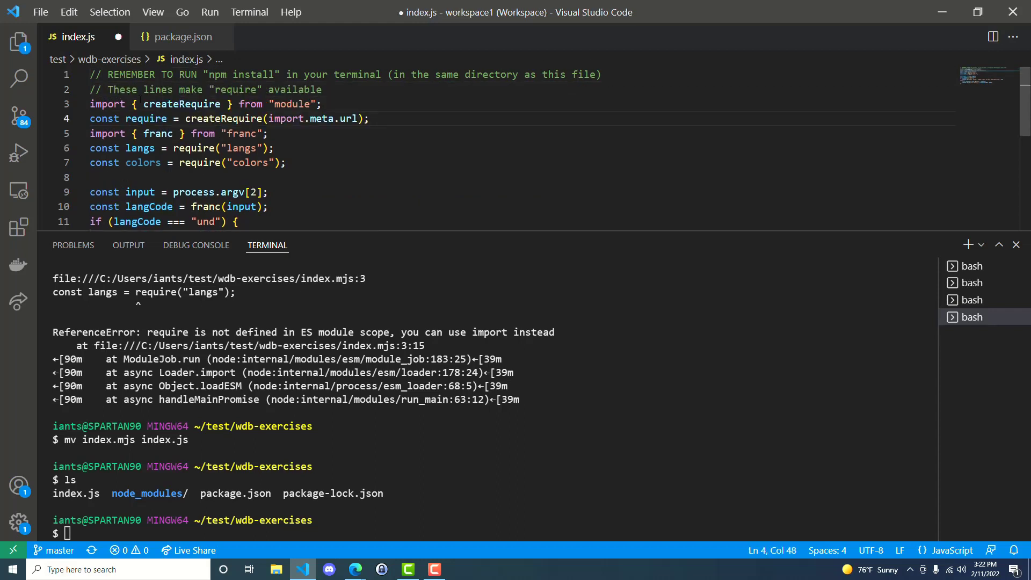
double_click(182, 104)
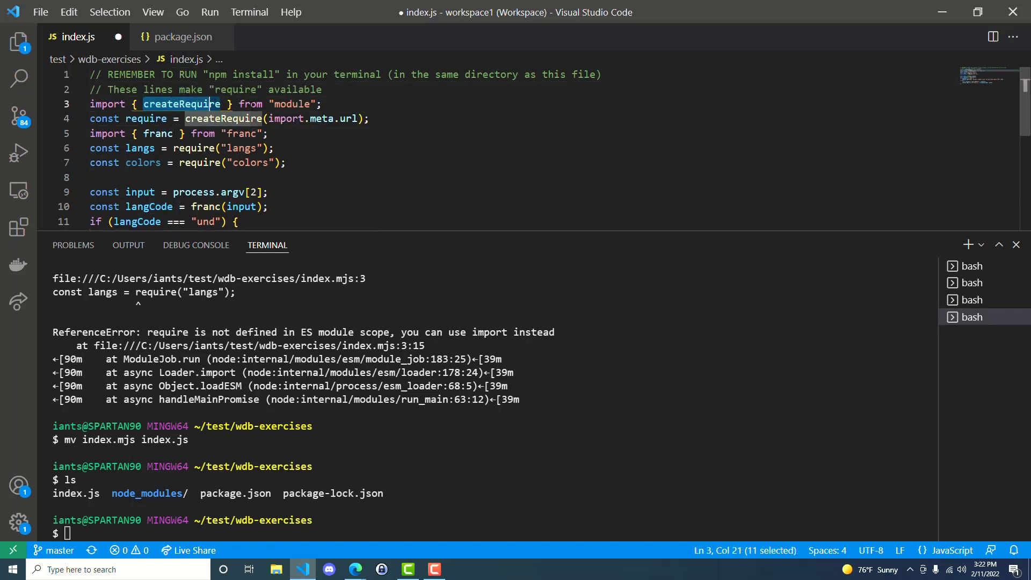
double_click(291, 105)
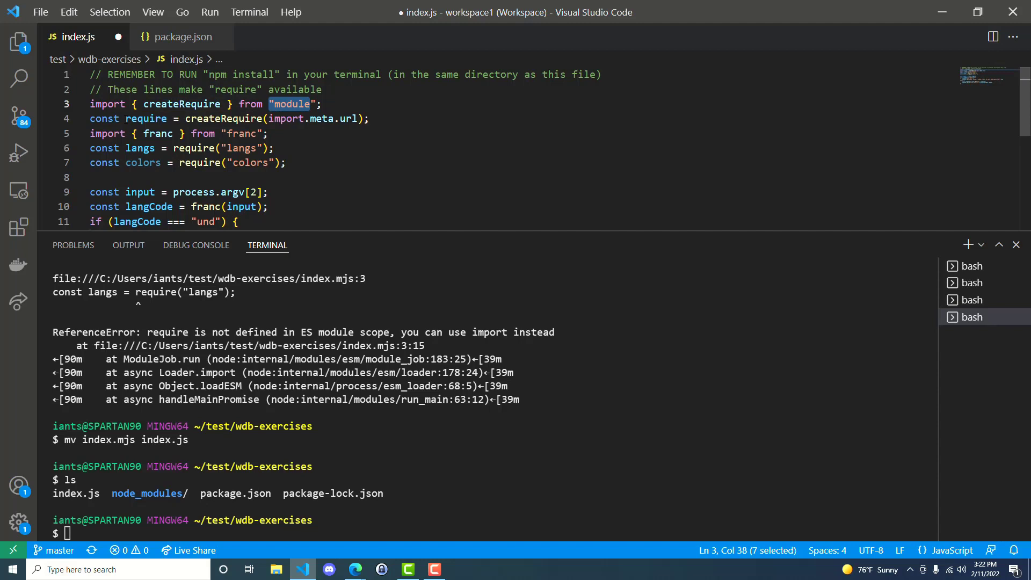
left_click(215, 119)
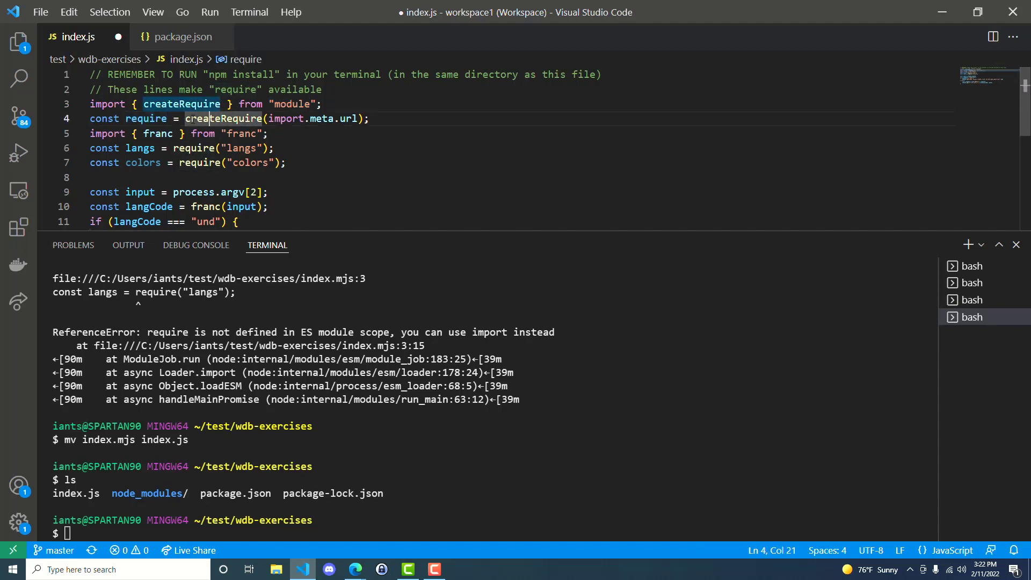
double_click(182, 104)
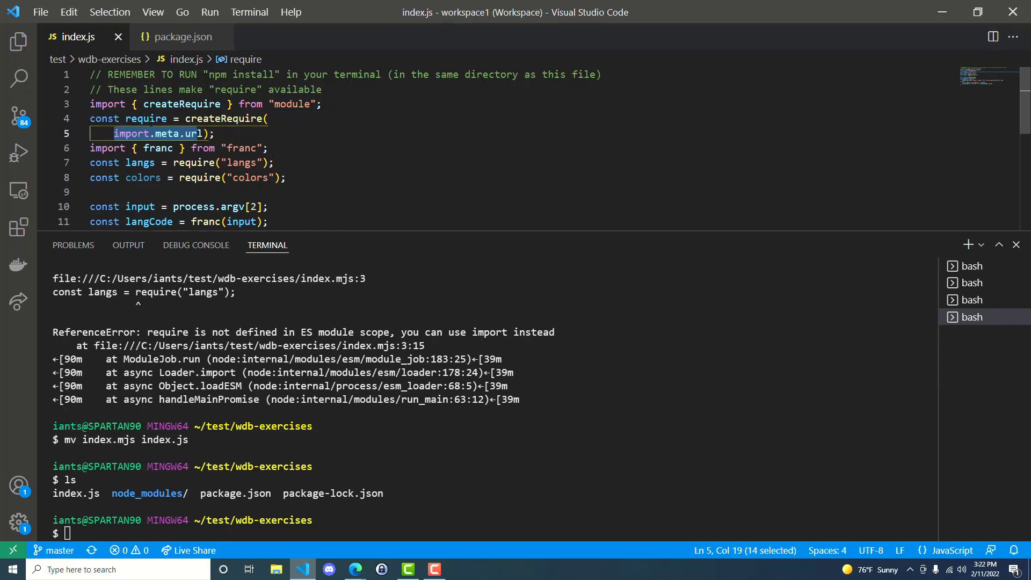
mouse_move(427, 204)
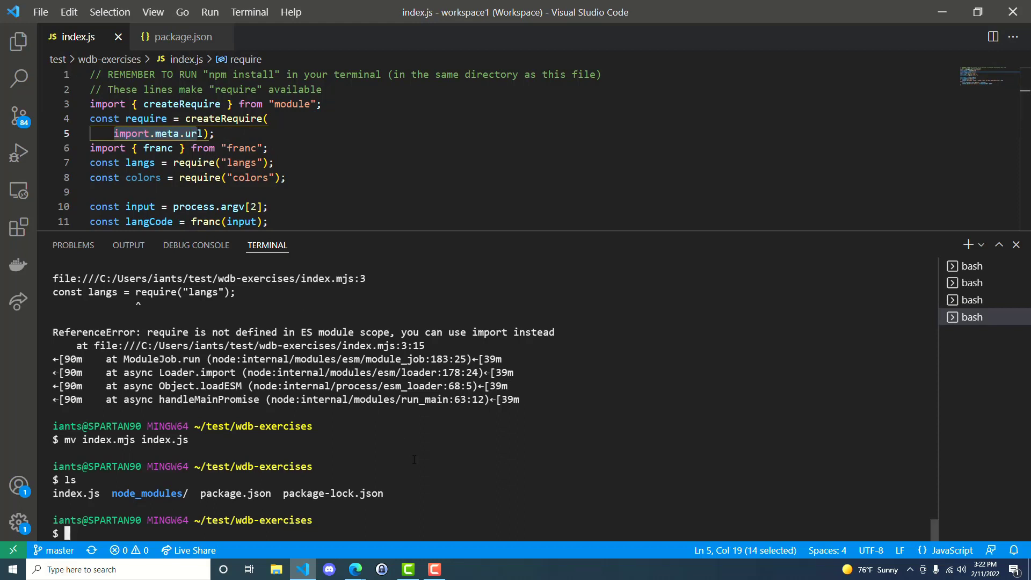
- Run node index.mjs 'some text' in the terminal, printing the couldn't-figure-it-out message
type("node index.mjs 'some text'")
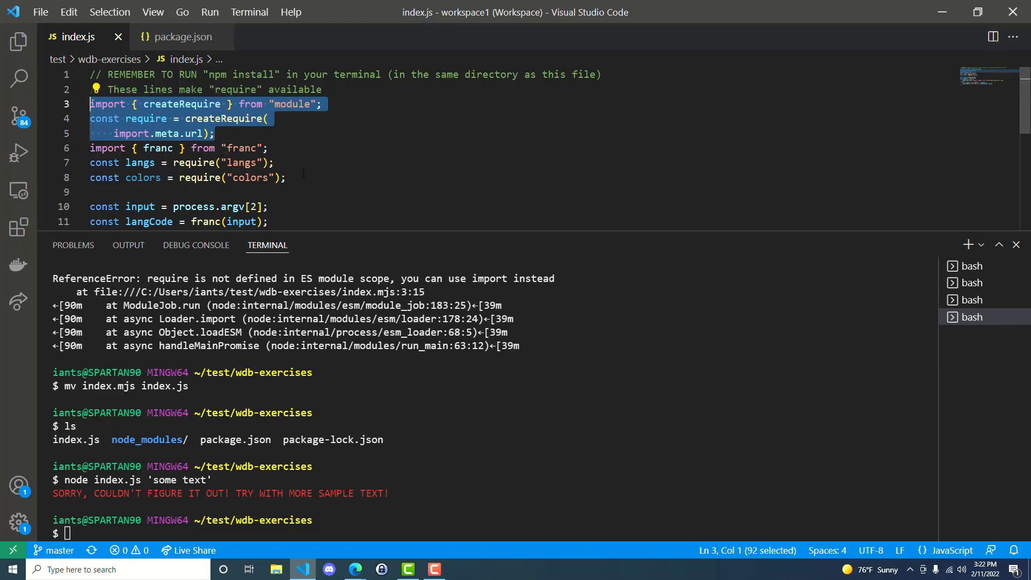
mouse_move(315, 161)
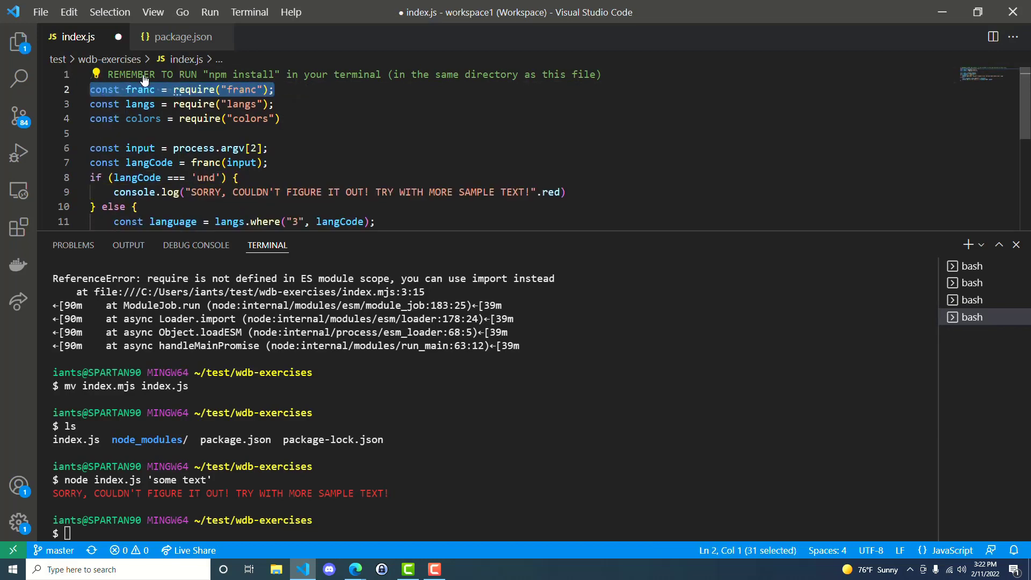
left_click(180, 36)
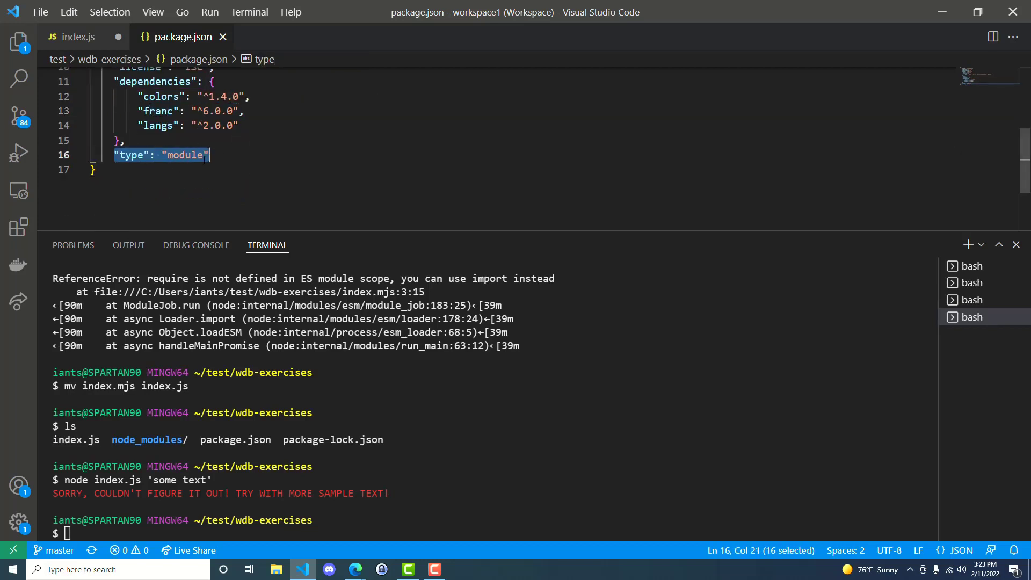
left_click(83, 37)
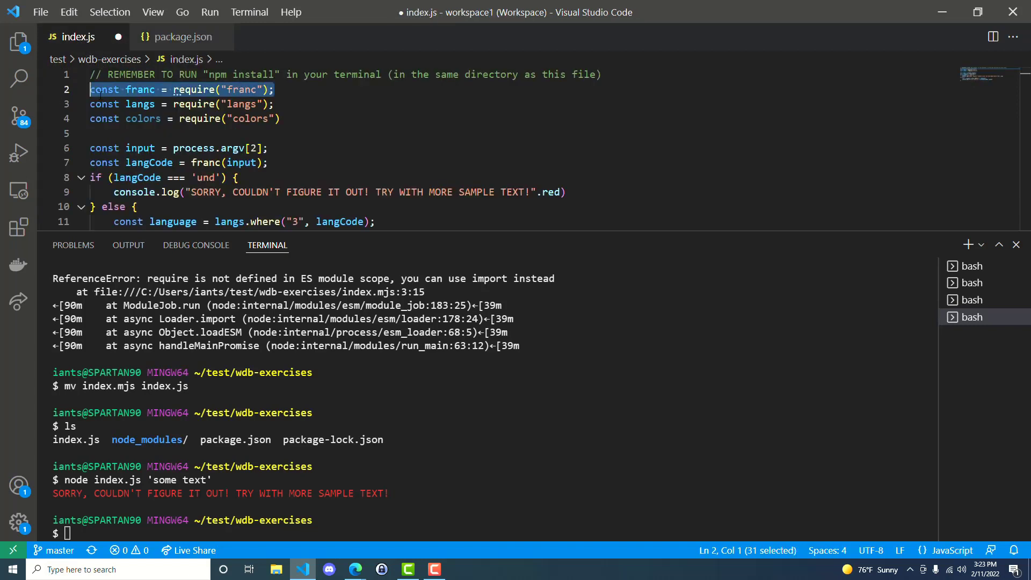
mouse_move(82, 40)
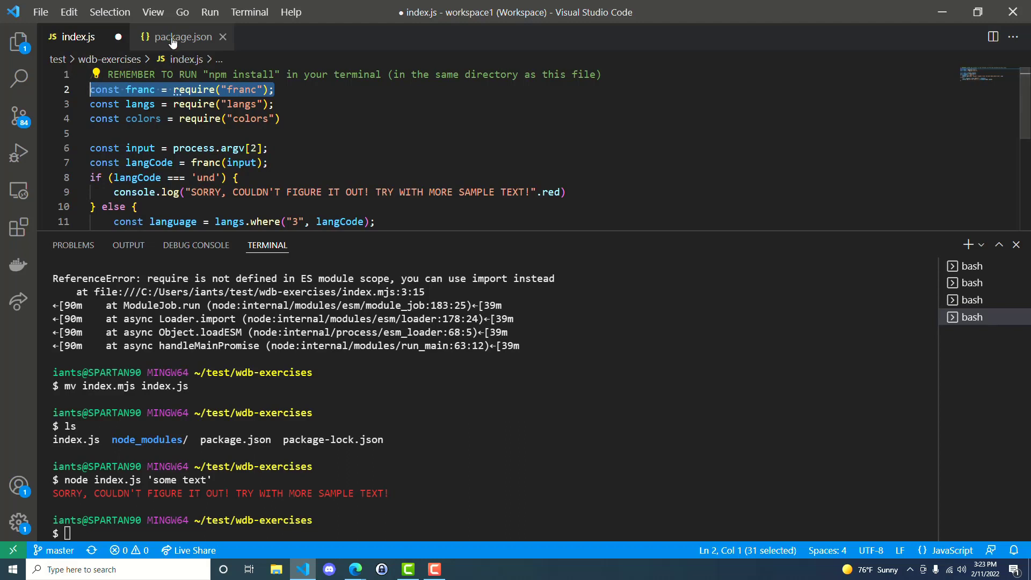
left_click(81, 37)
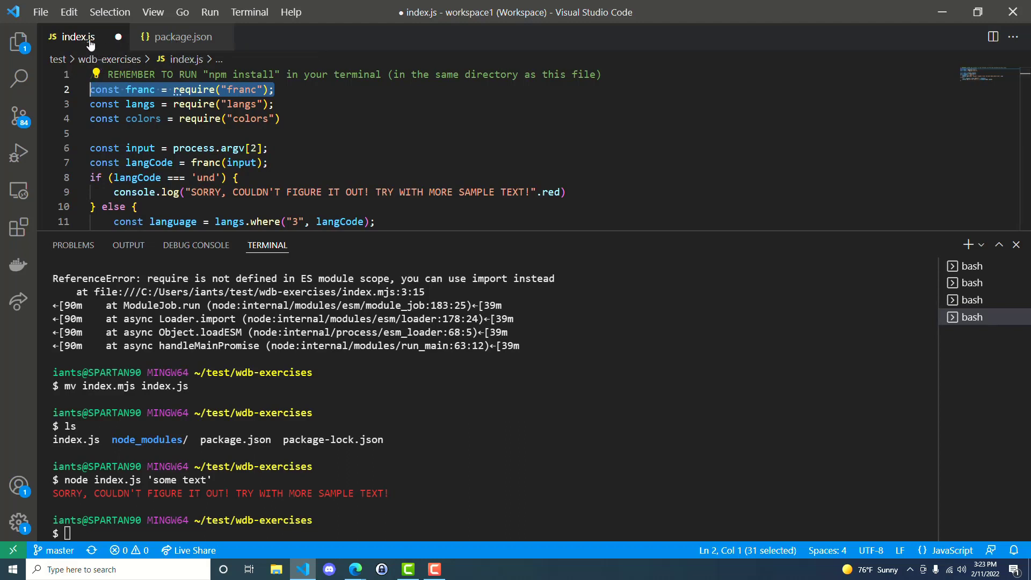
left_click(182, 37)
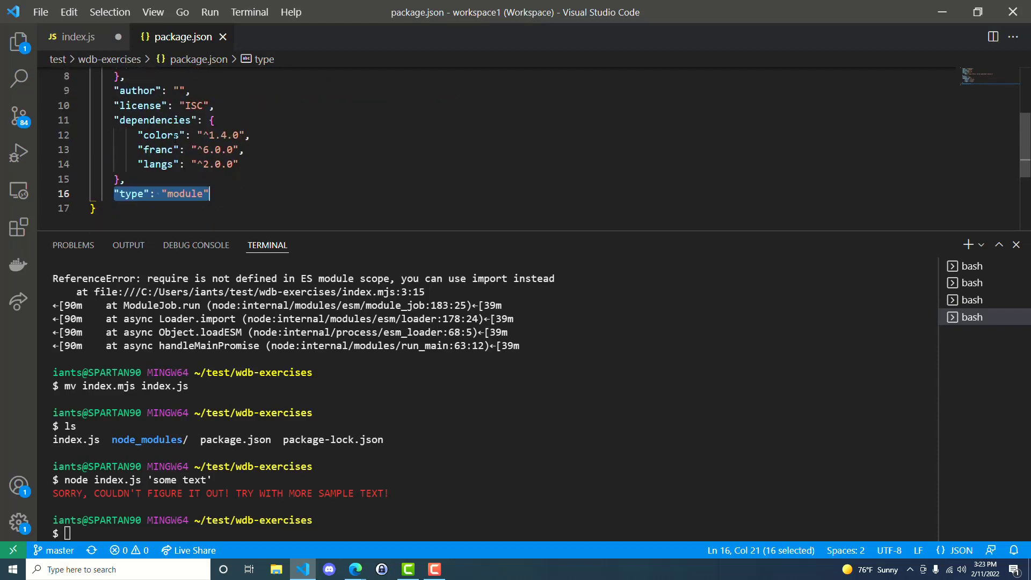
left_click(83, 36)
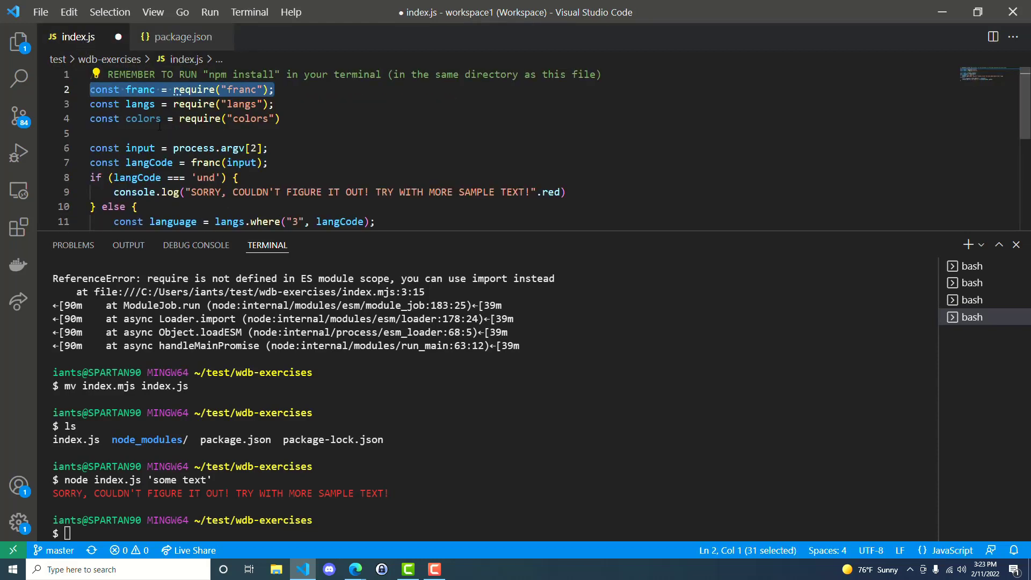
double_click(139, 104)
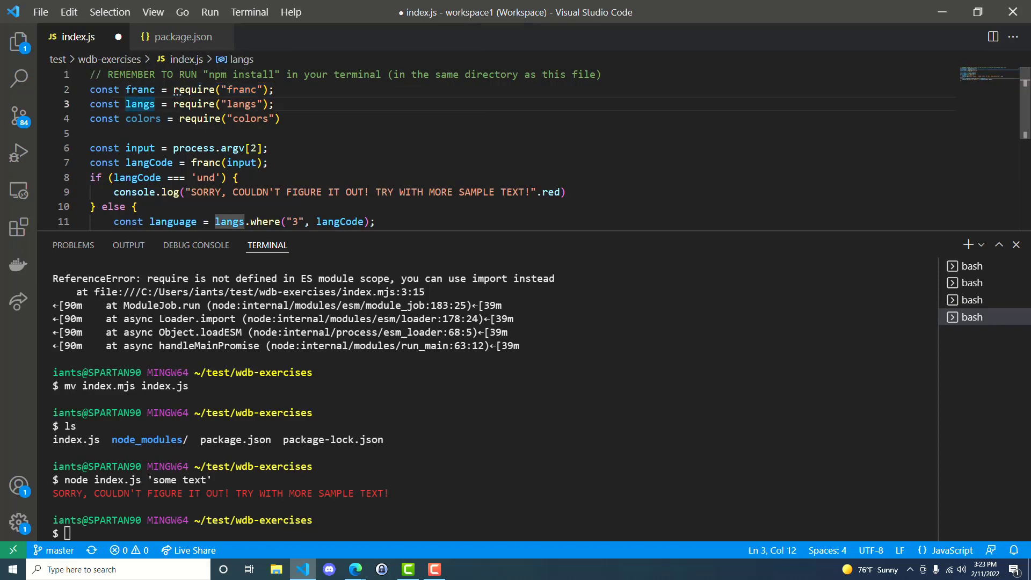
- Wrap franc in braces and replace const/require with import ... from on line 2
type("{")
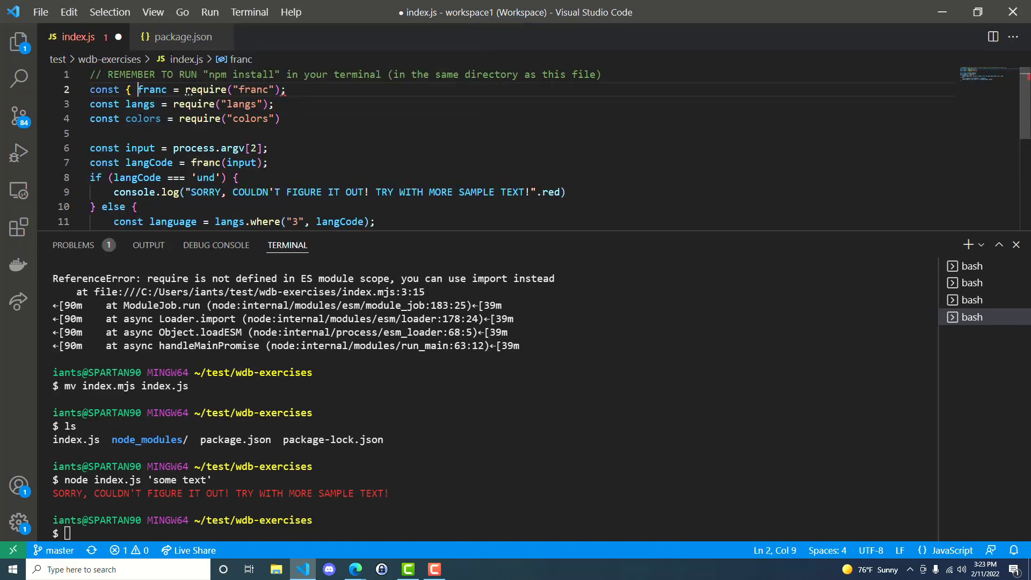
type("\" \"")
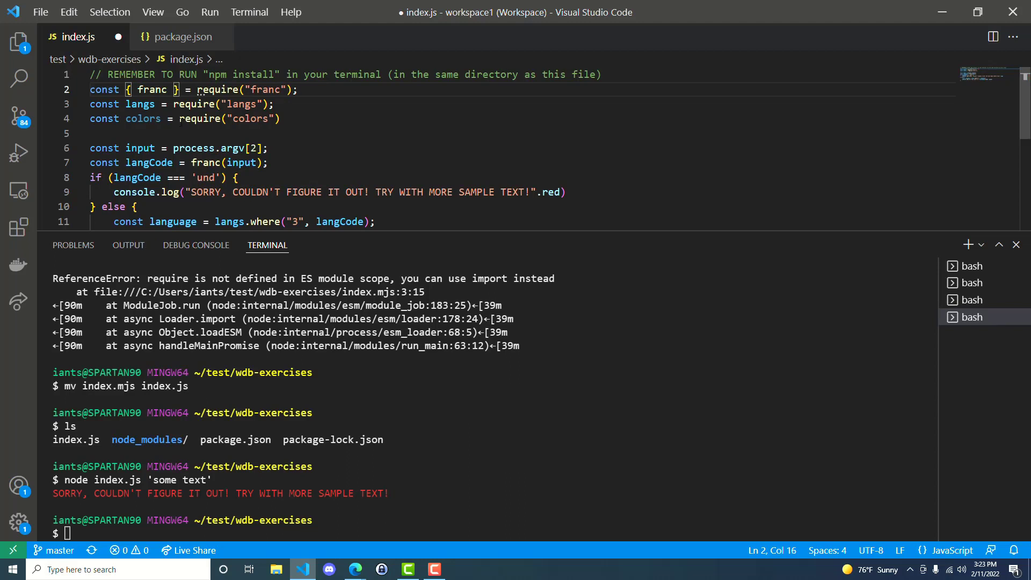
double_click(219, 89)
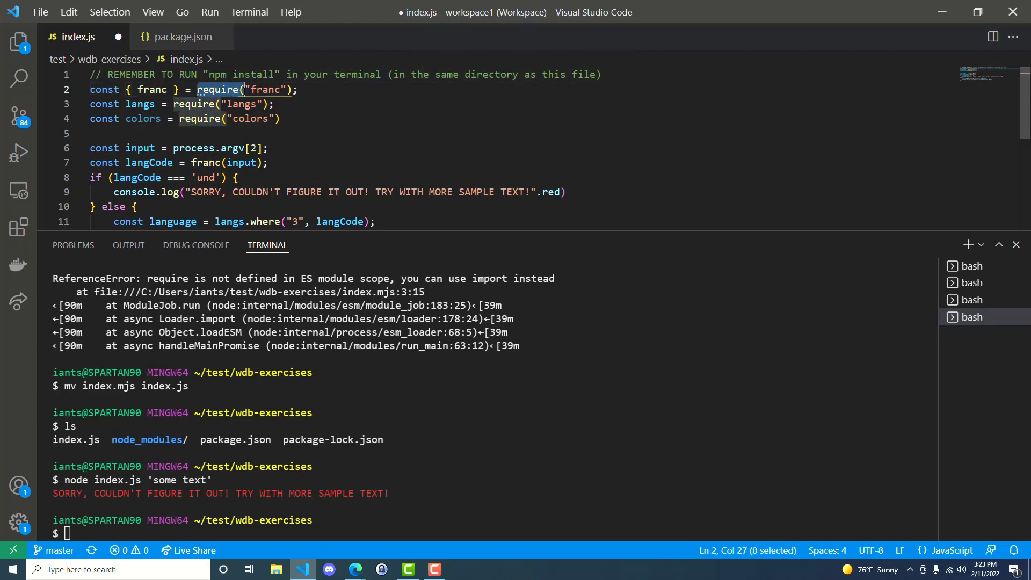
type("im")
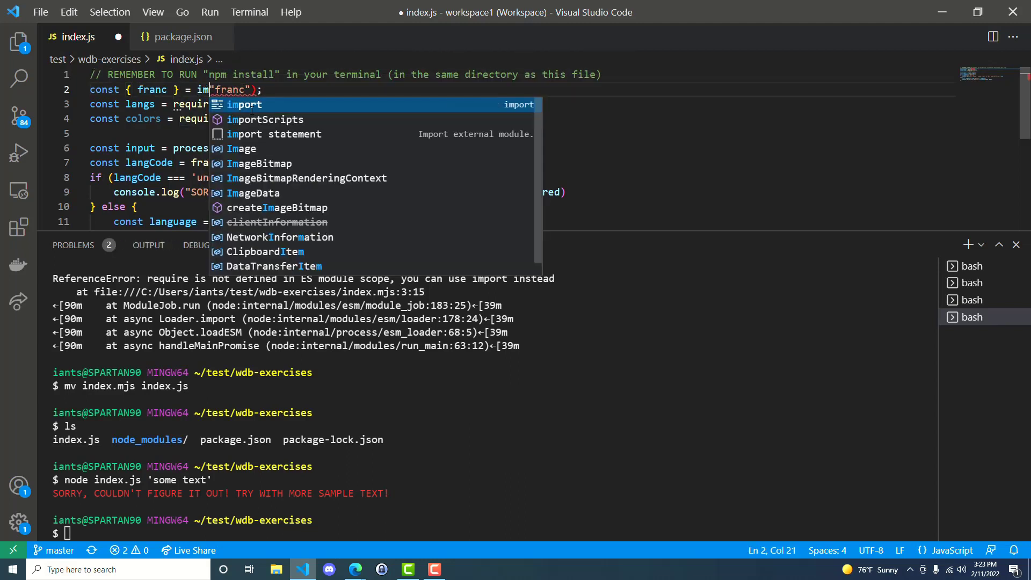
key("Tab")
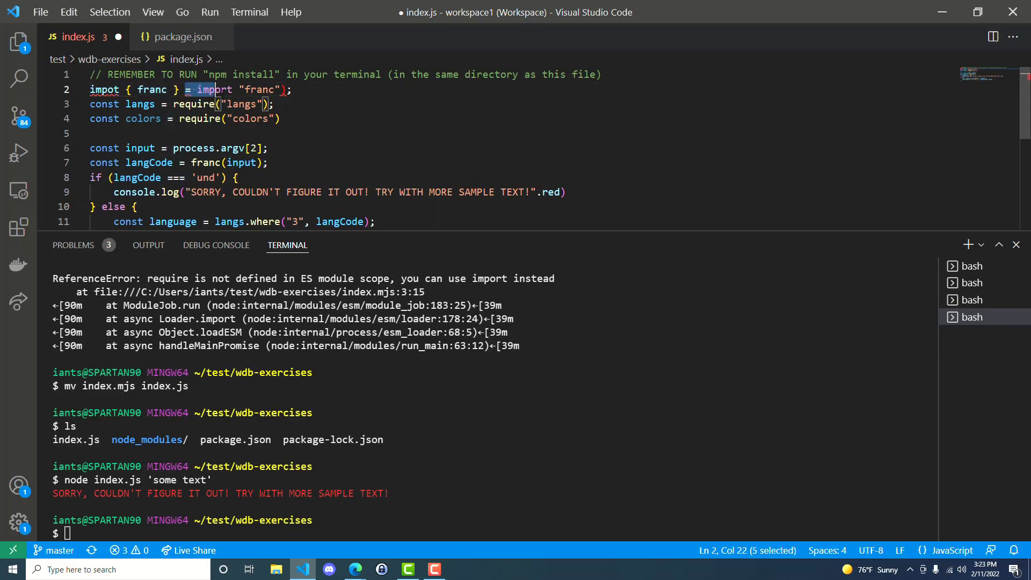
type("from")
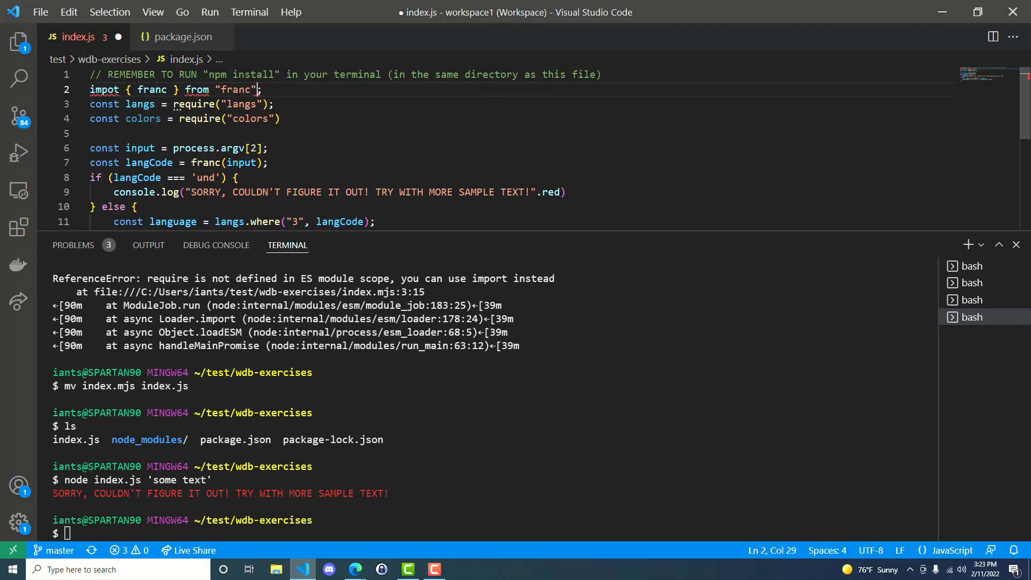
mouse_move(105, 89)
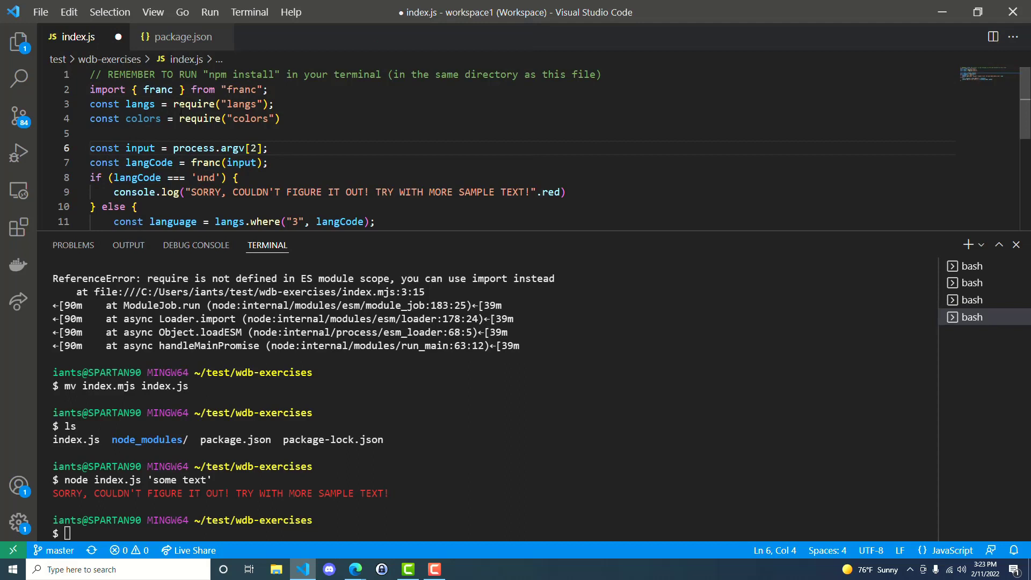
- Select the whole franc import line and position the cursor for the next edit
triple_click(161, 89)
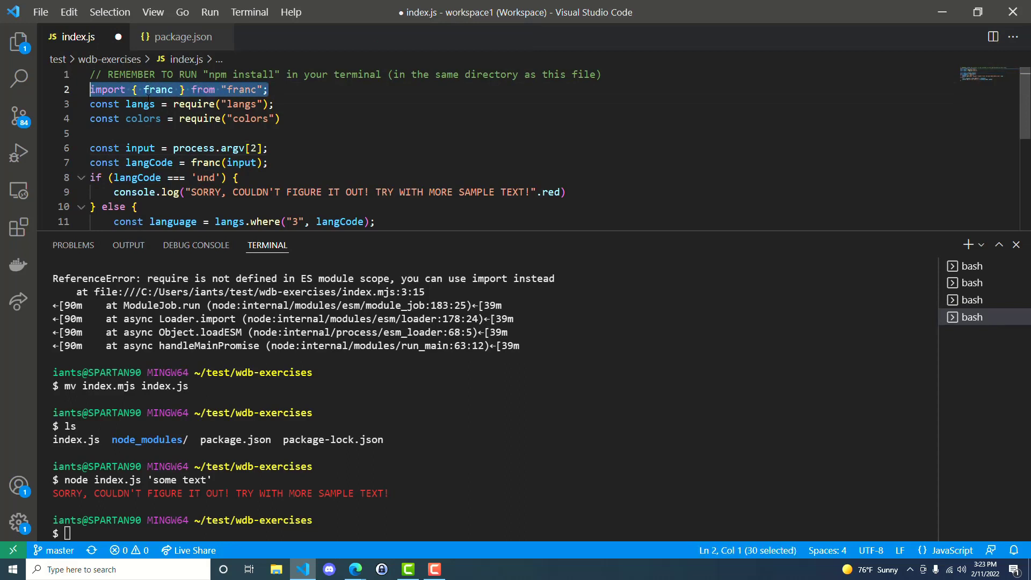
left_click(91, 133)
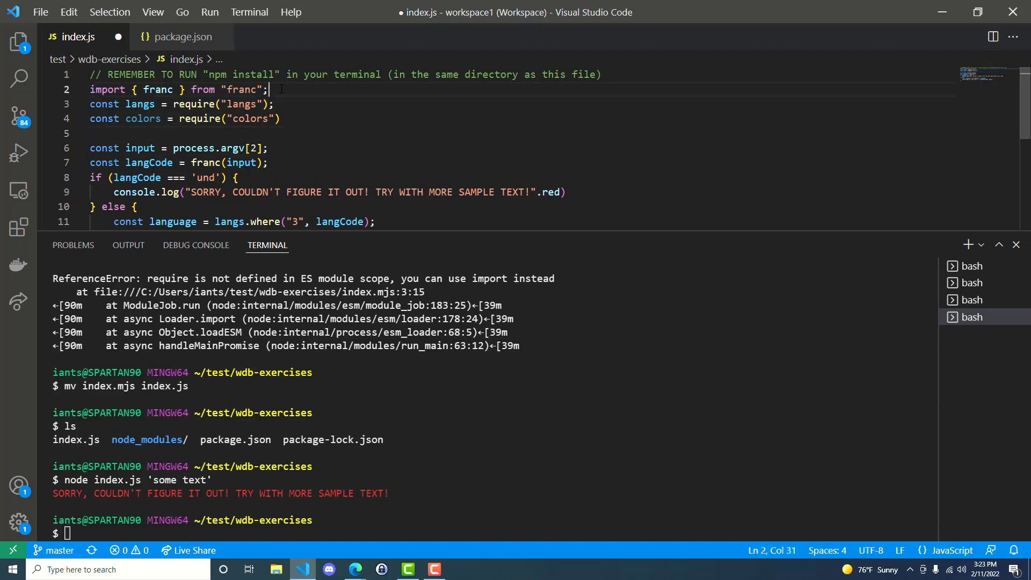
- Insert import { createRequire } from "module" above the franc import and check the langs require line
type("import { createRequire } from \"module\";")
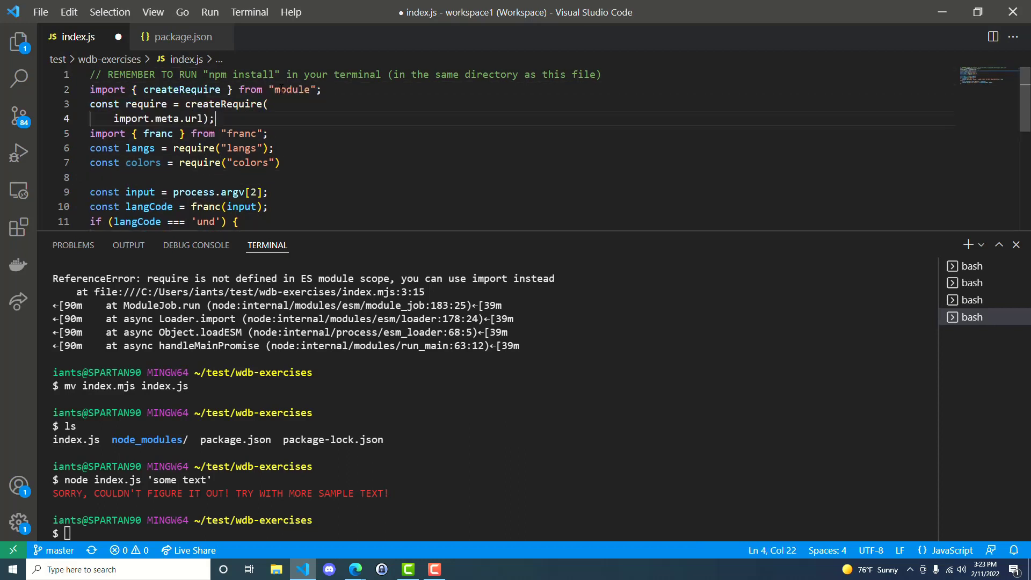
double_click(181, 89)
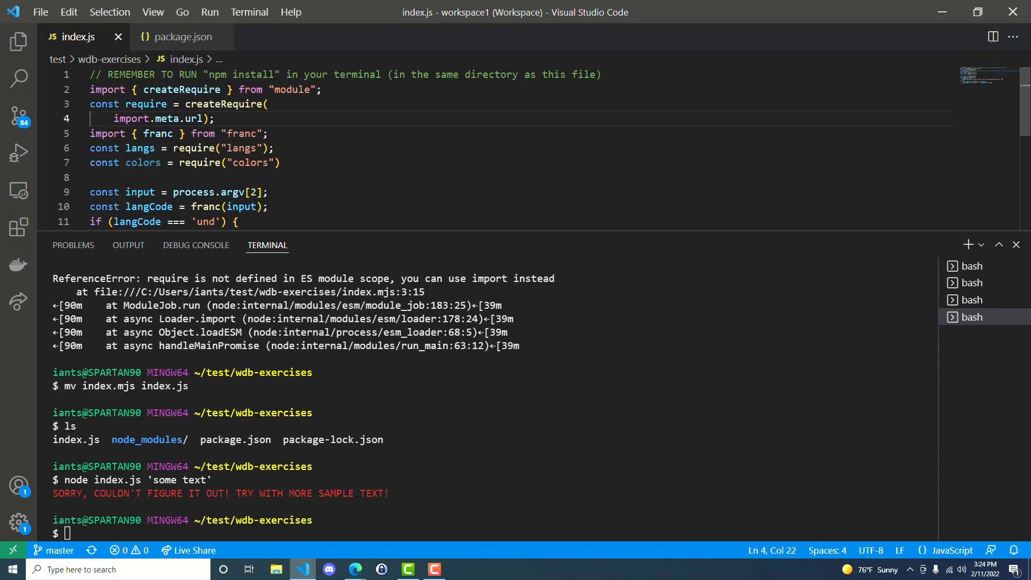
double_click(243, 149)
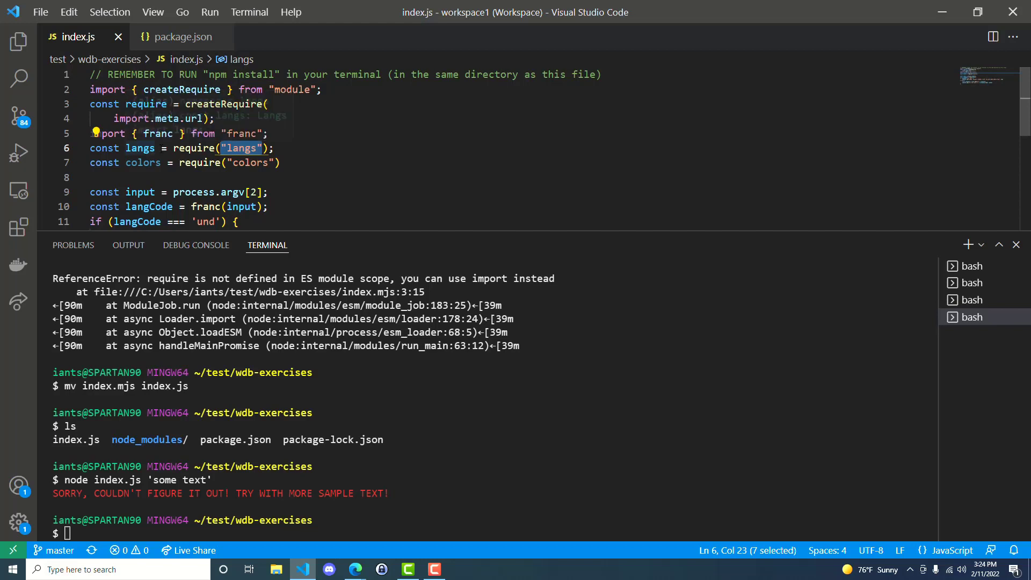
double_click(139, 147)
type("node index.js 'some text'")
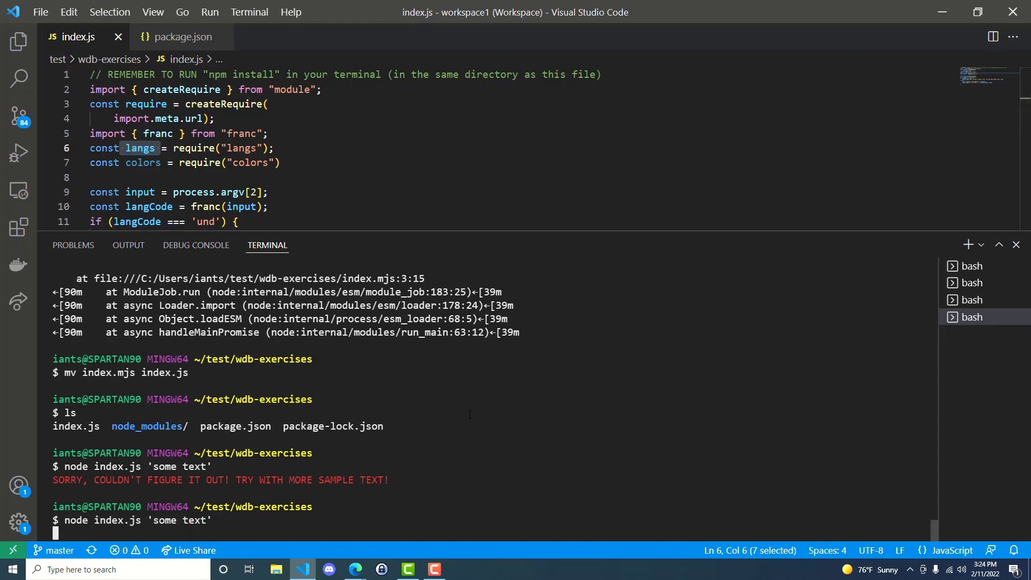
- Run node index.js 'This is a sentence in English', which is identified as English
key("Enter")
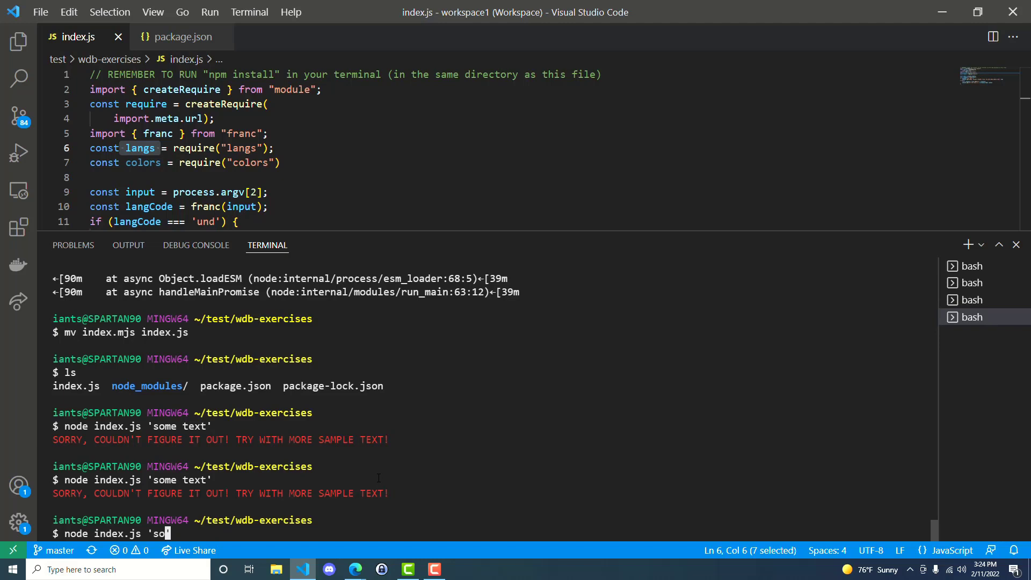
type("This is a s")
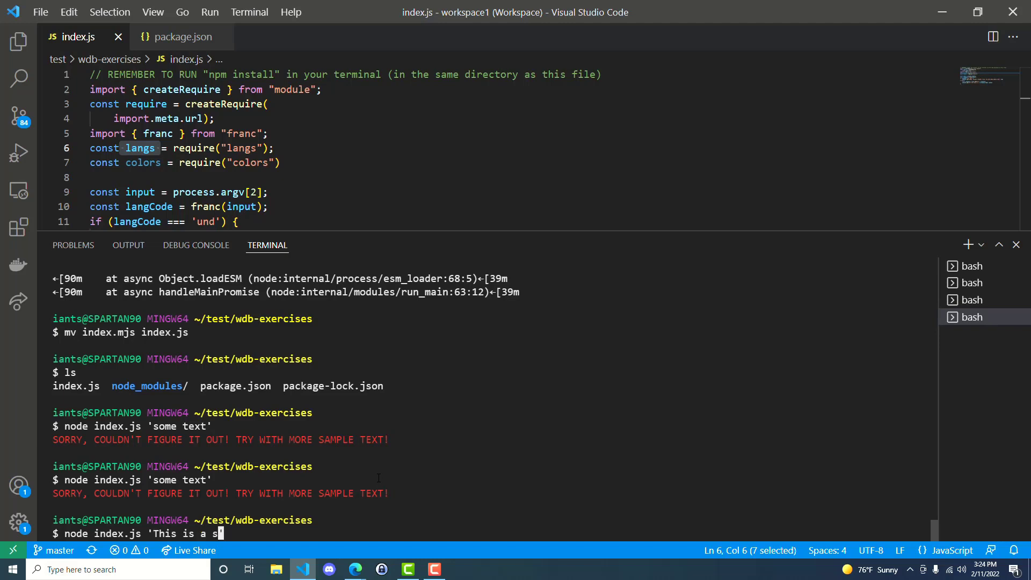
type("entence in Engli")
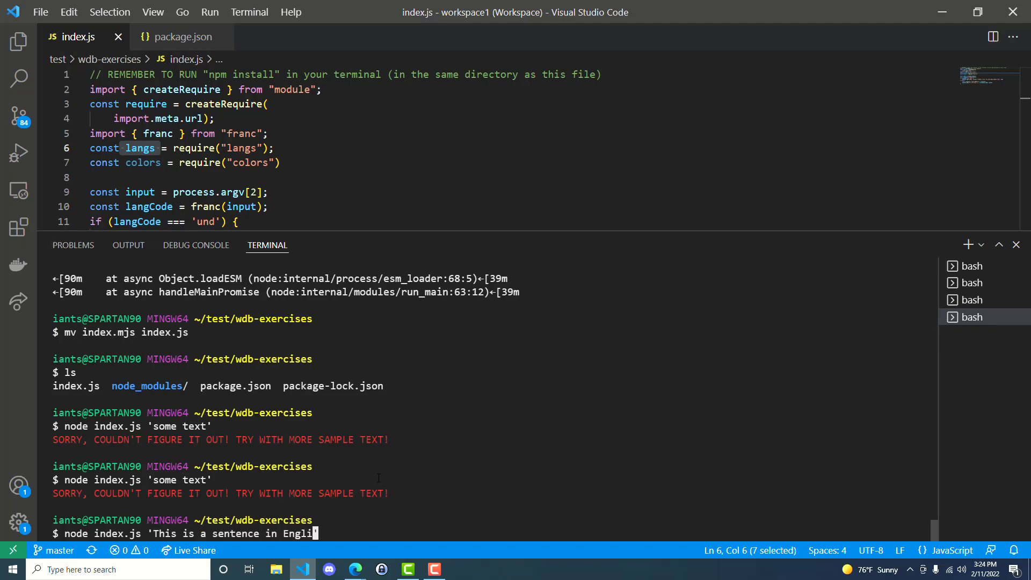
type("sh'")
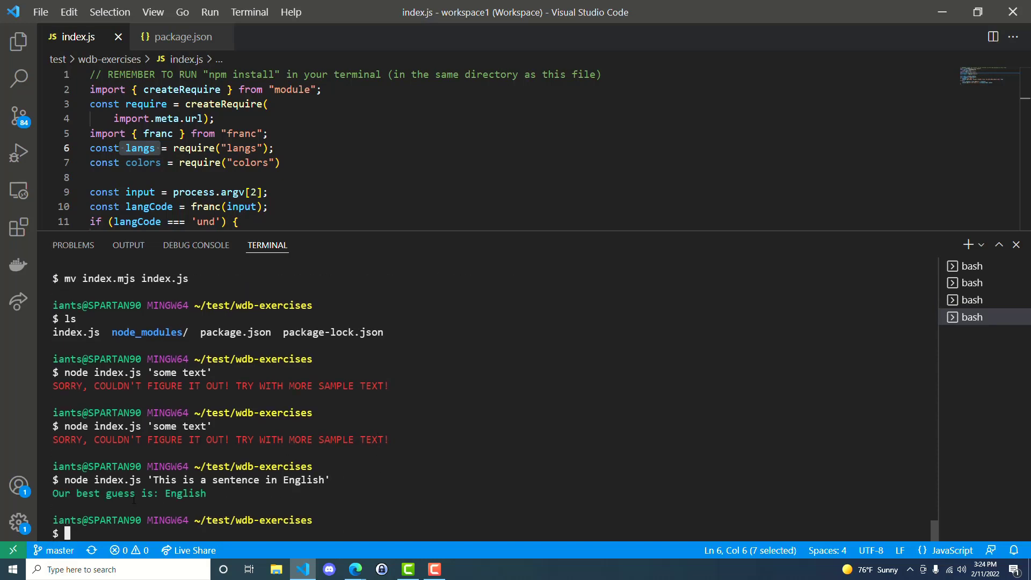
type("node index.js 'This is a sentence in Englis")
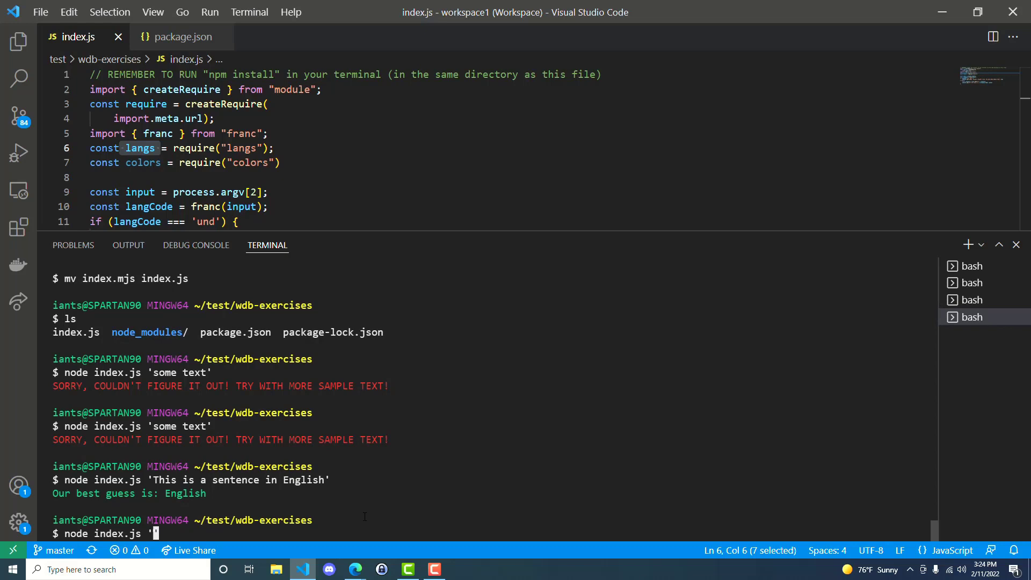
- Run node index.js 'Hola como esta?', which is identified as Spanish
type("Hola como esta")
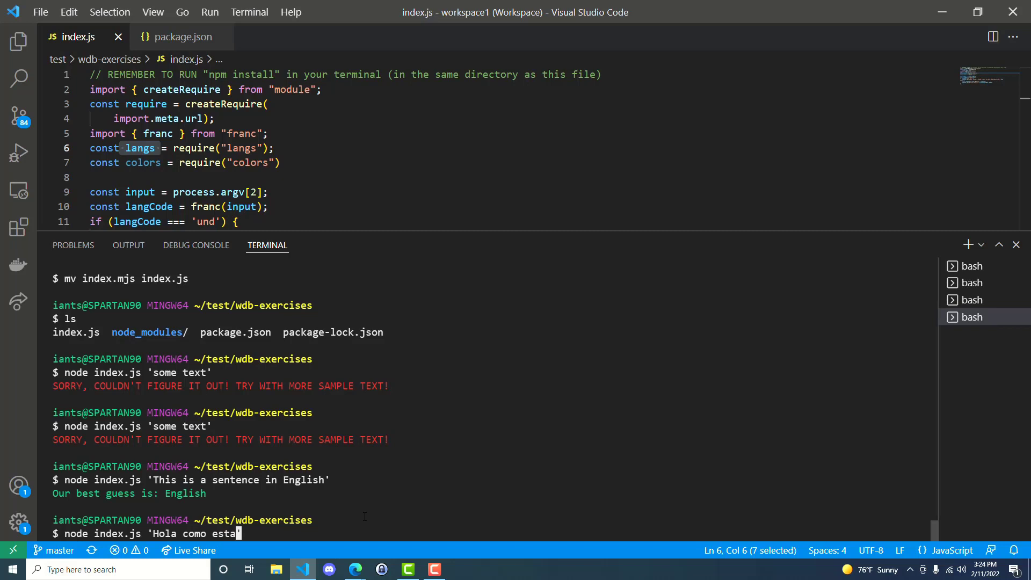
type("?'")
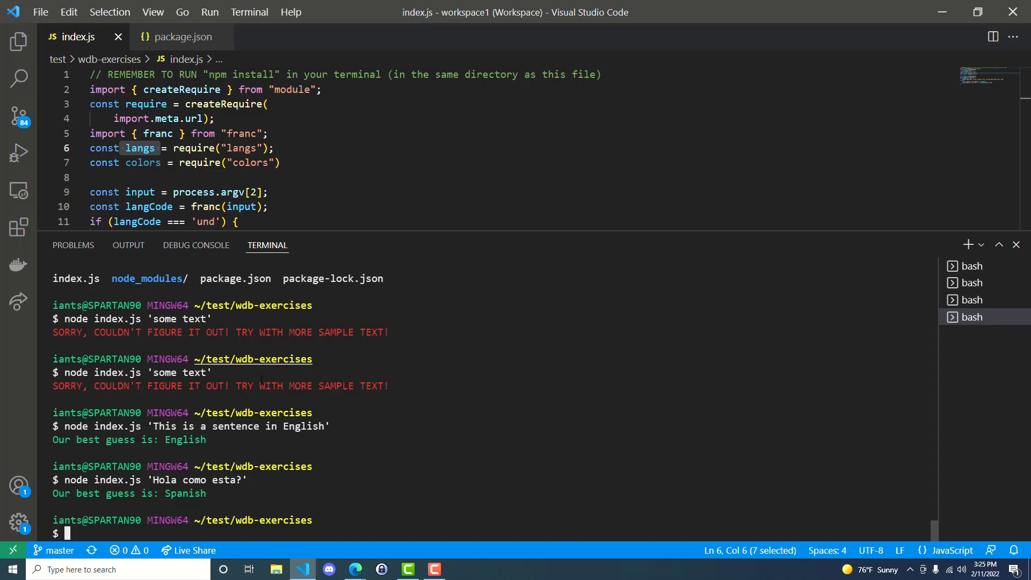
mouse_move(441, 308)
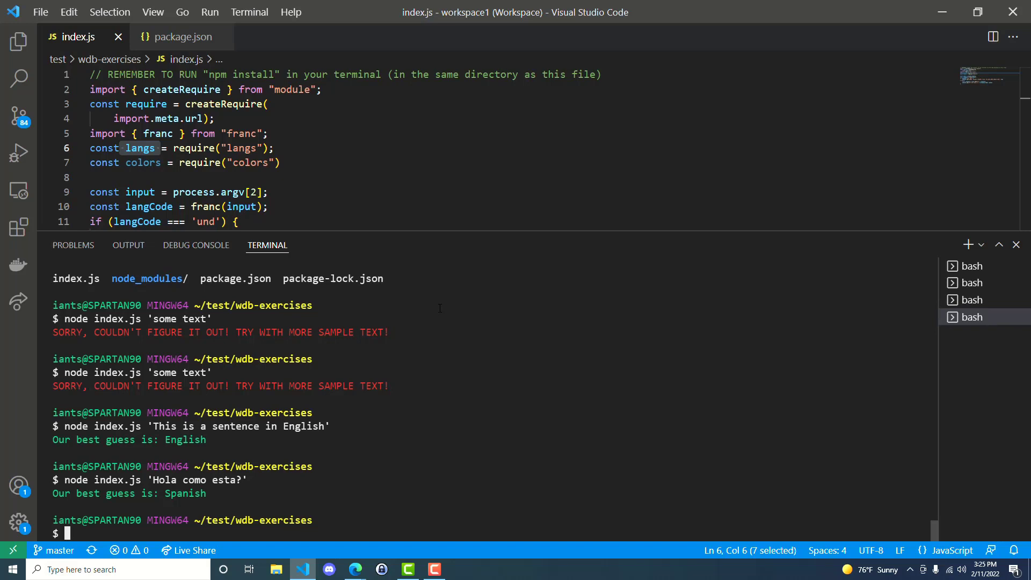
mouse_move(455, 354)
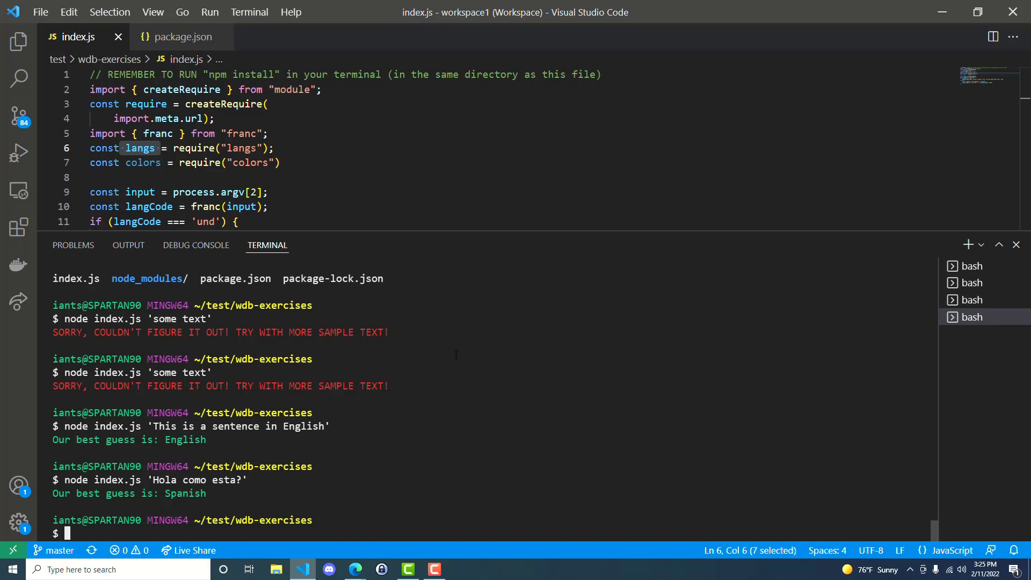